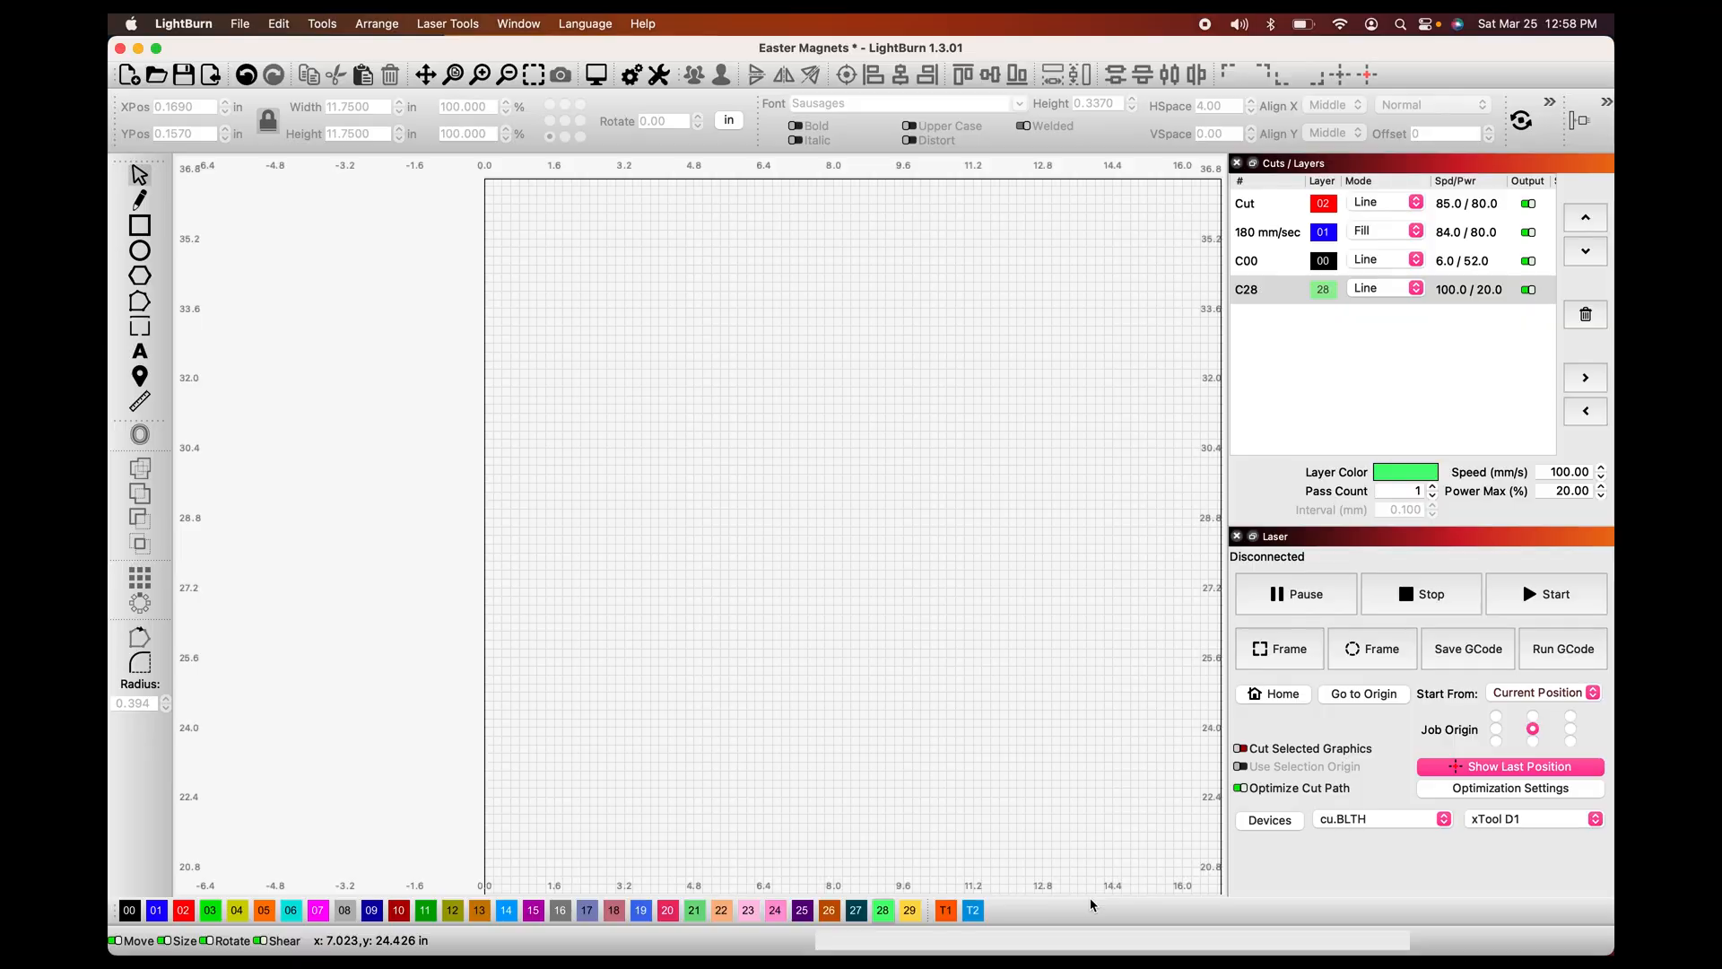
{"action": "mouse_move", "coordinate": [201, 186]}
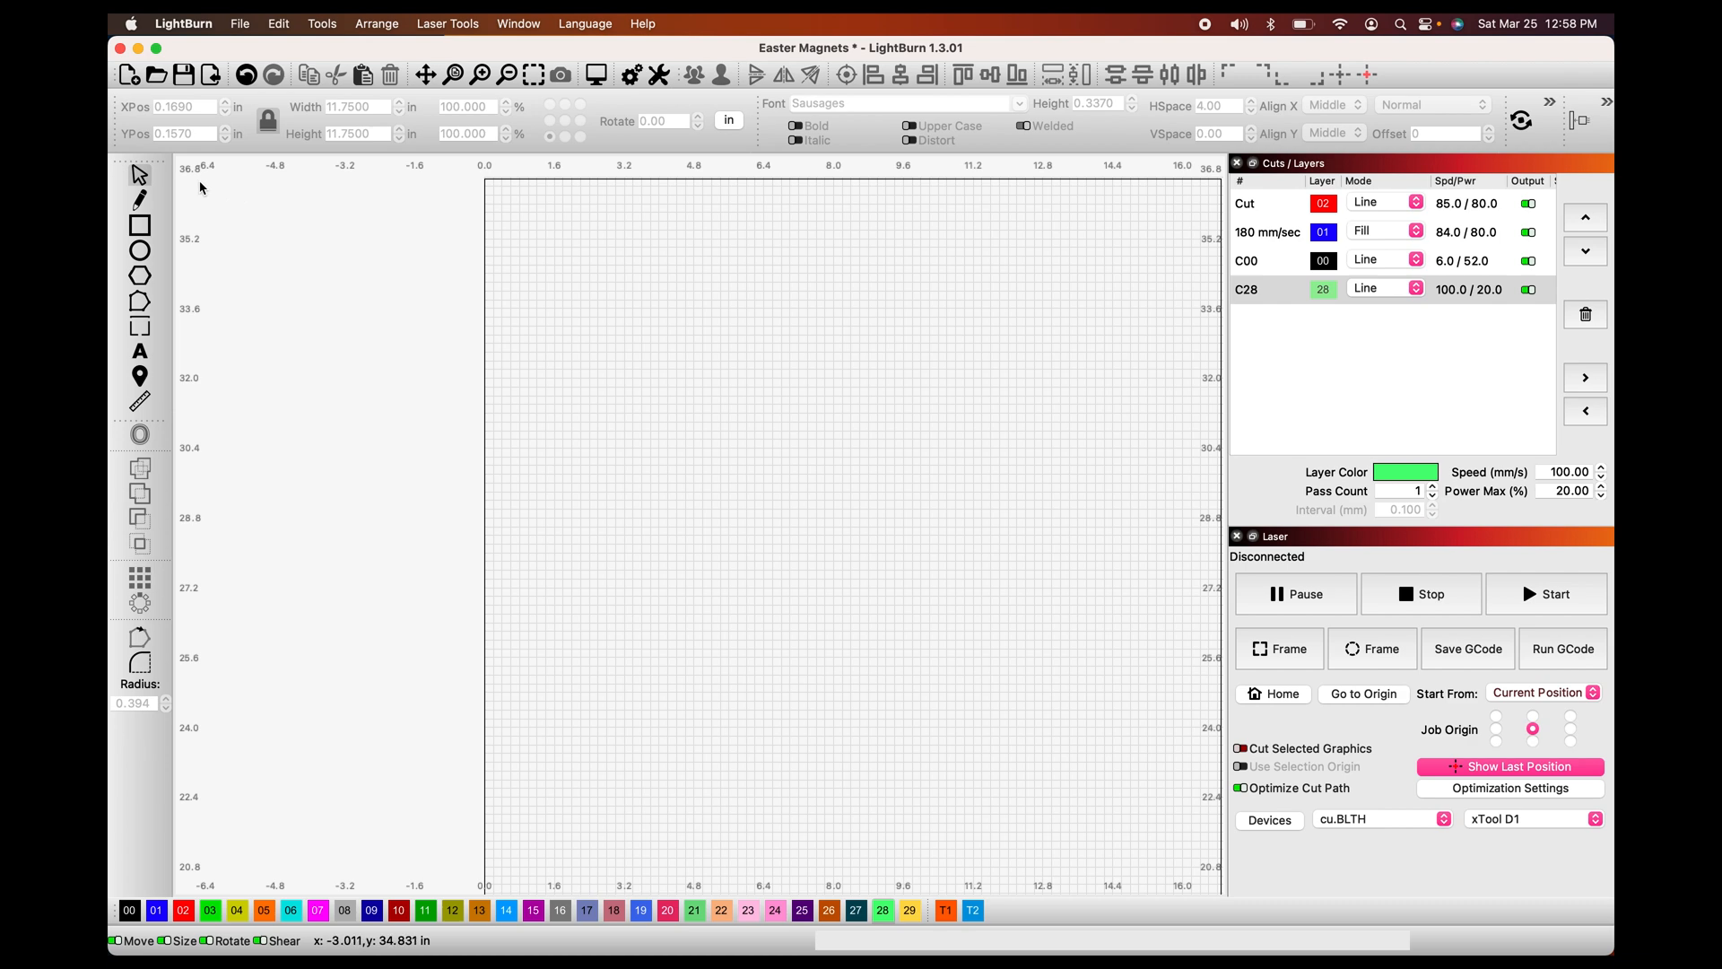
{"action": "mouse_move", "coordinate": [922, 379]}
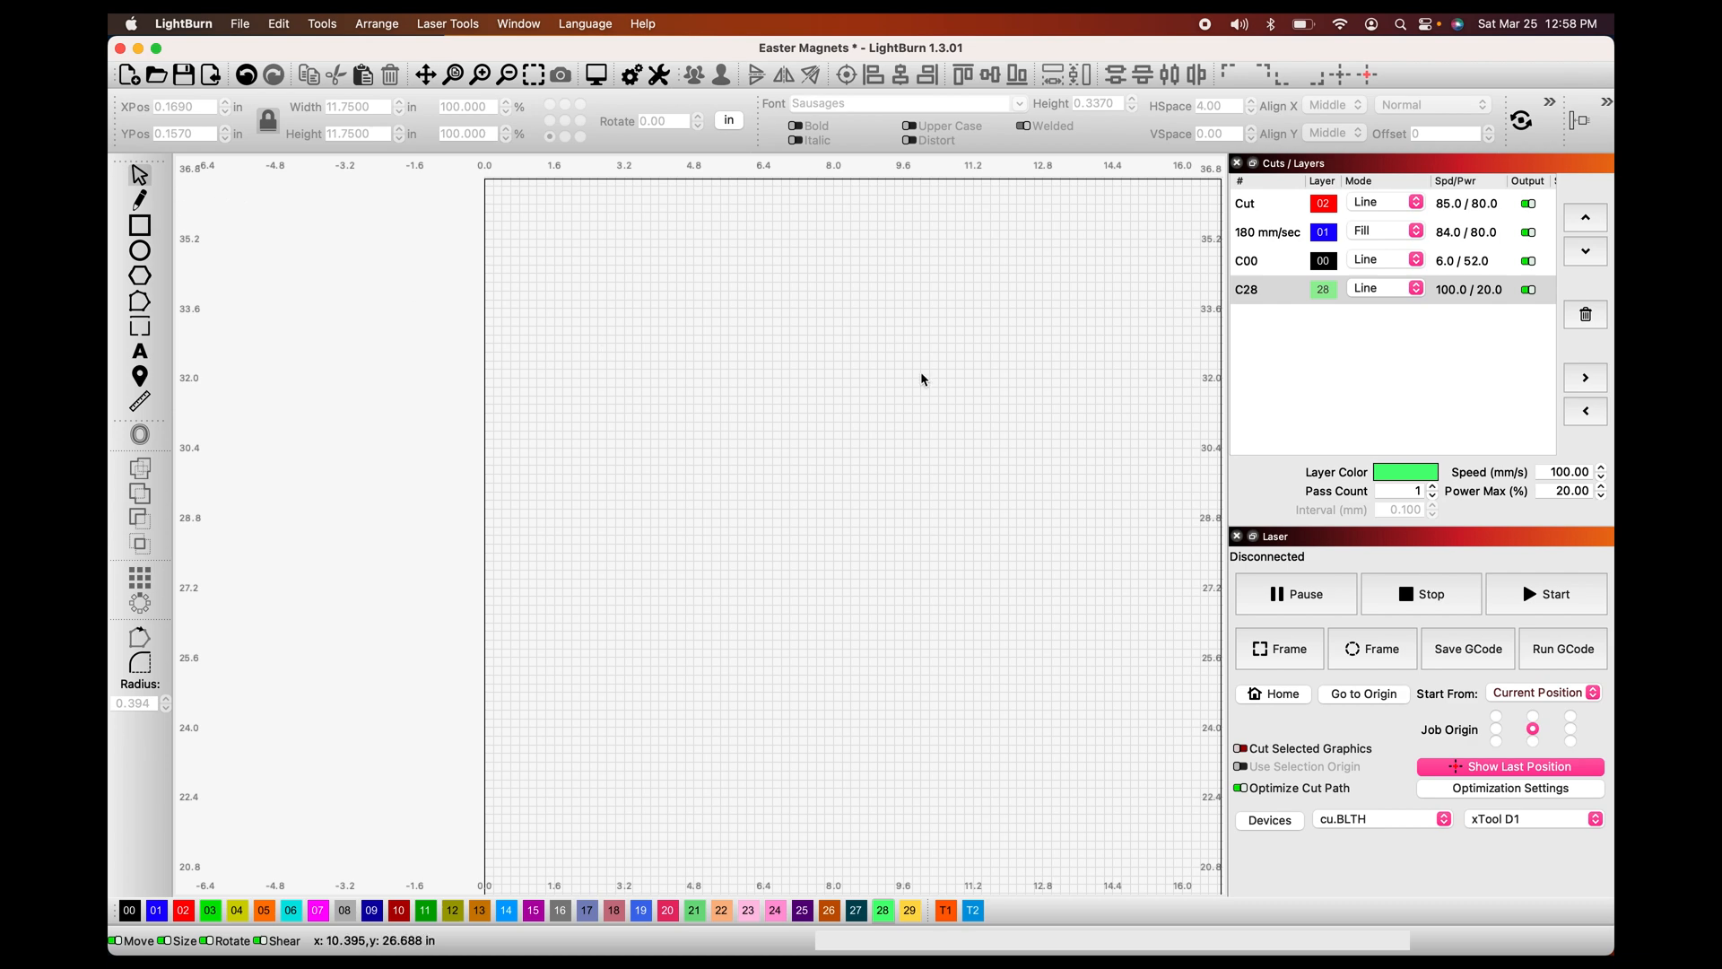
{"action": "mouse_move", "coordinate": [667, 260]}
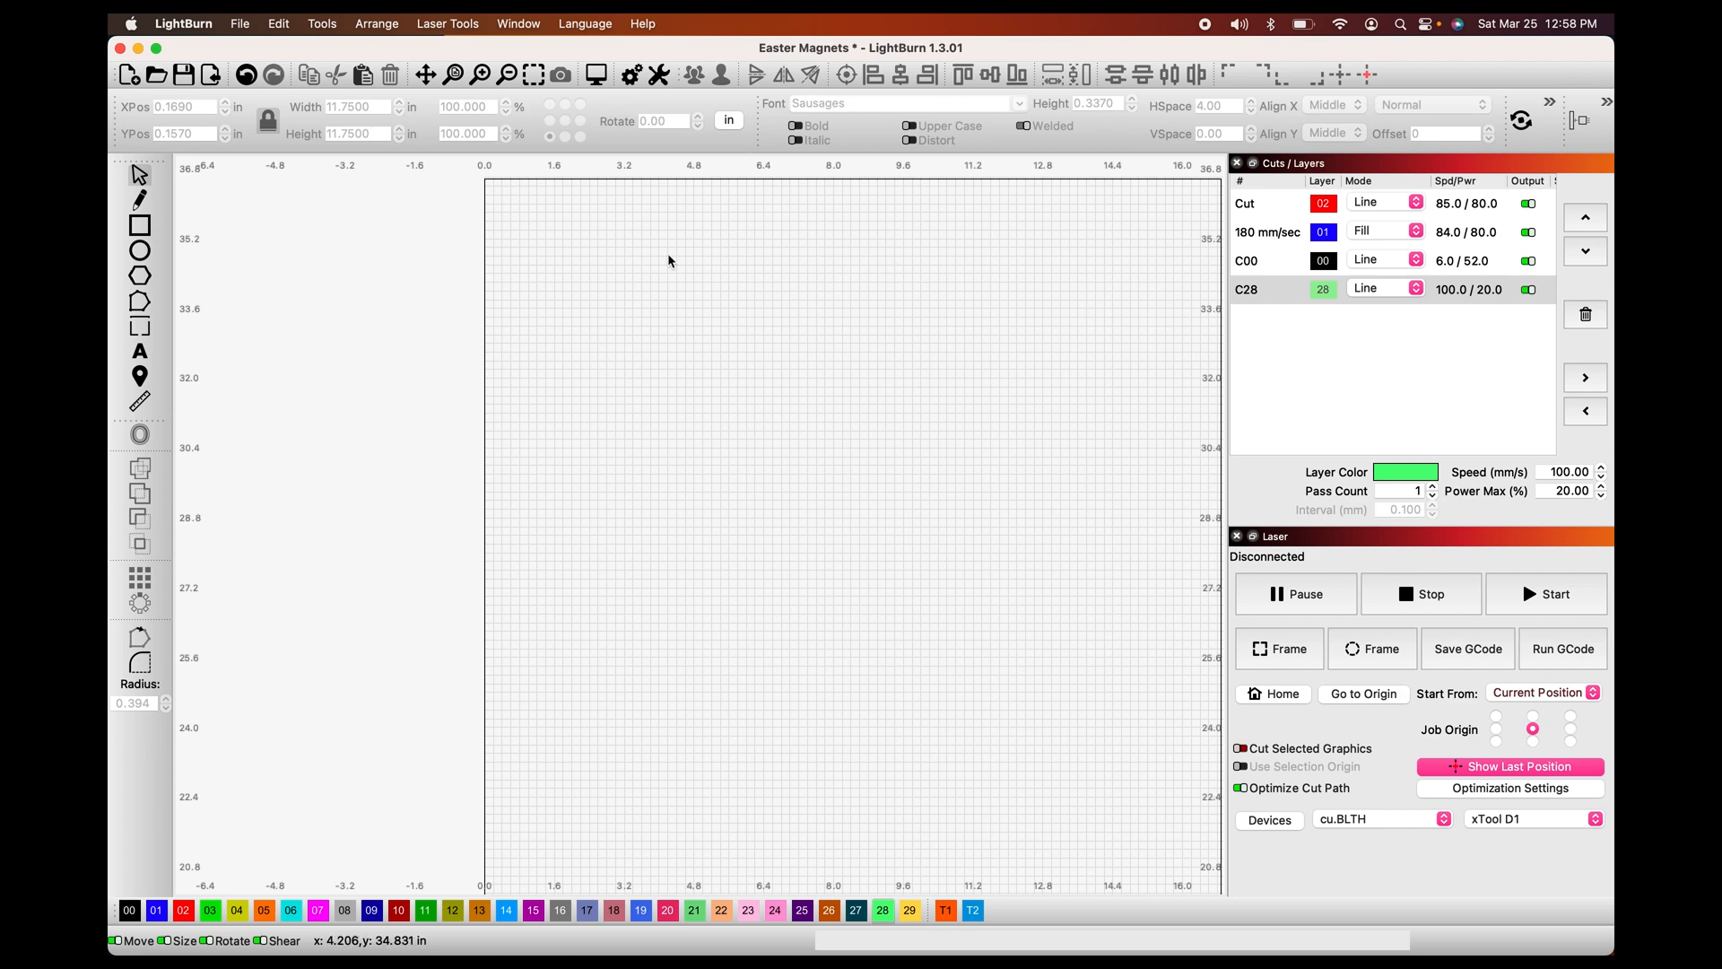
{"action": "mouse_move", "coordinate": [766, 415]}
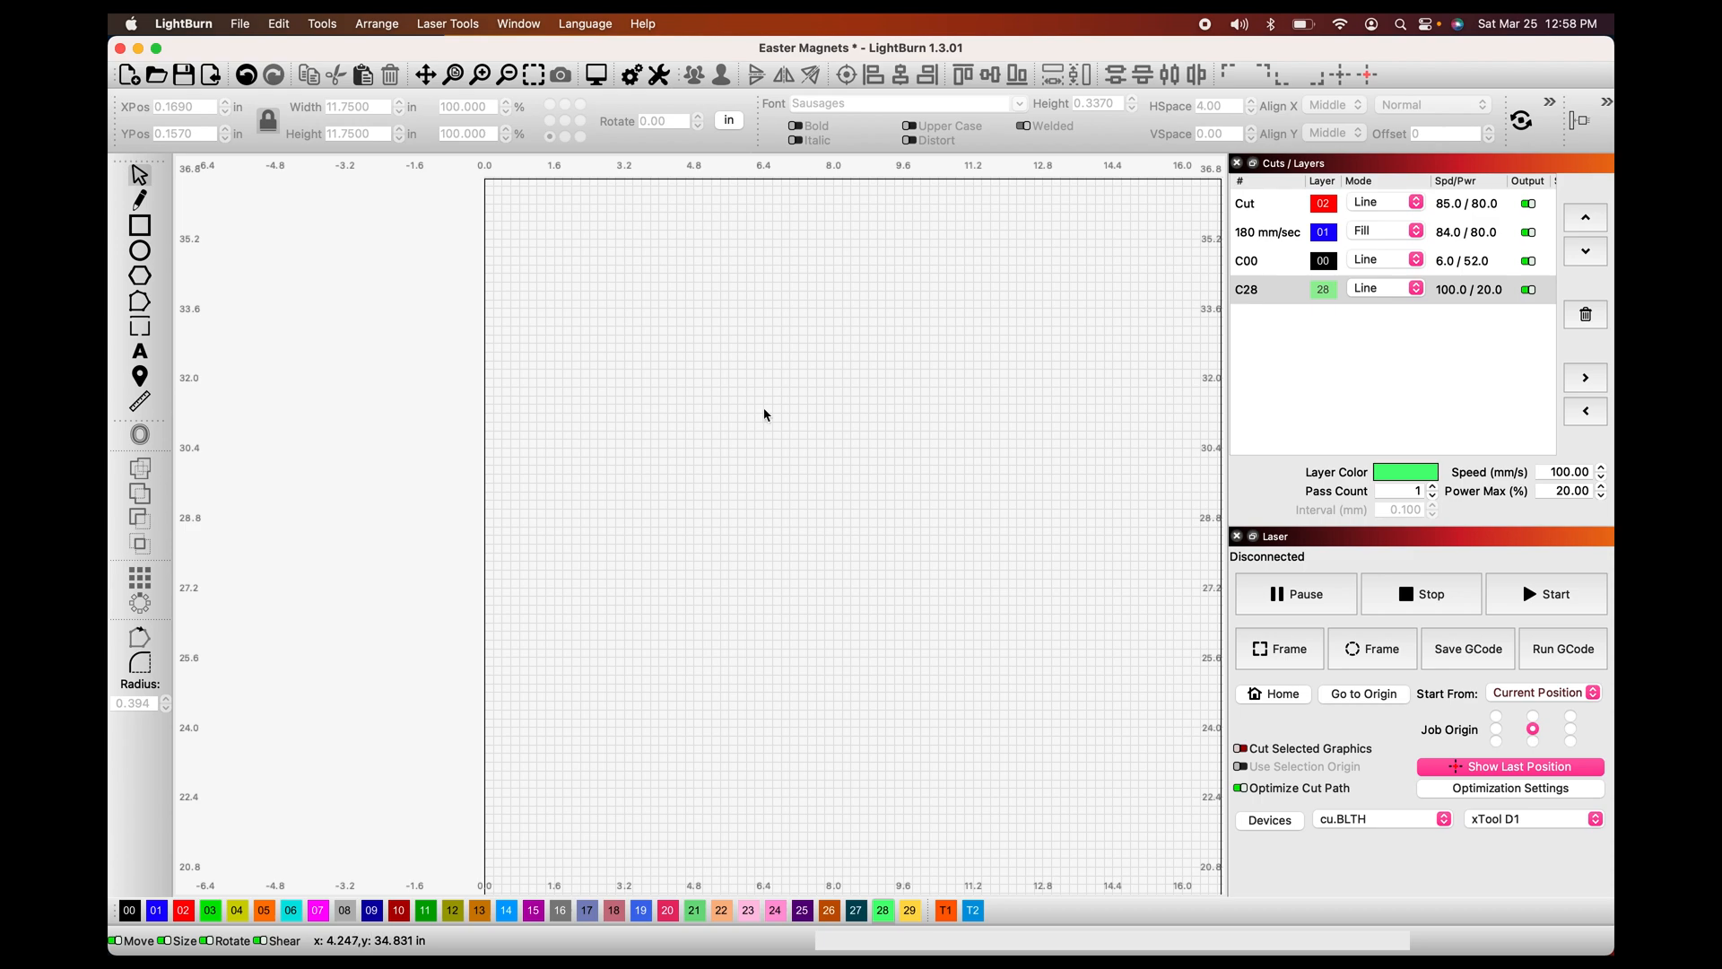
{"action": "mouse_move", "coordinate": [513, 910]}
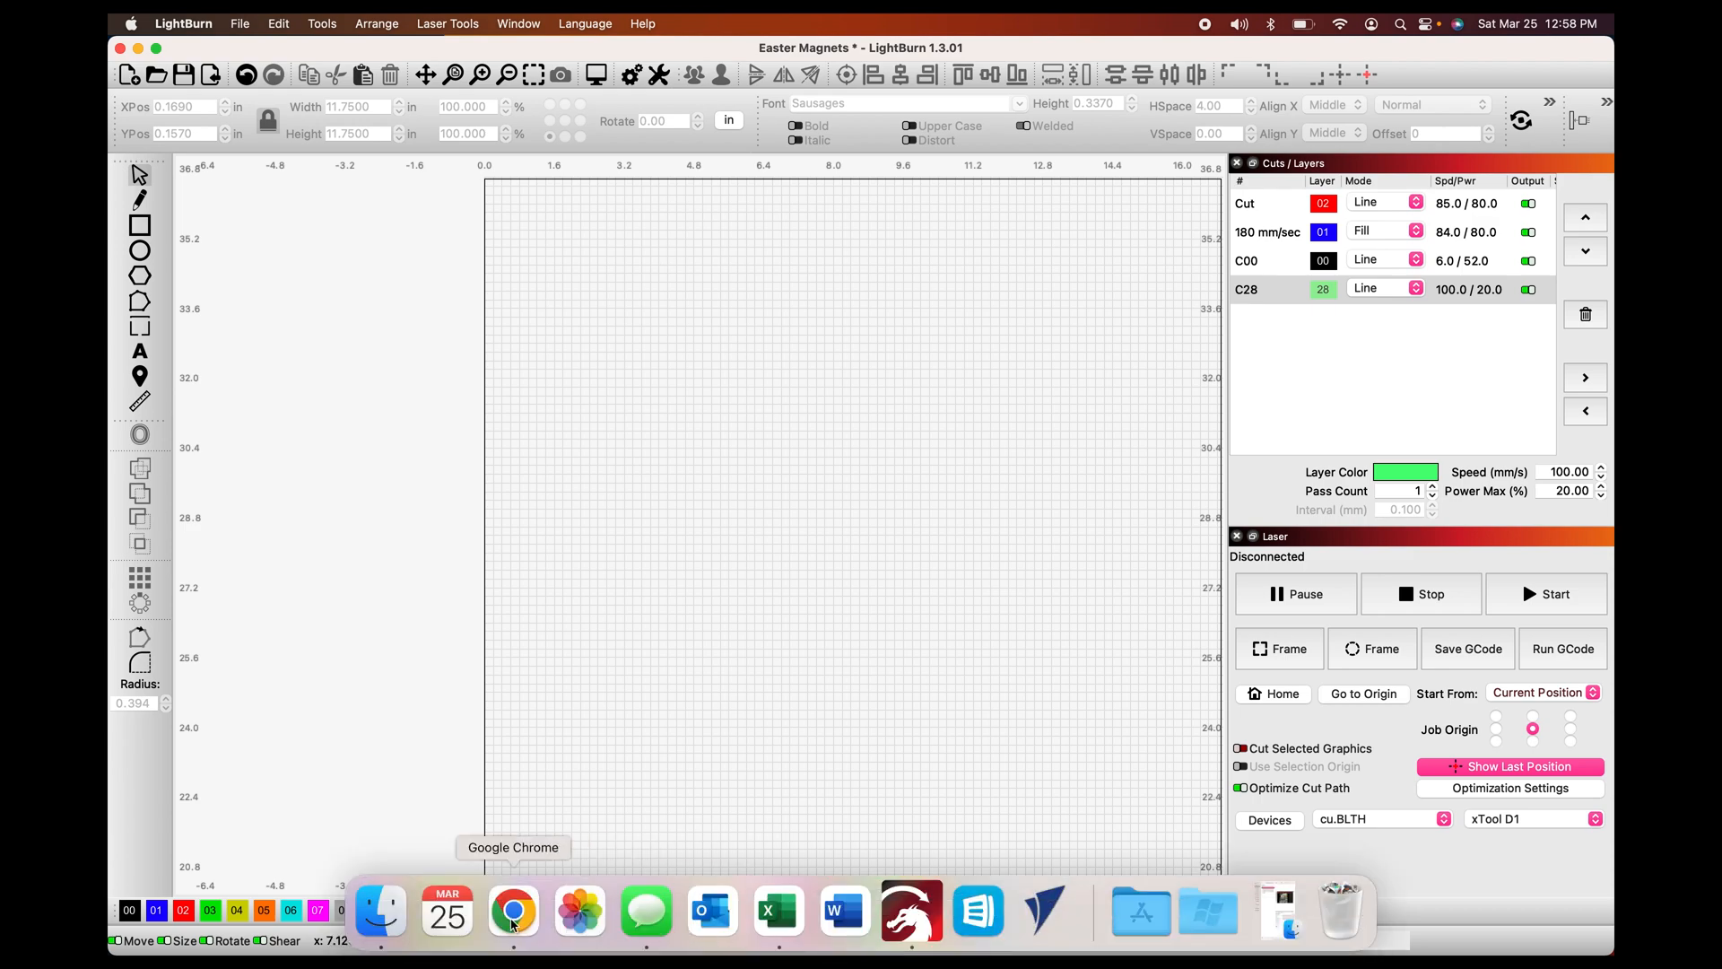
- Switch to Google Chrome to view the xTool walnut plywood product page
{"action": "left_click", "coordinate": [511, 909]}
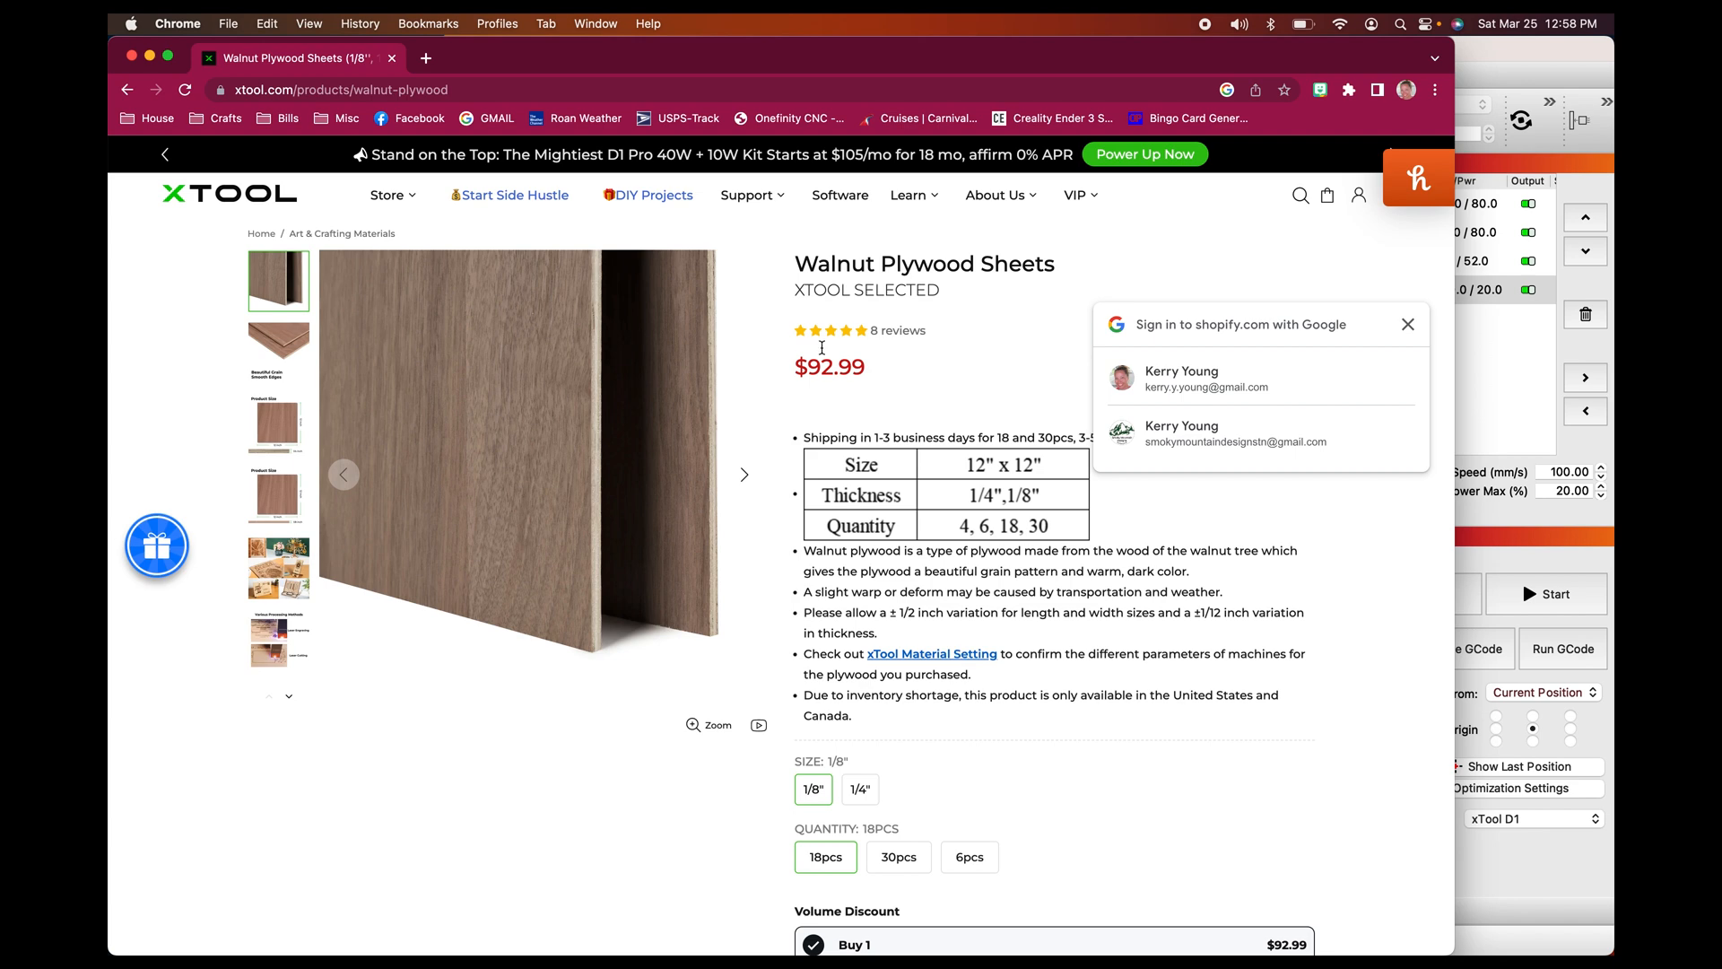
{"action": "mouse_move", "coordinate": [462, 295]}
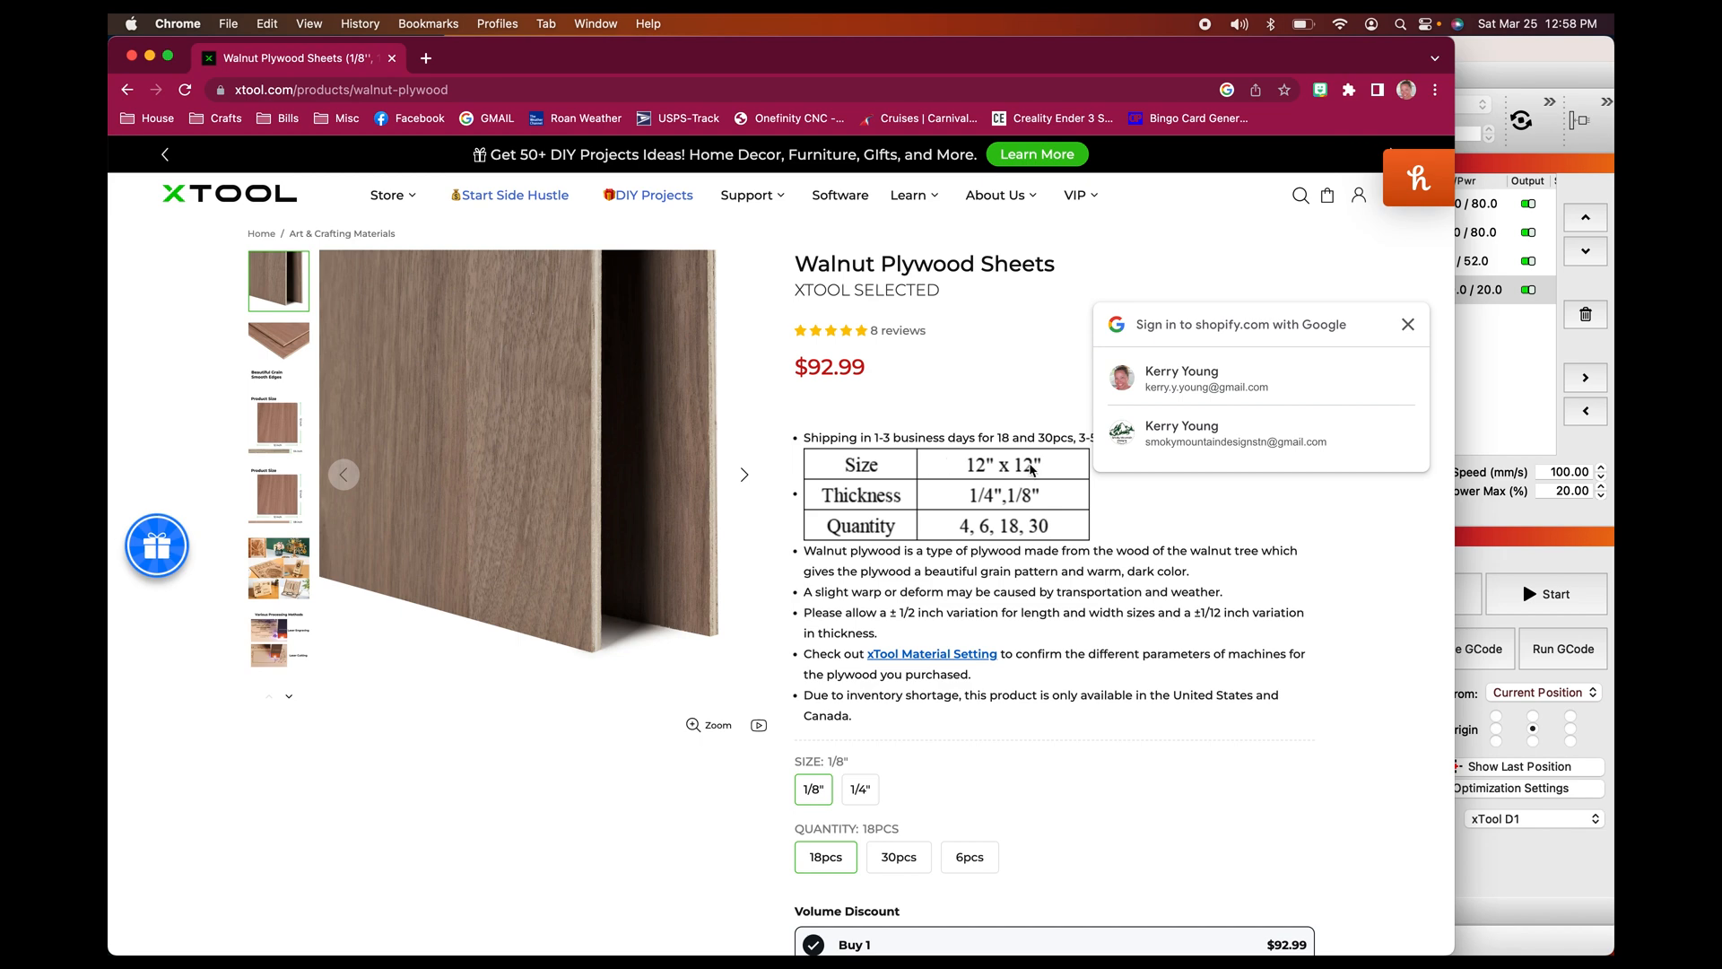
{"action": "mouse_move", "coordinate": [1603, 560]}
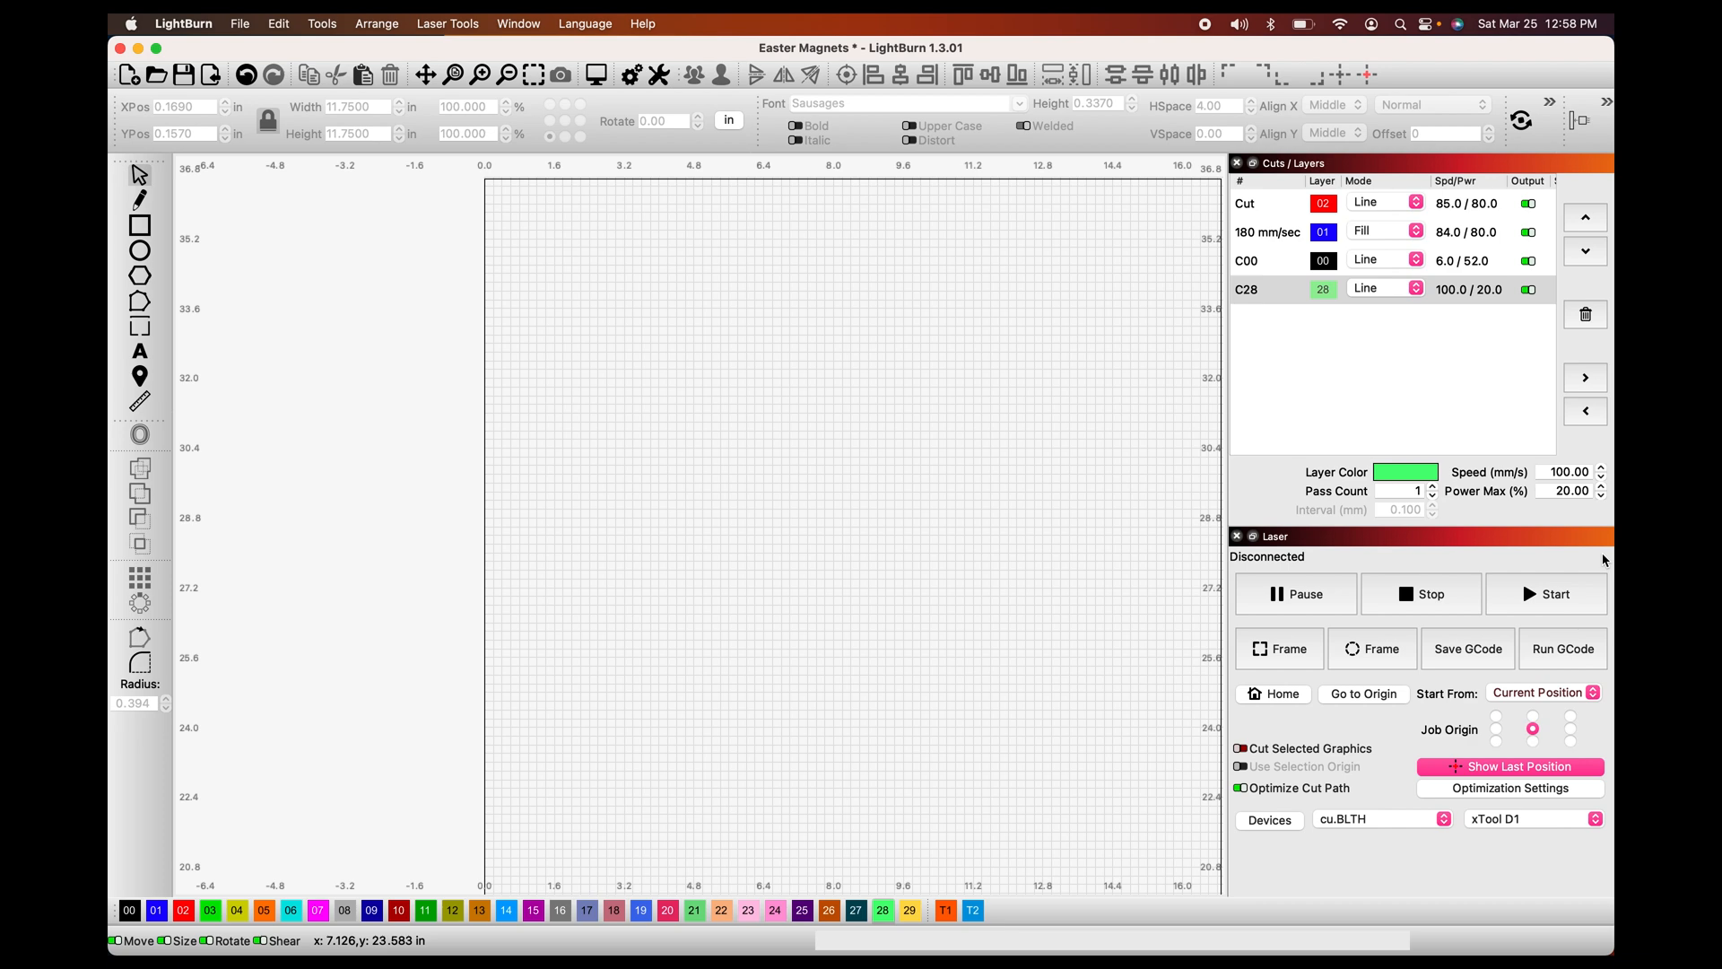
{"action": "mouse_move", "coordinate": [150, 228]}
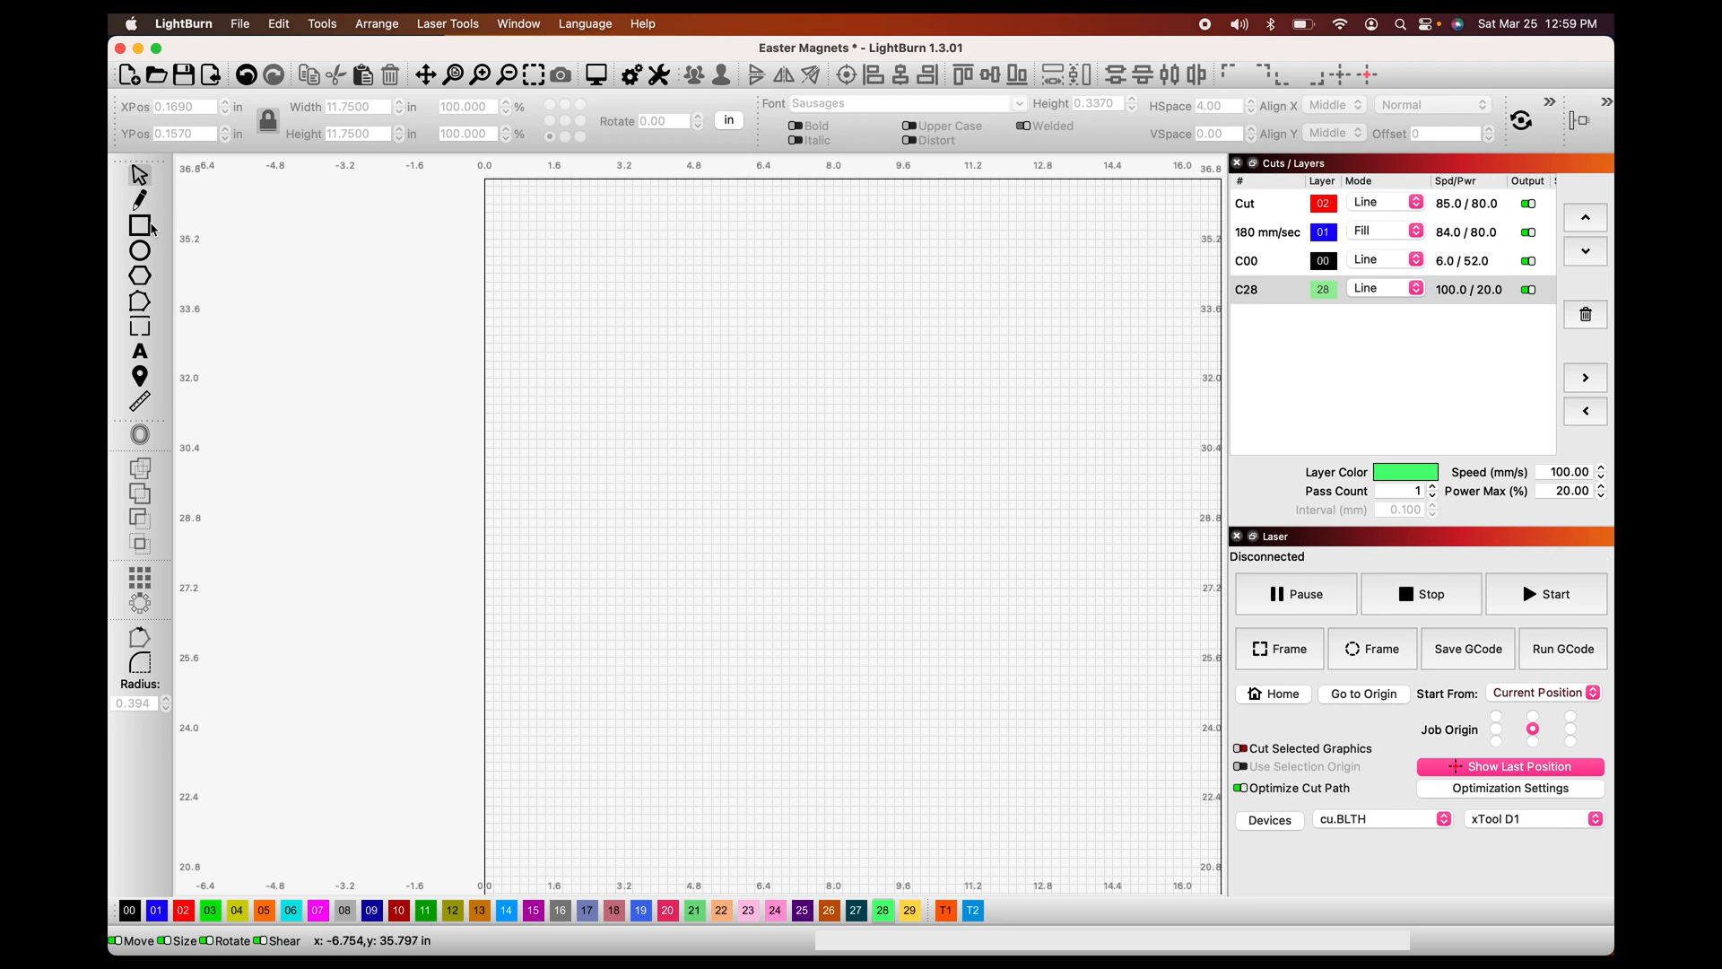
- Draw an 11.75 x 11.75 in square outline representing the material sheet
{"action": "left_click_drag", "start_coordinate": [586, 251], "coordinate": [587, 384]}
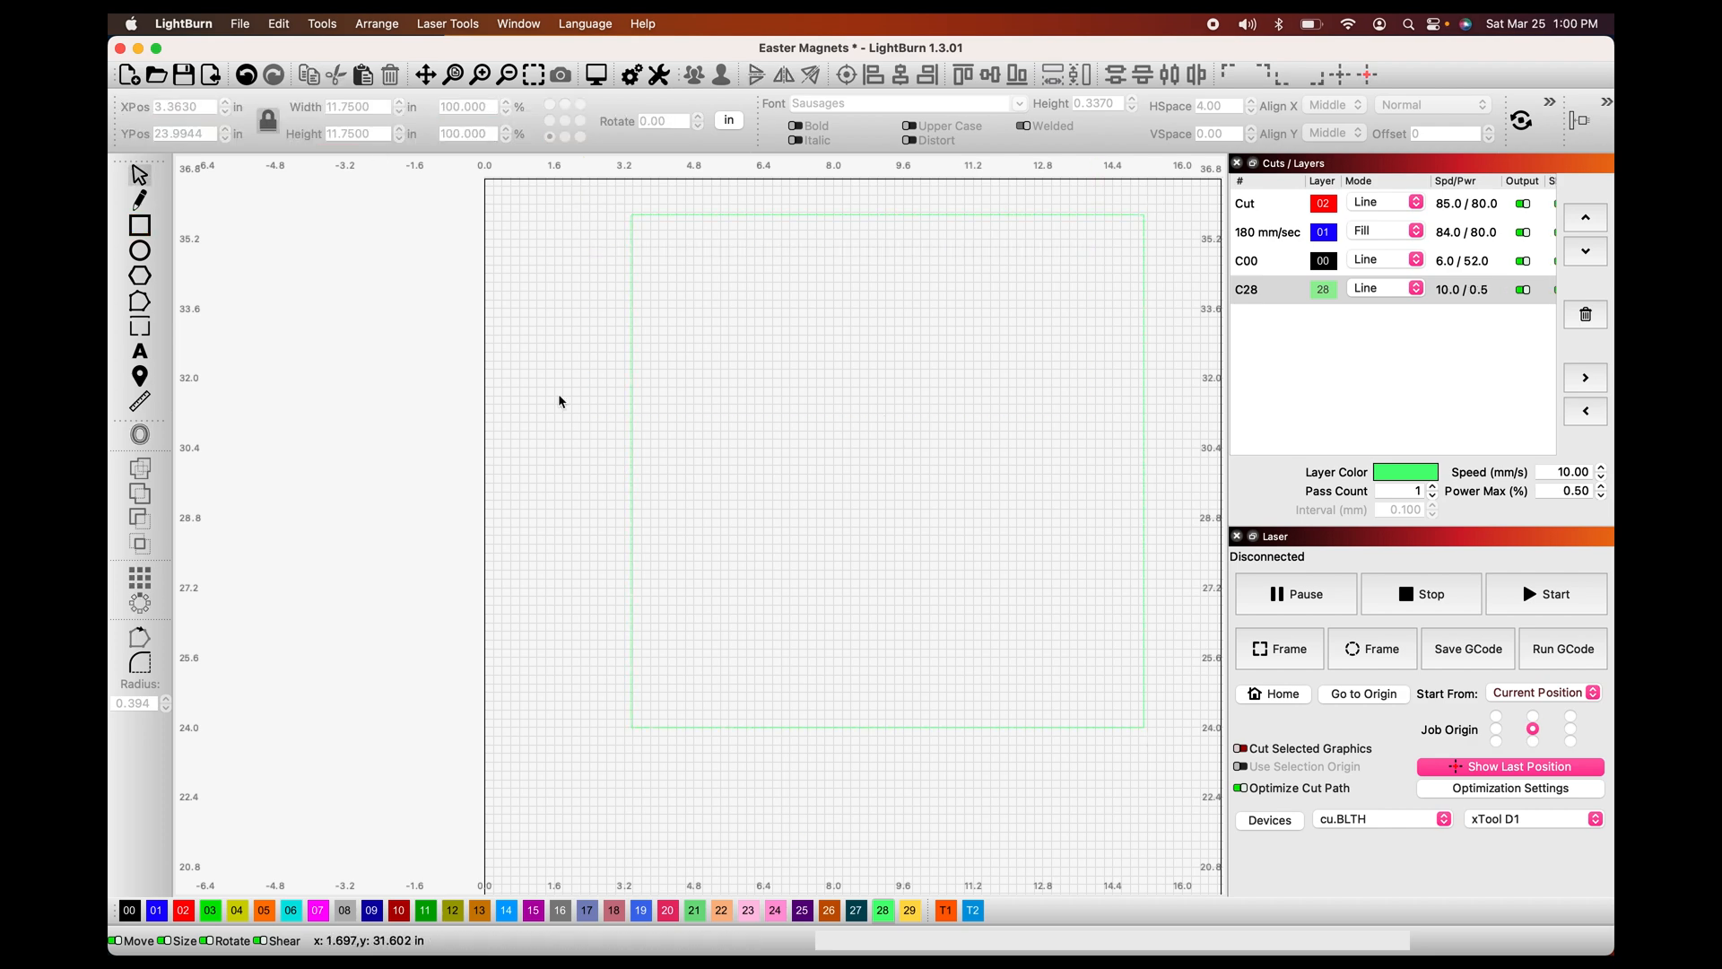
- Show the Art Library panel from the Window menu
{"action": "left_click", "coordinate": [516, 23]}
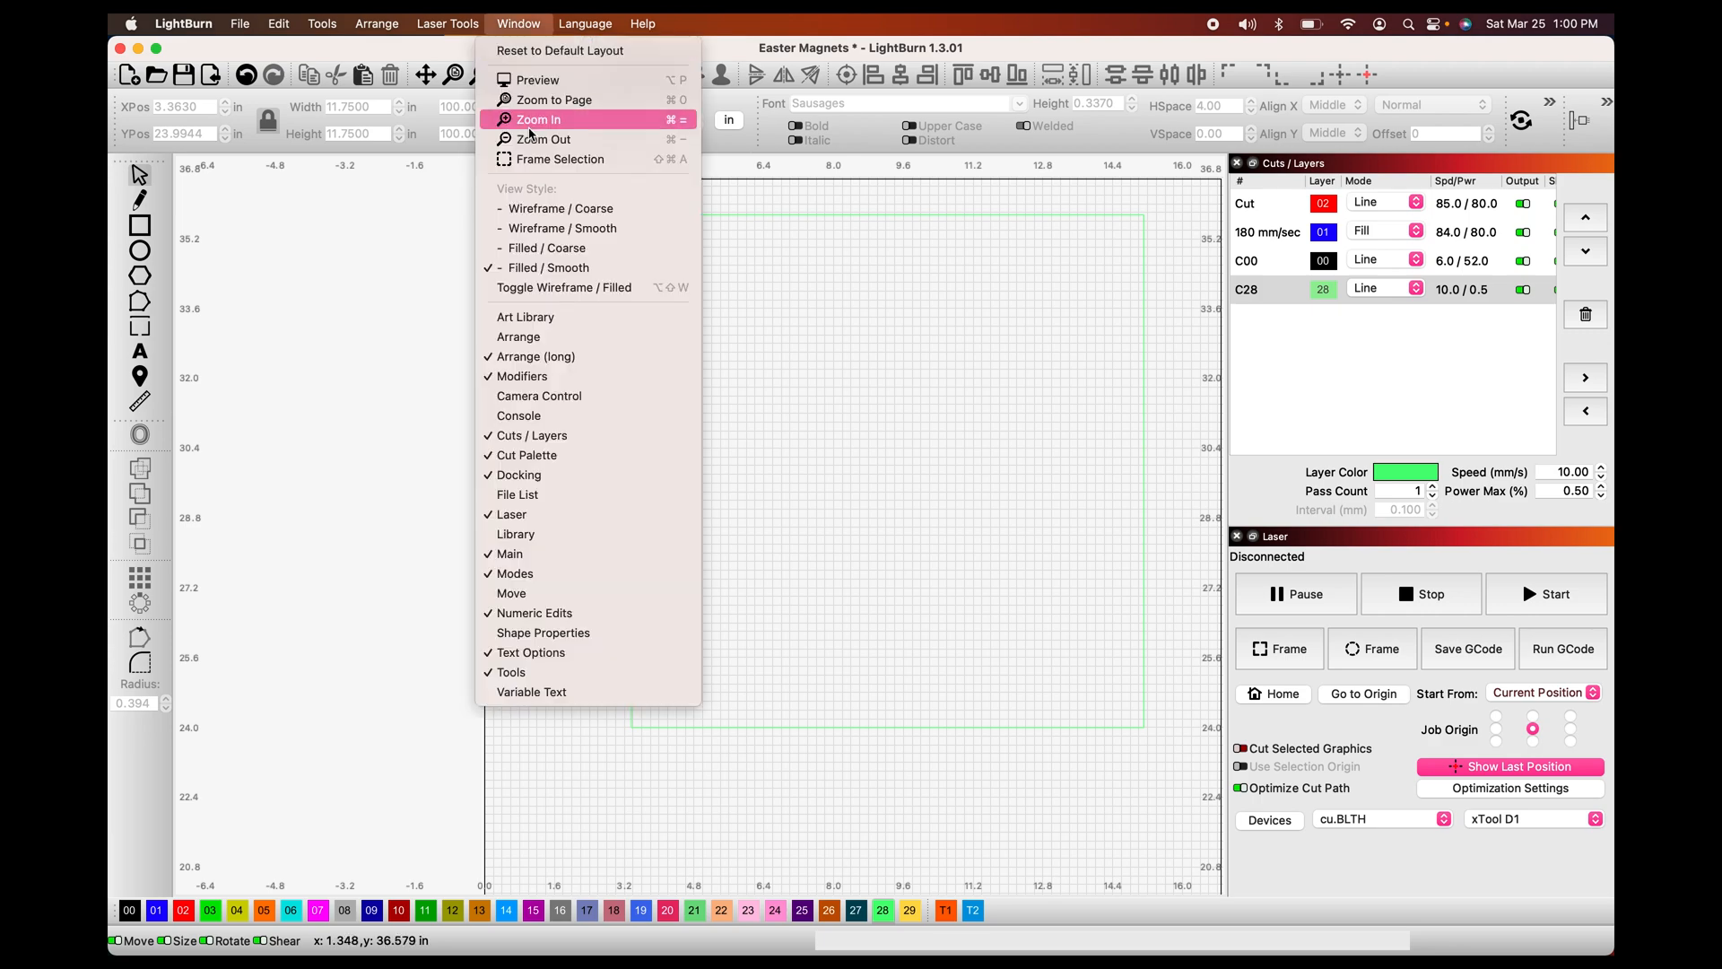
{"action": "left_click", "coordinate": [525, 318]}
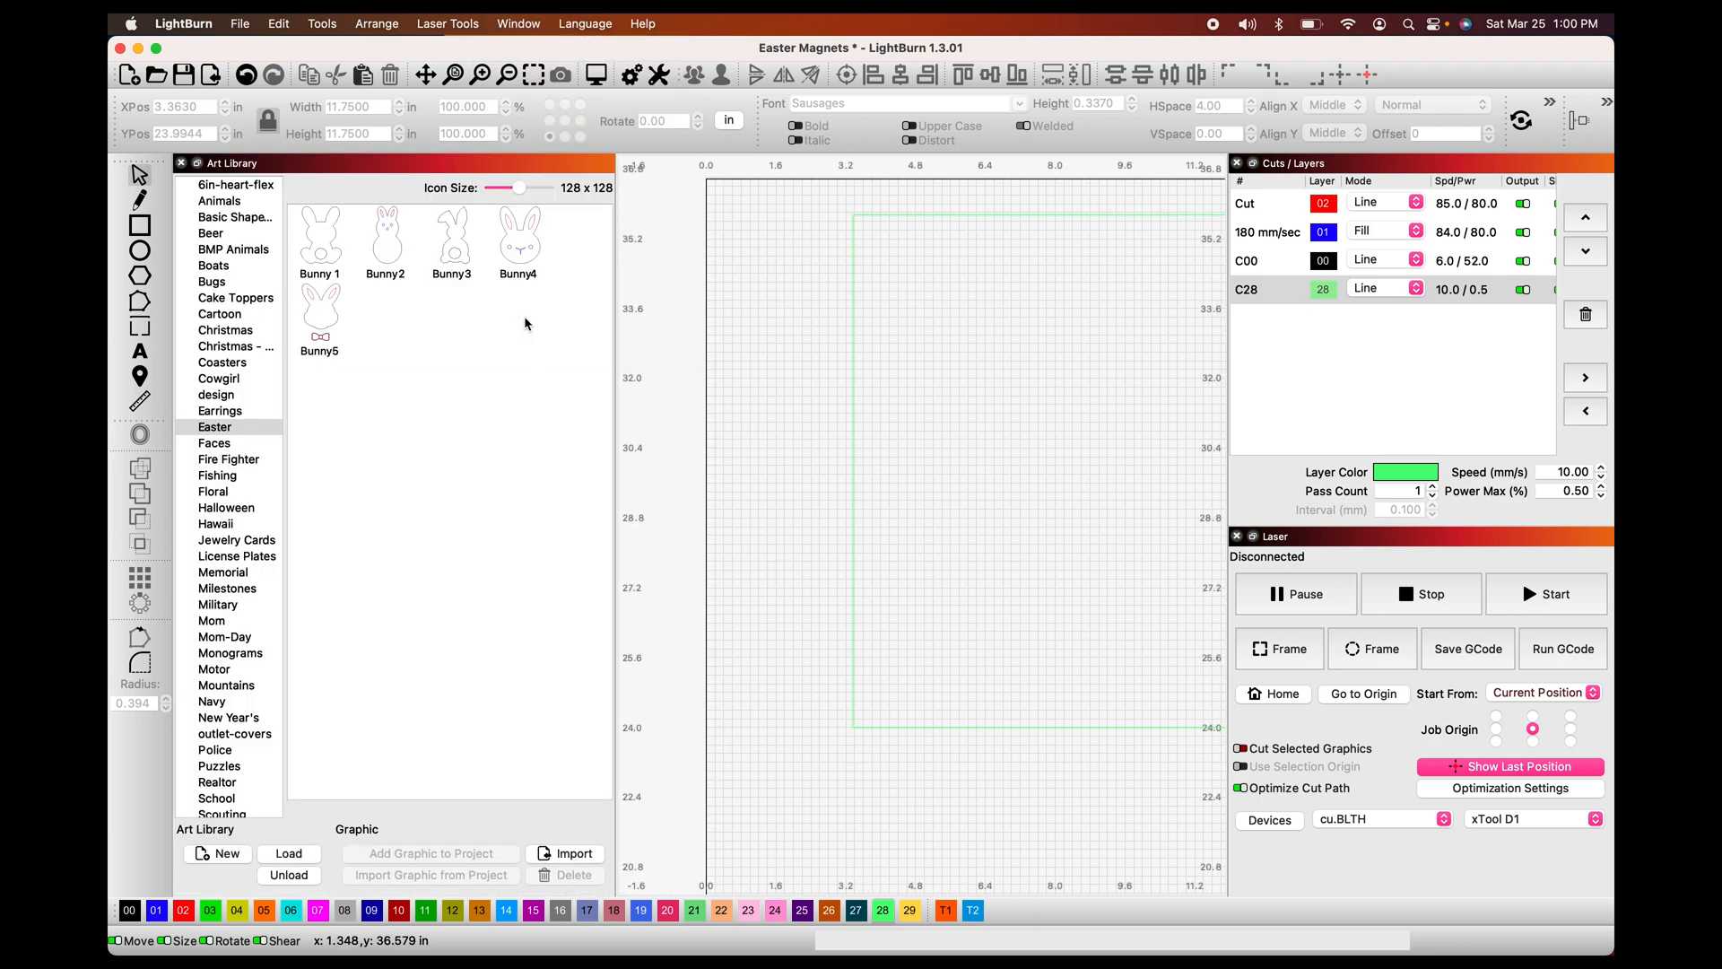
{"action": "mouse_move", "coordinate": [921, 359]}
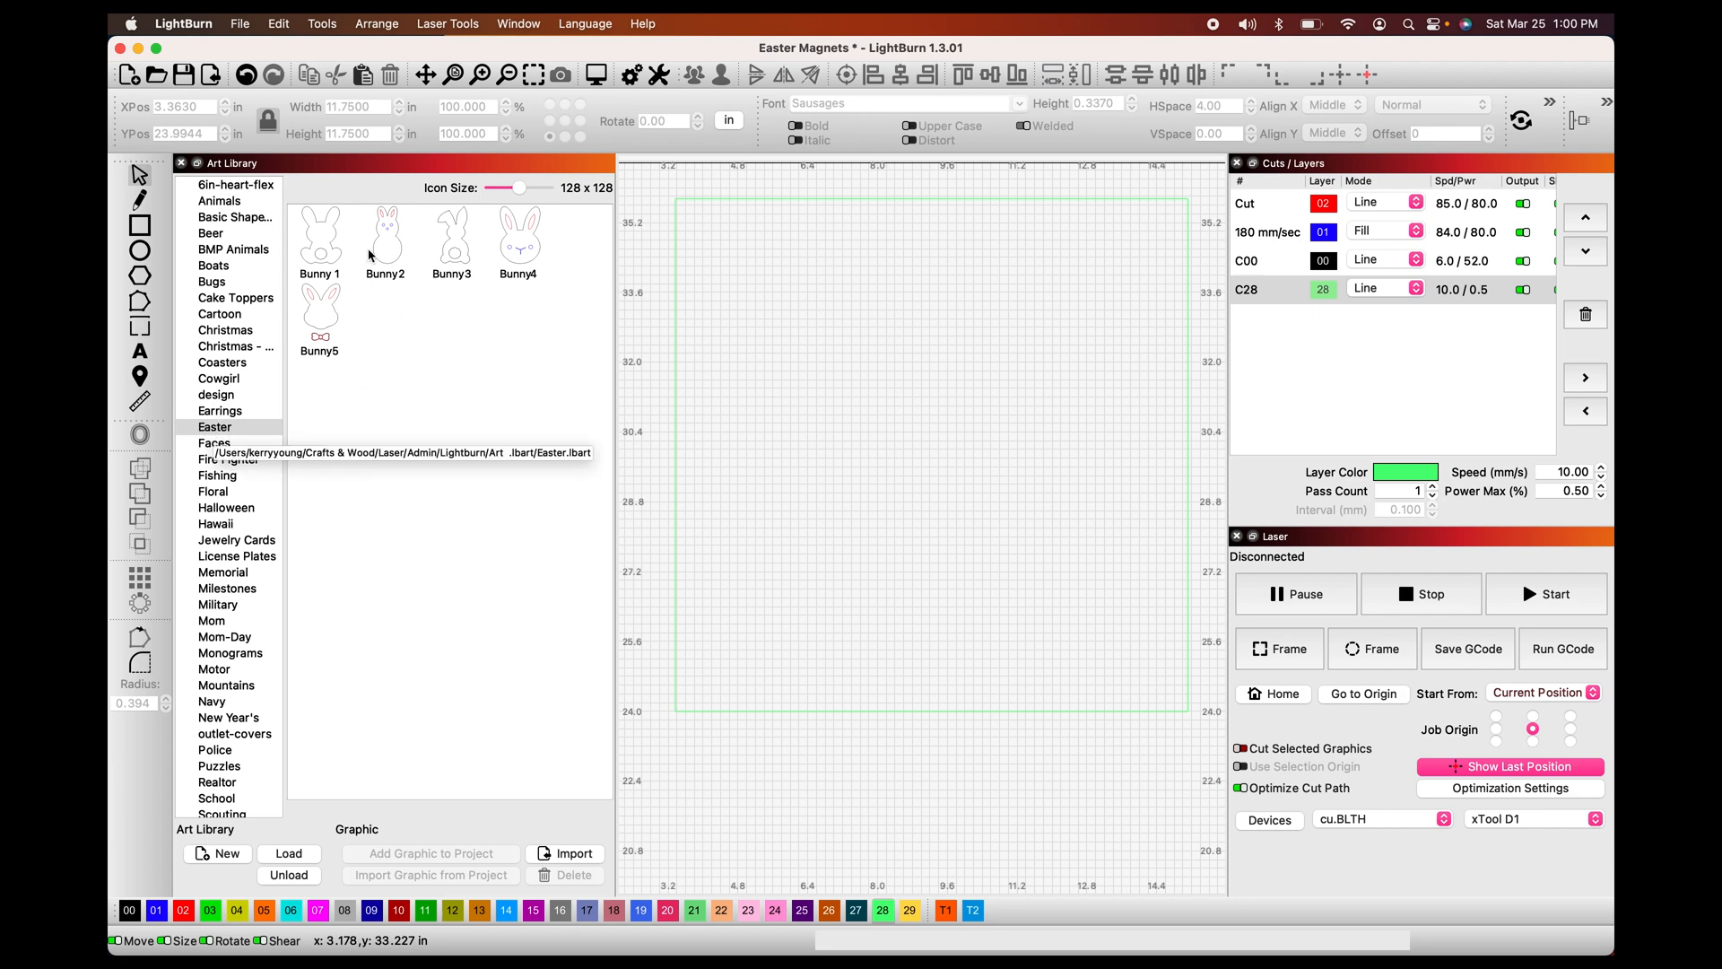
{"action": "mouse_move", "coordinate": [520, 346]}
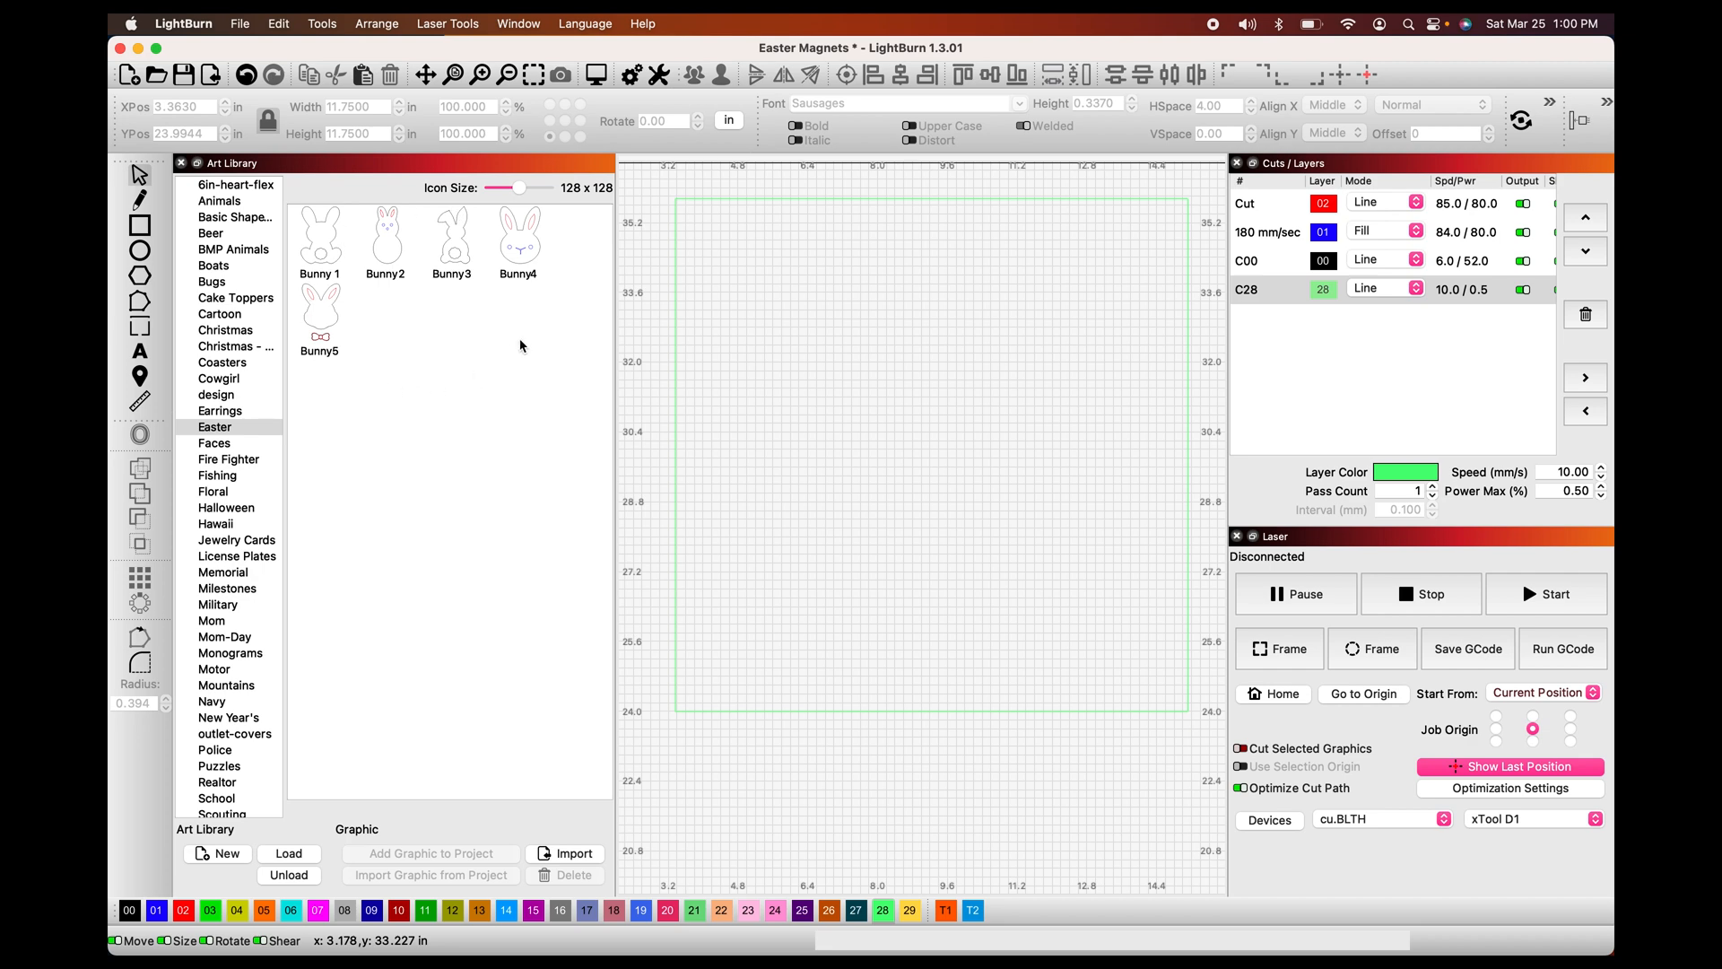
{"action": "mouse_move", "coordinate": [336, 267]}
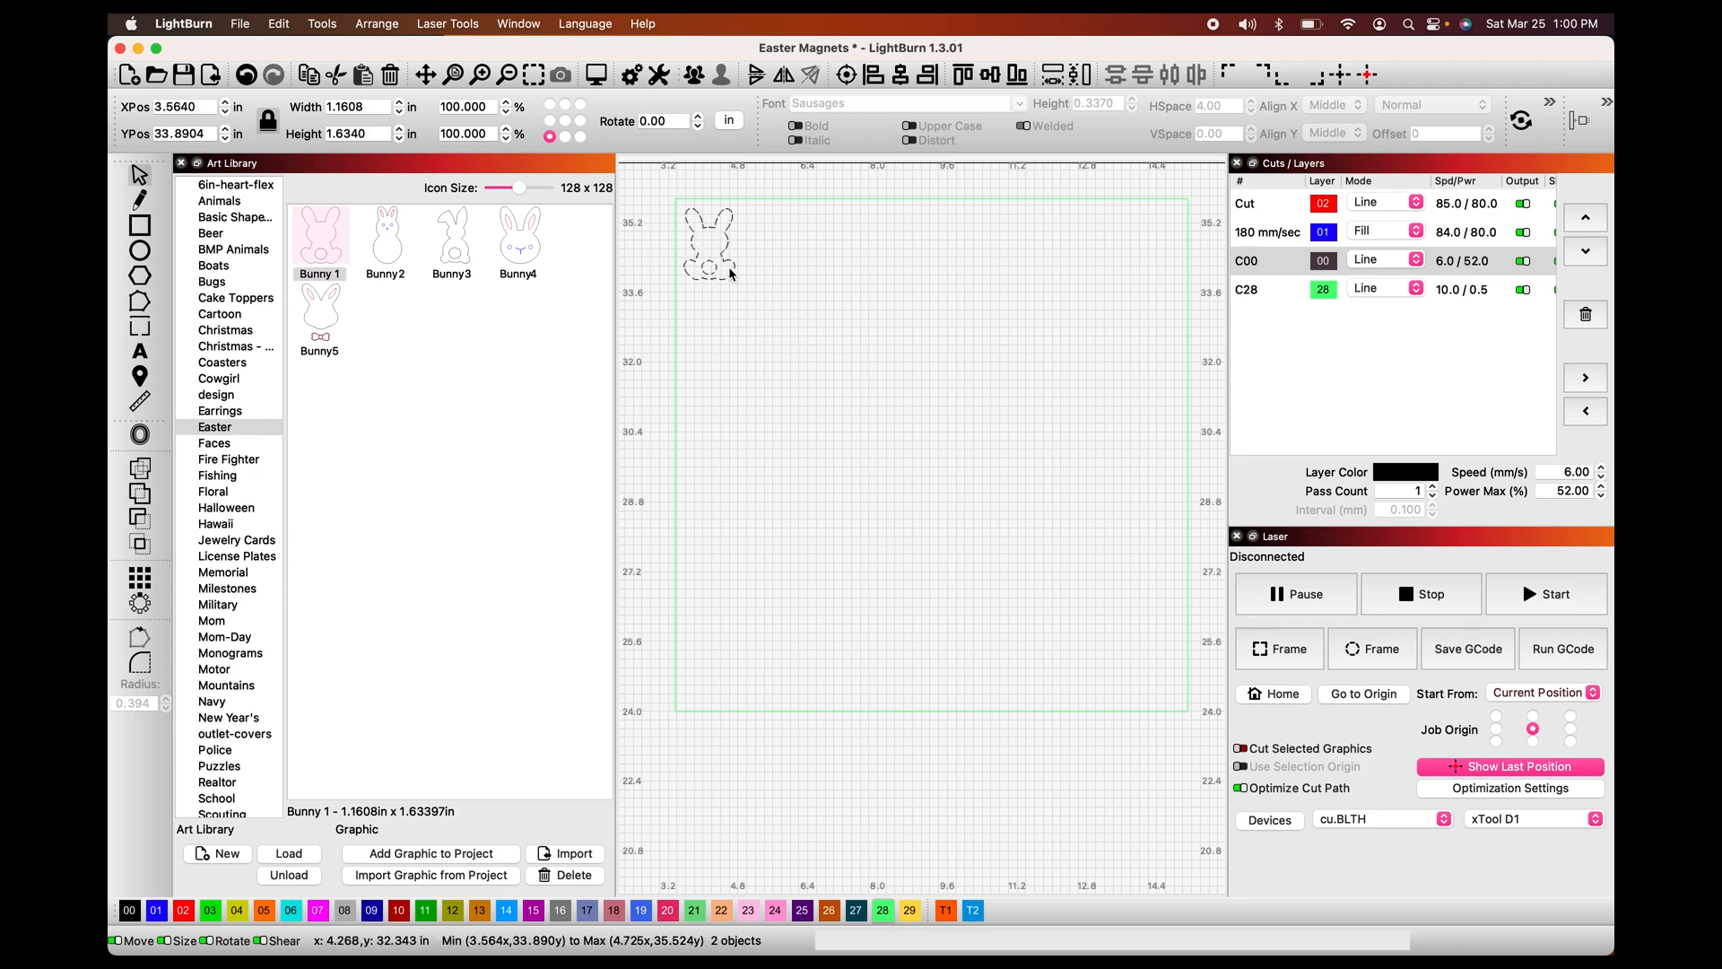
- Deselect Bunny 1 and add the Bunny2 design from the Easter library
{"action": "left_click", "coordinate": [708, 247]}
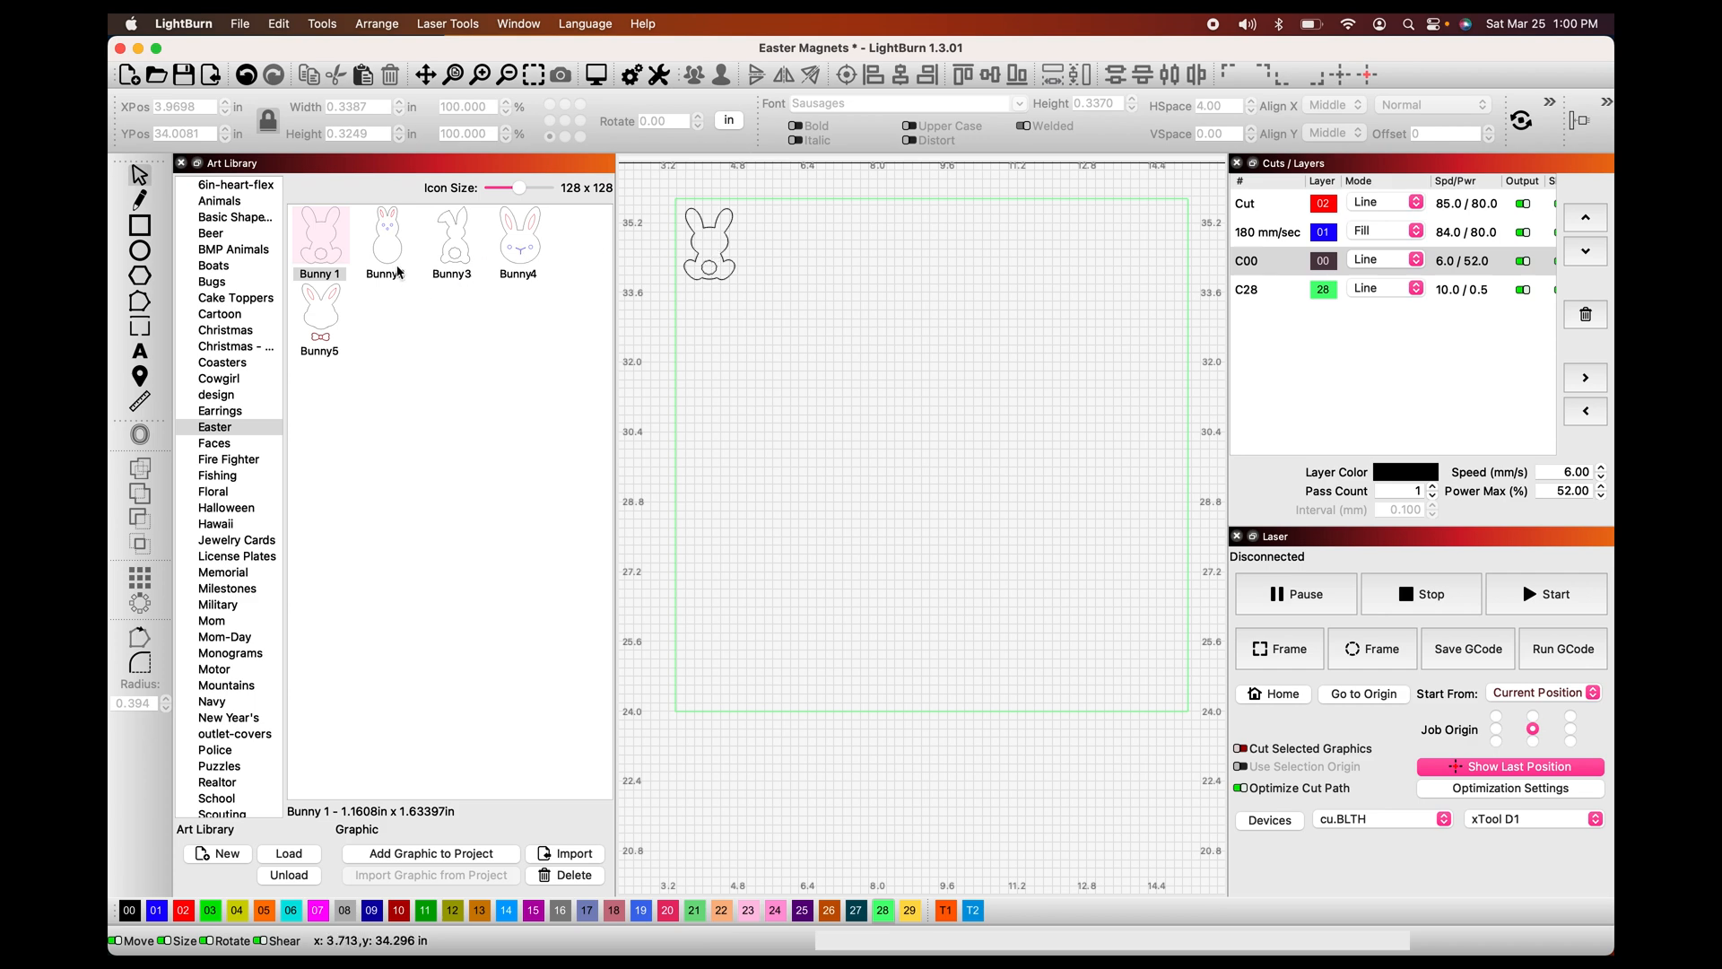
{"action": "double_click", "coordinate": [384, 236]}
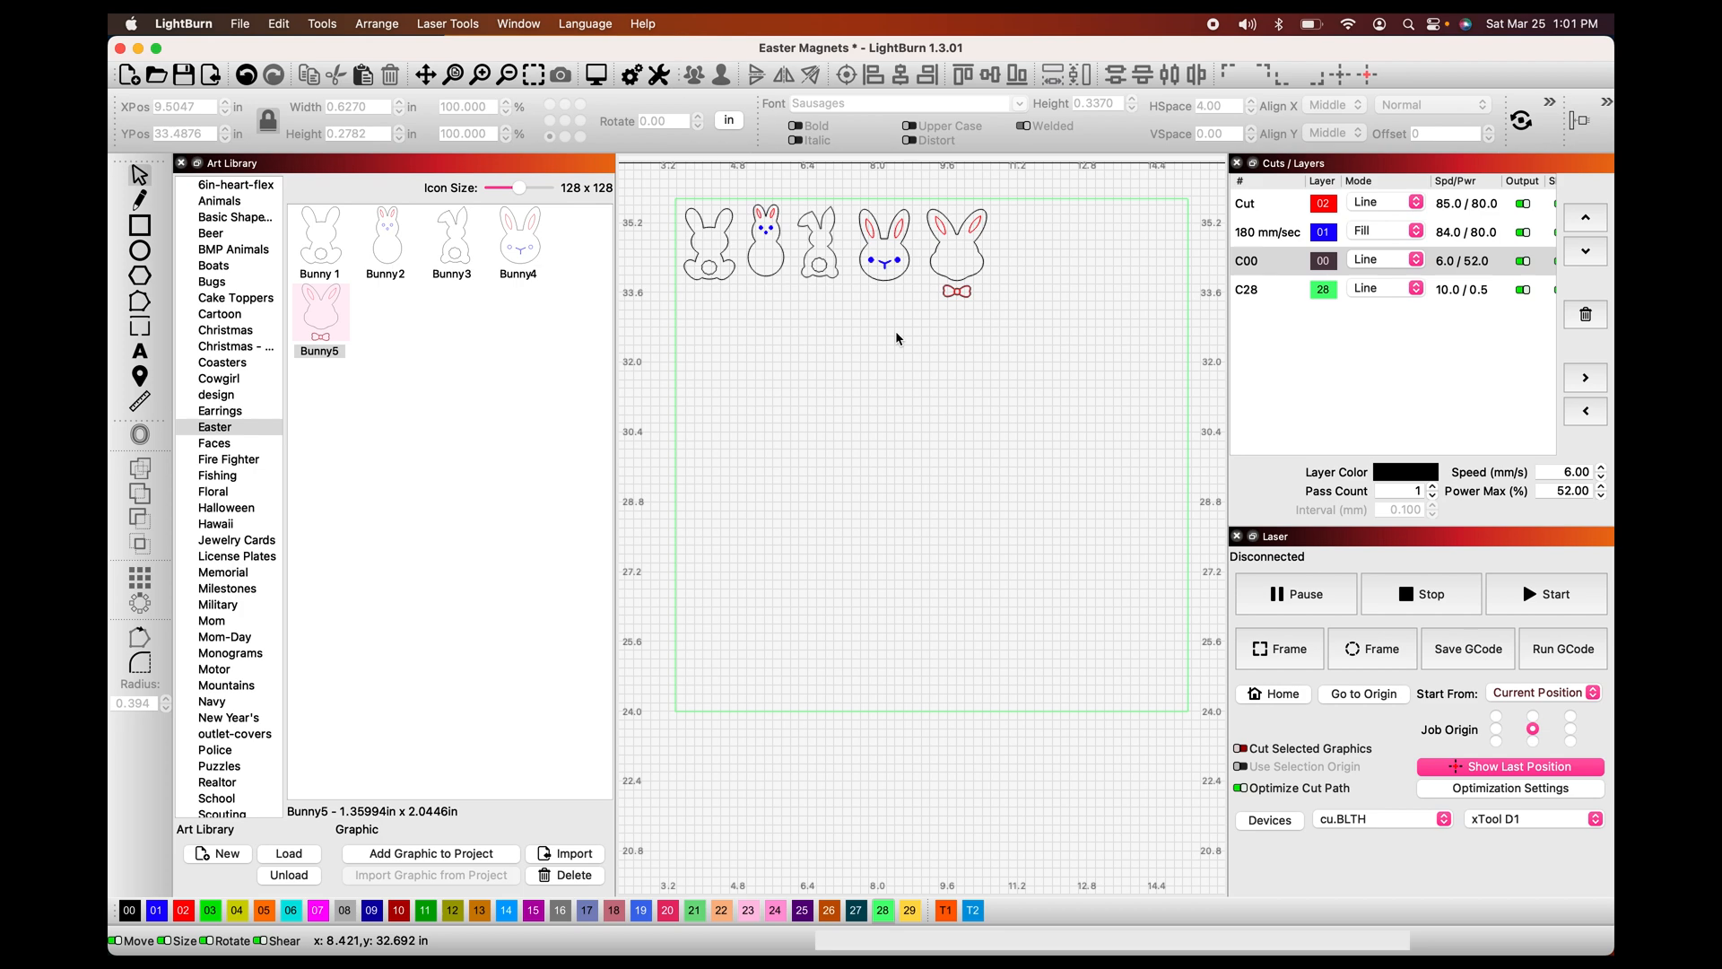
{"action": "mouse_move", "coordinate": [409, 335]}
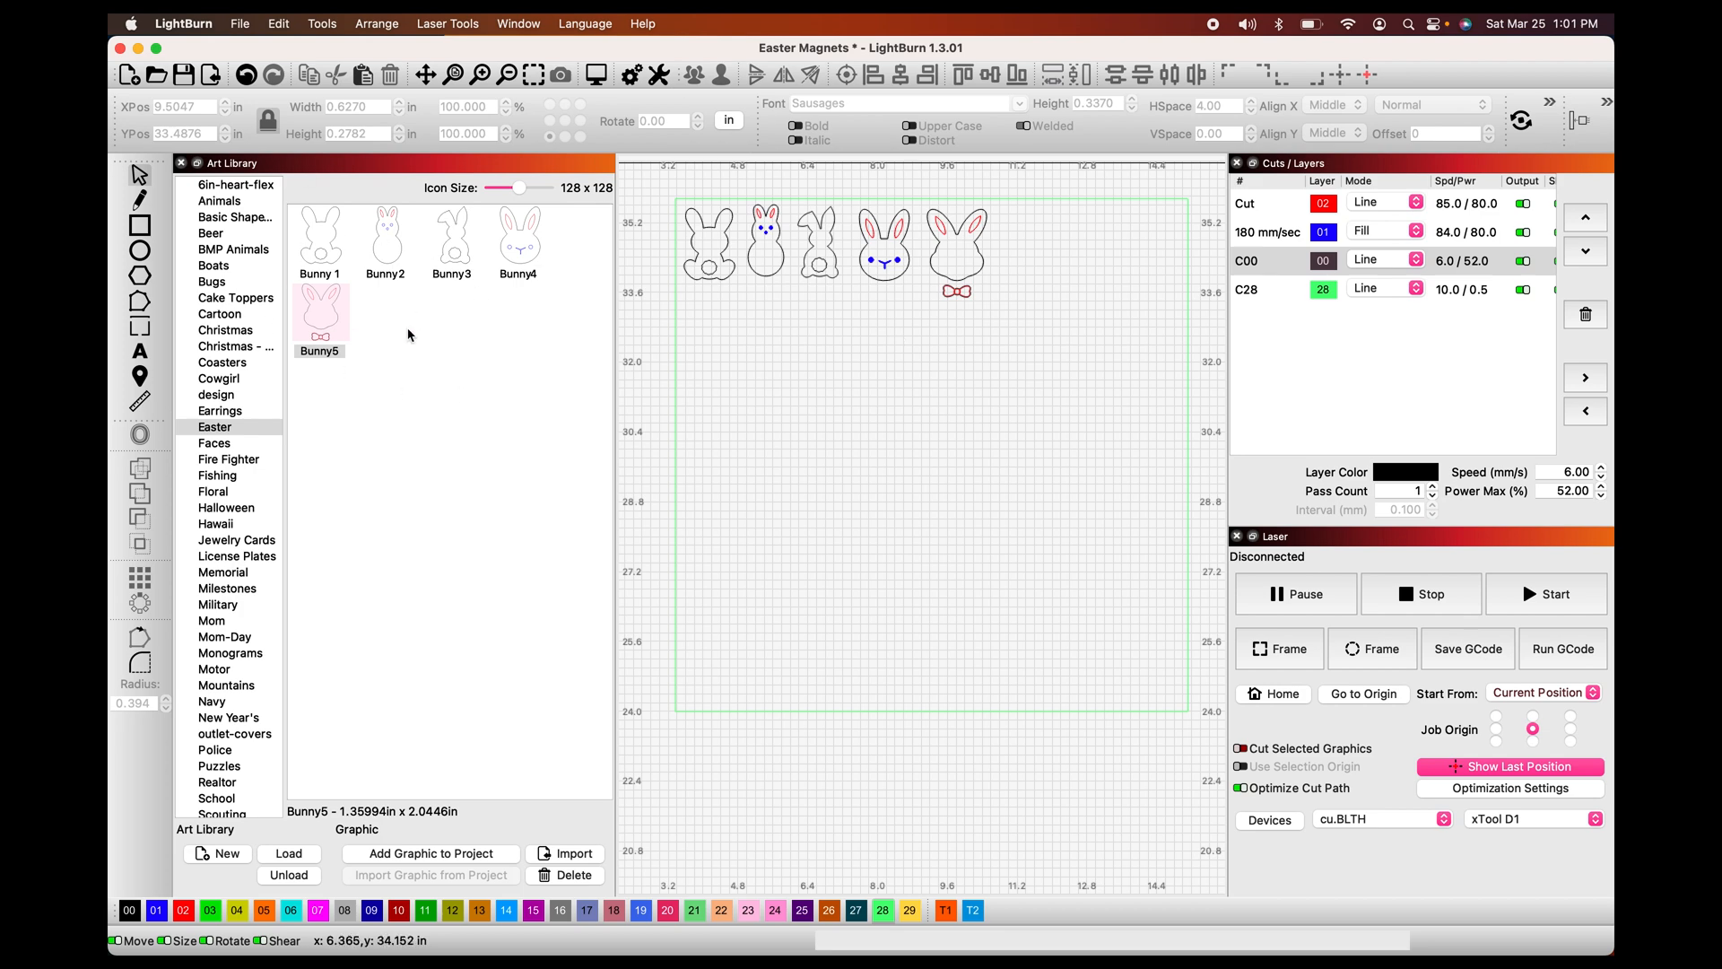
{"action": "mouse_move", "coordinate": [713, 289]}
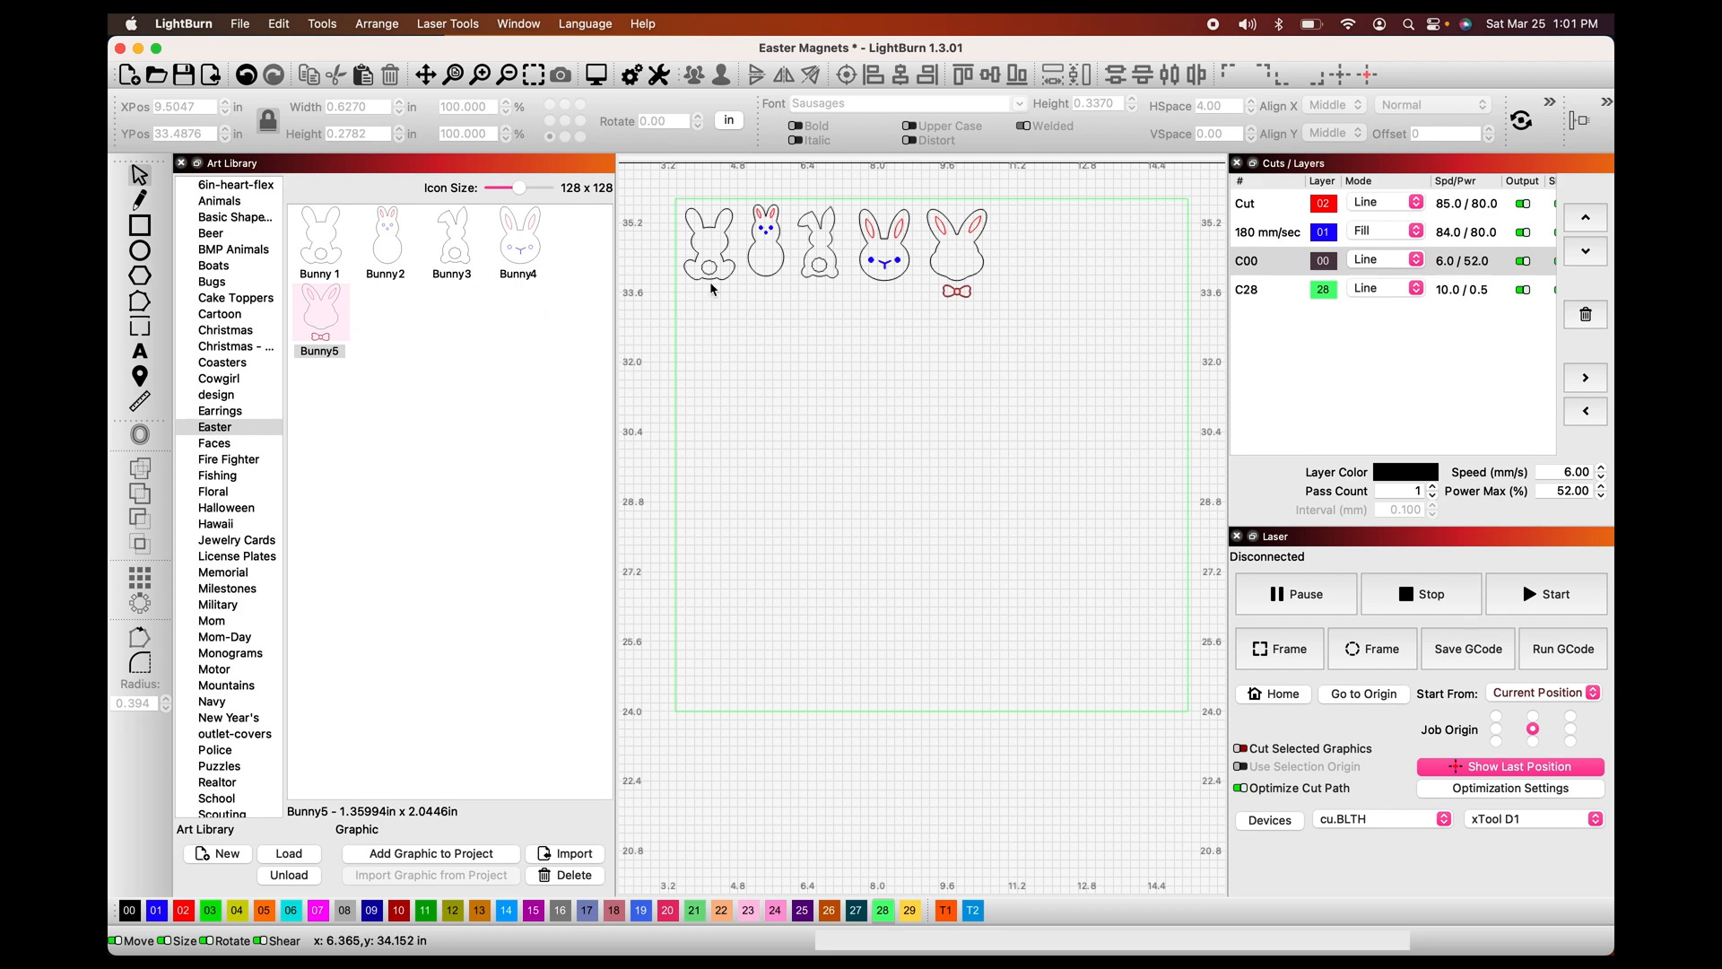
{"action": "mouse_move", "coordinate": [1474, 251]}
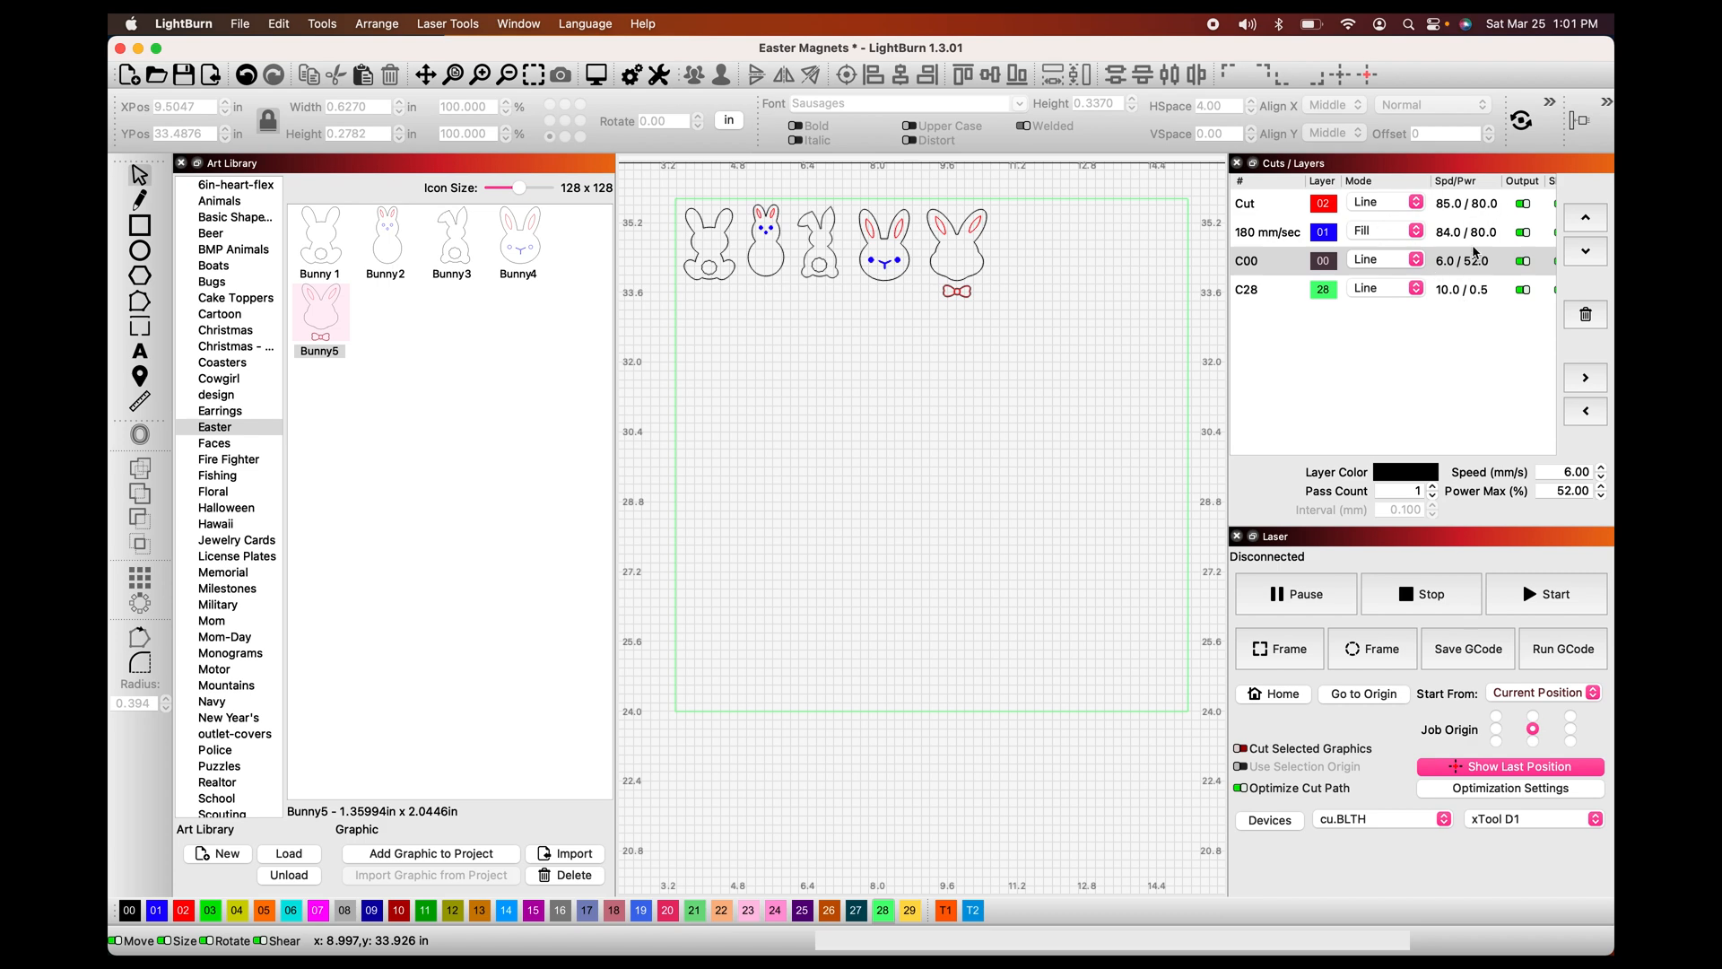
{"action": "mouse_move", "coordinate": [734, 278]}
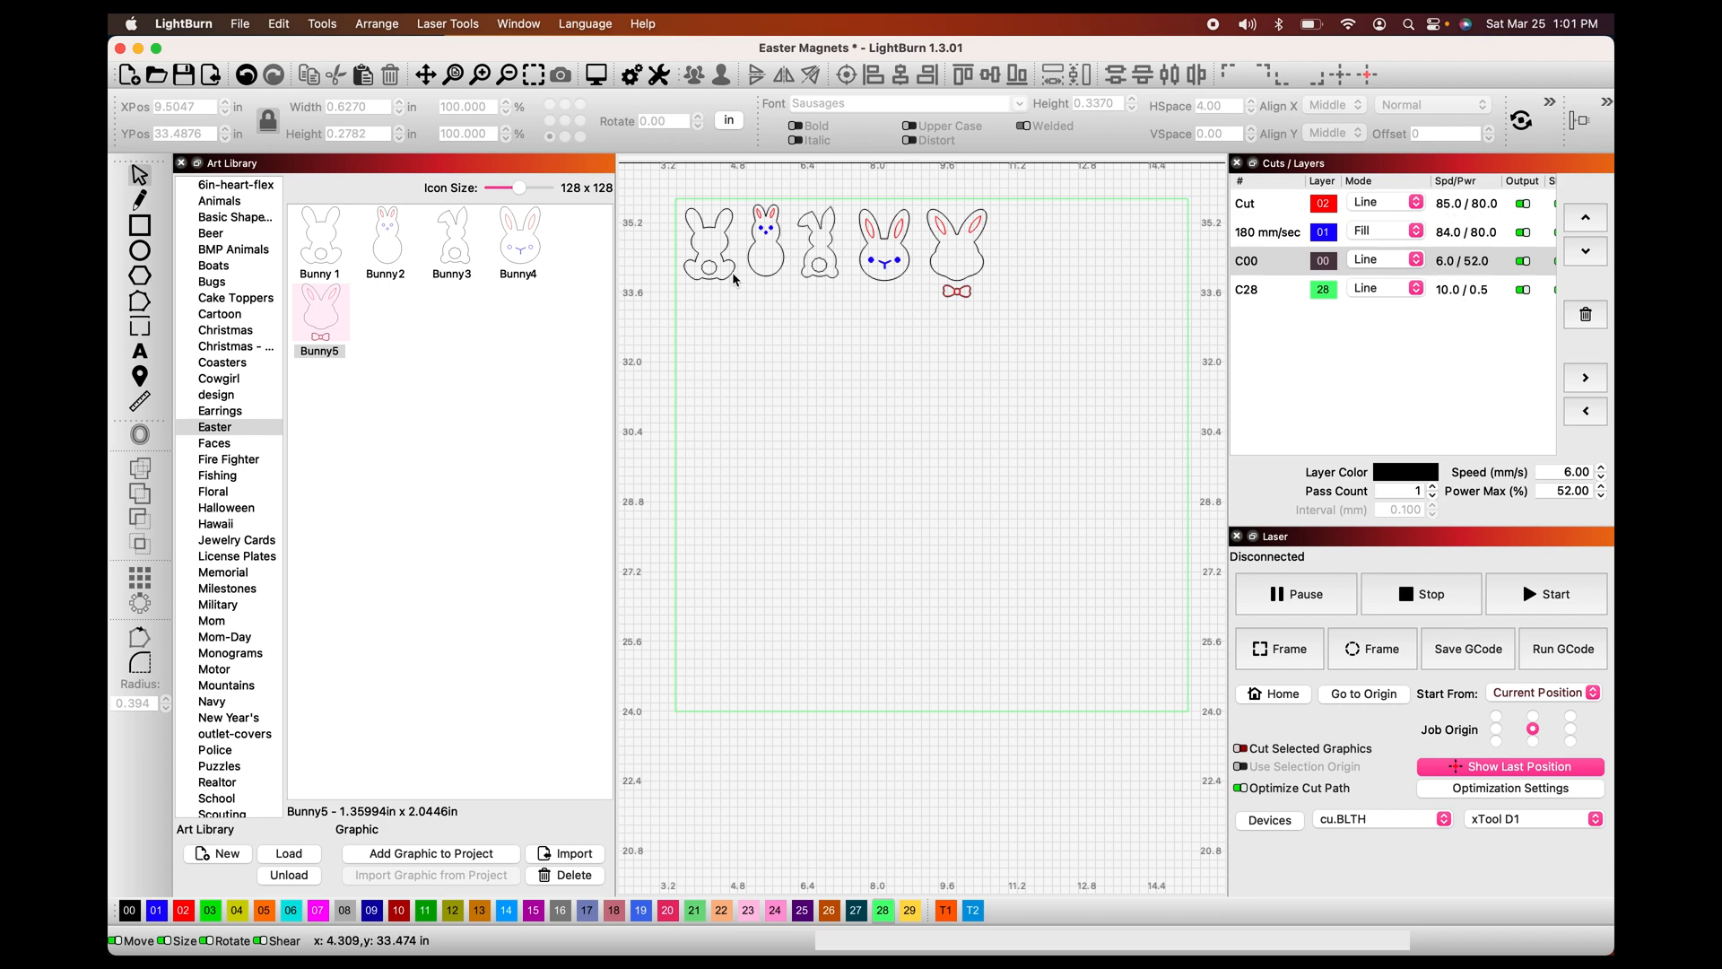
- Inspect the bunnies' facial parts and the Cut layer's 85 speed, 80% power settings
{"action": "left_click", "coordinate": [708, 239]}
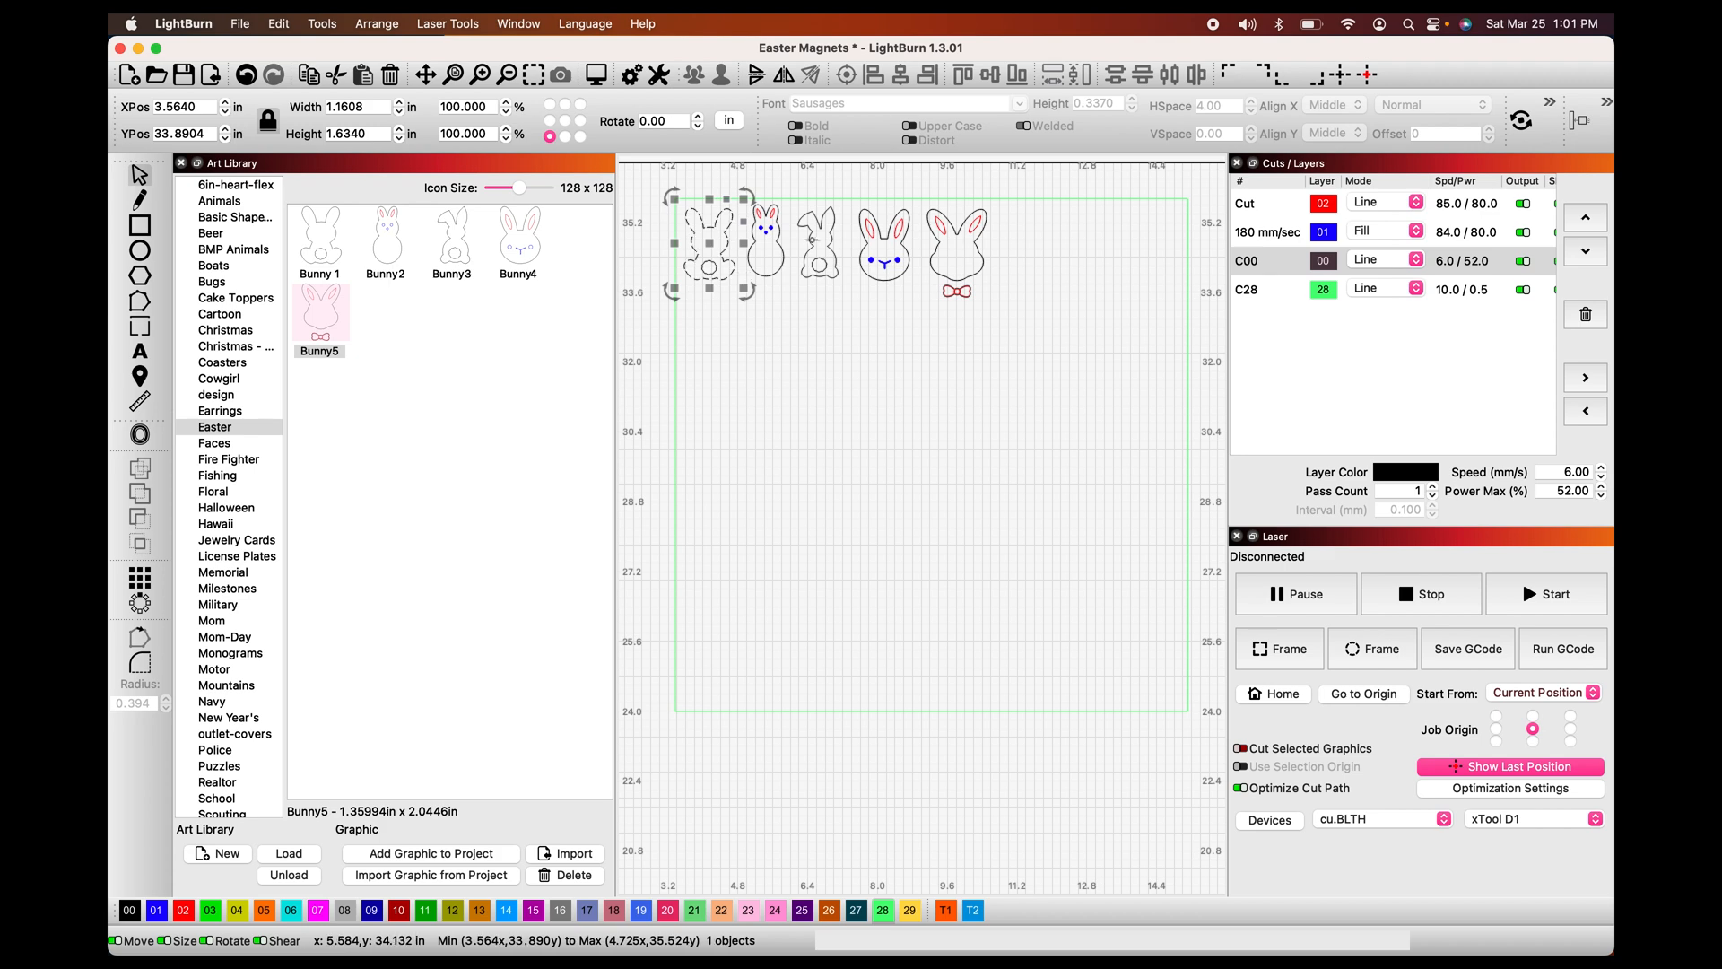
{"action": "mouse_move", "coordinate": [1442, 276]}
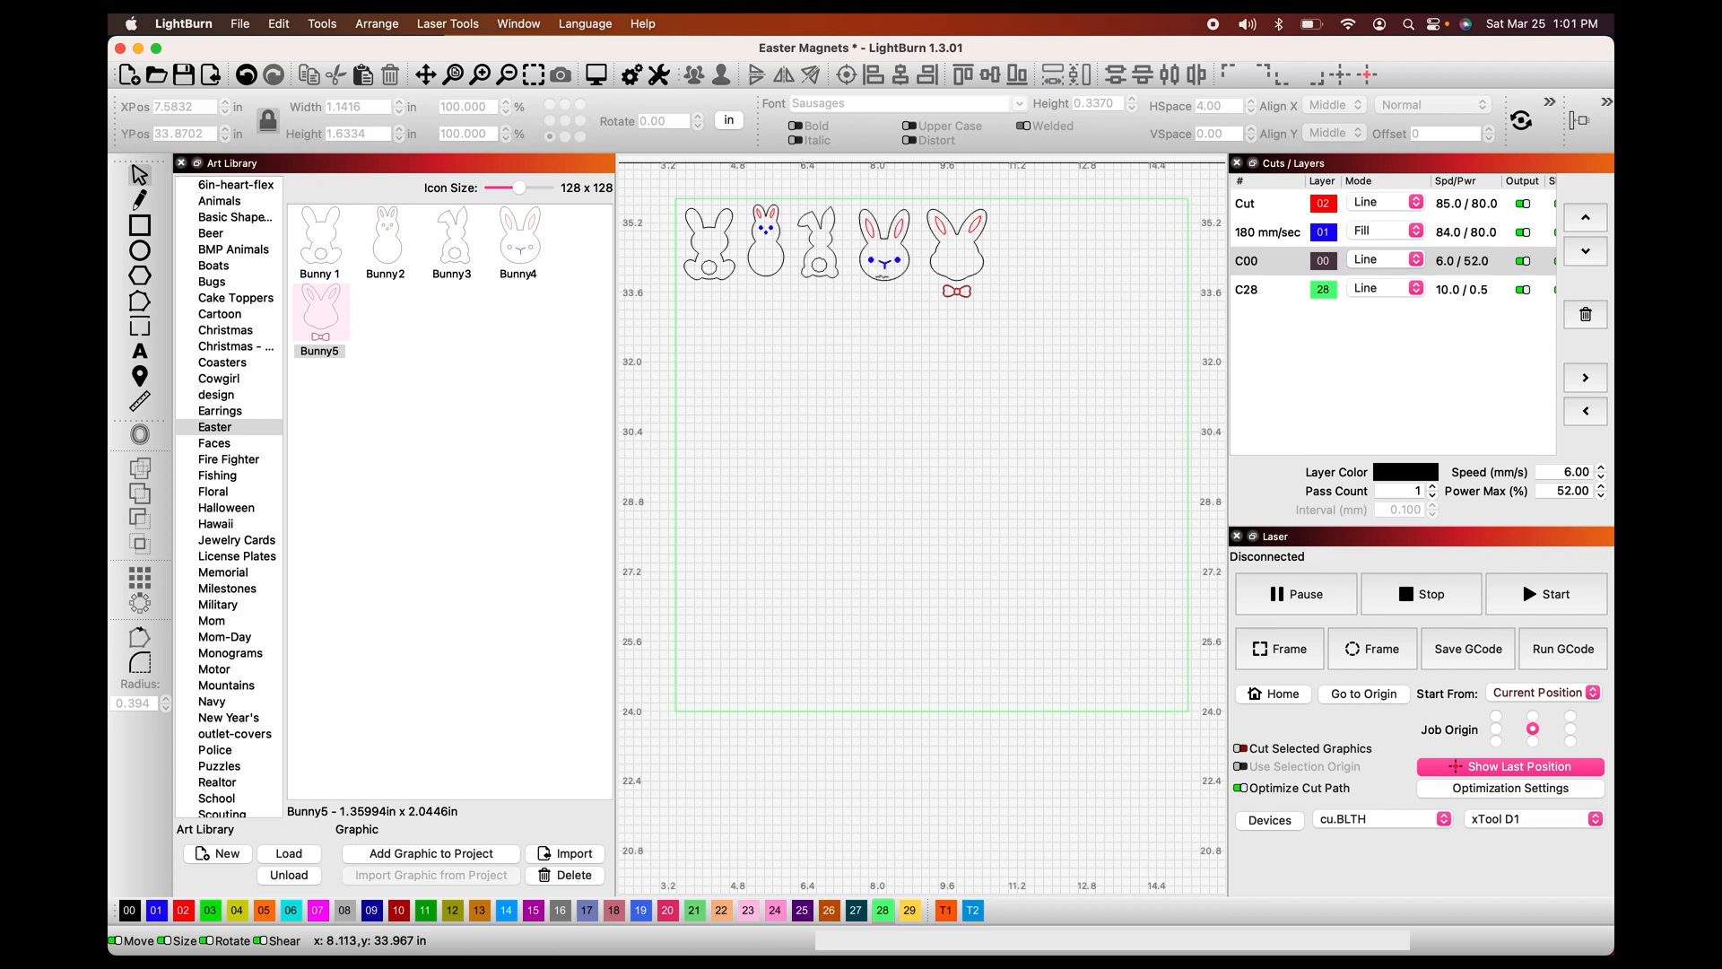
{"action": "left_click", "coordinate": [885, 231]}
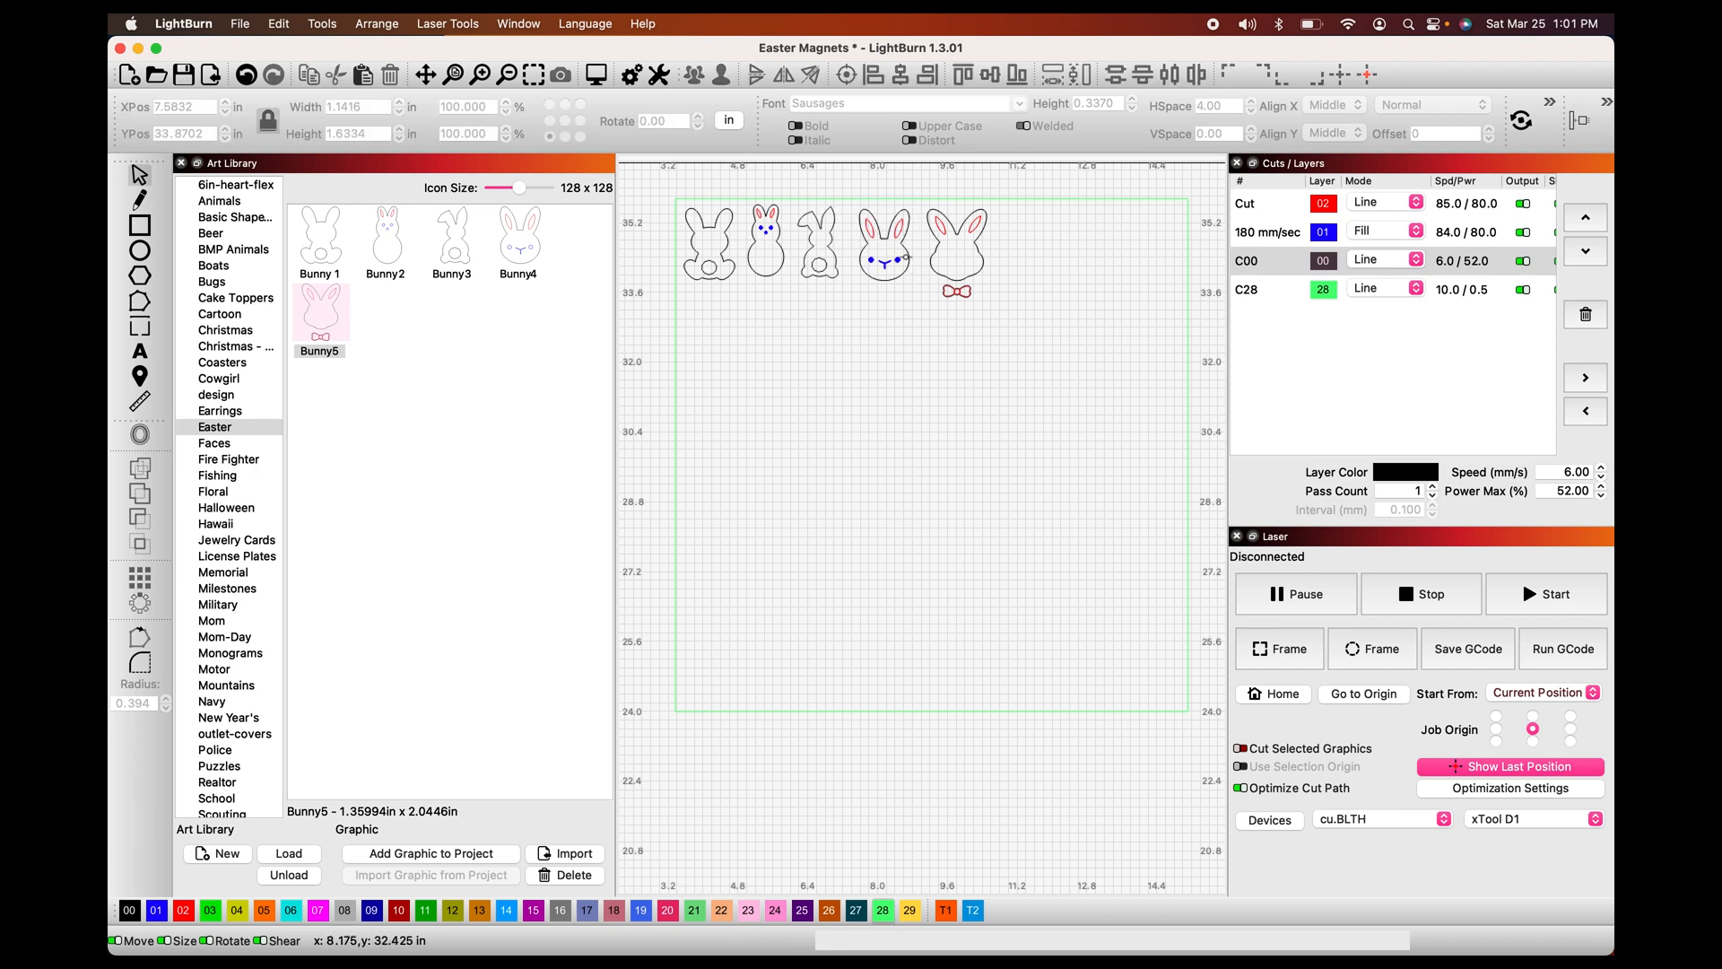
{"action": "left_click", "coordinate": [899, 226]}
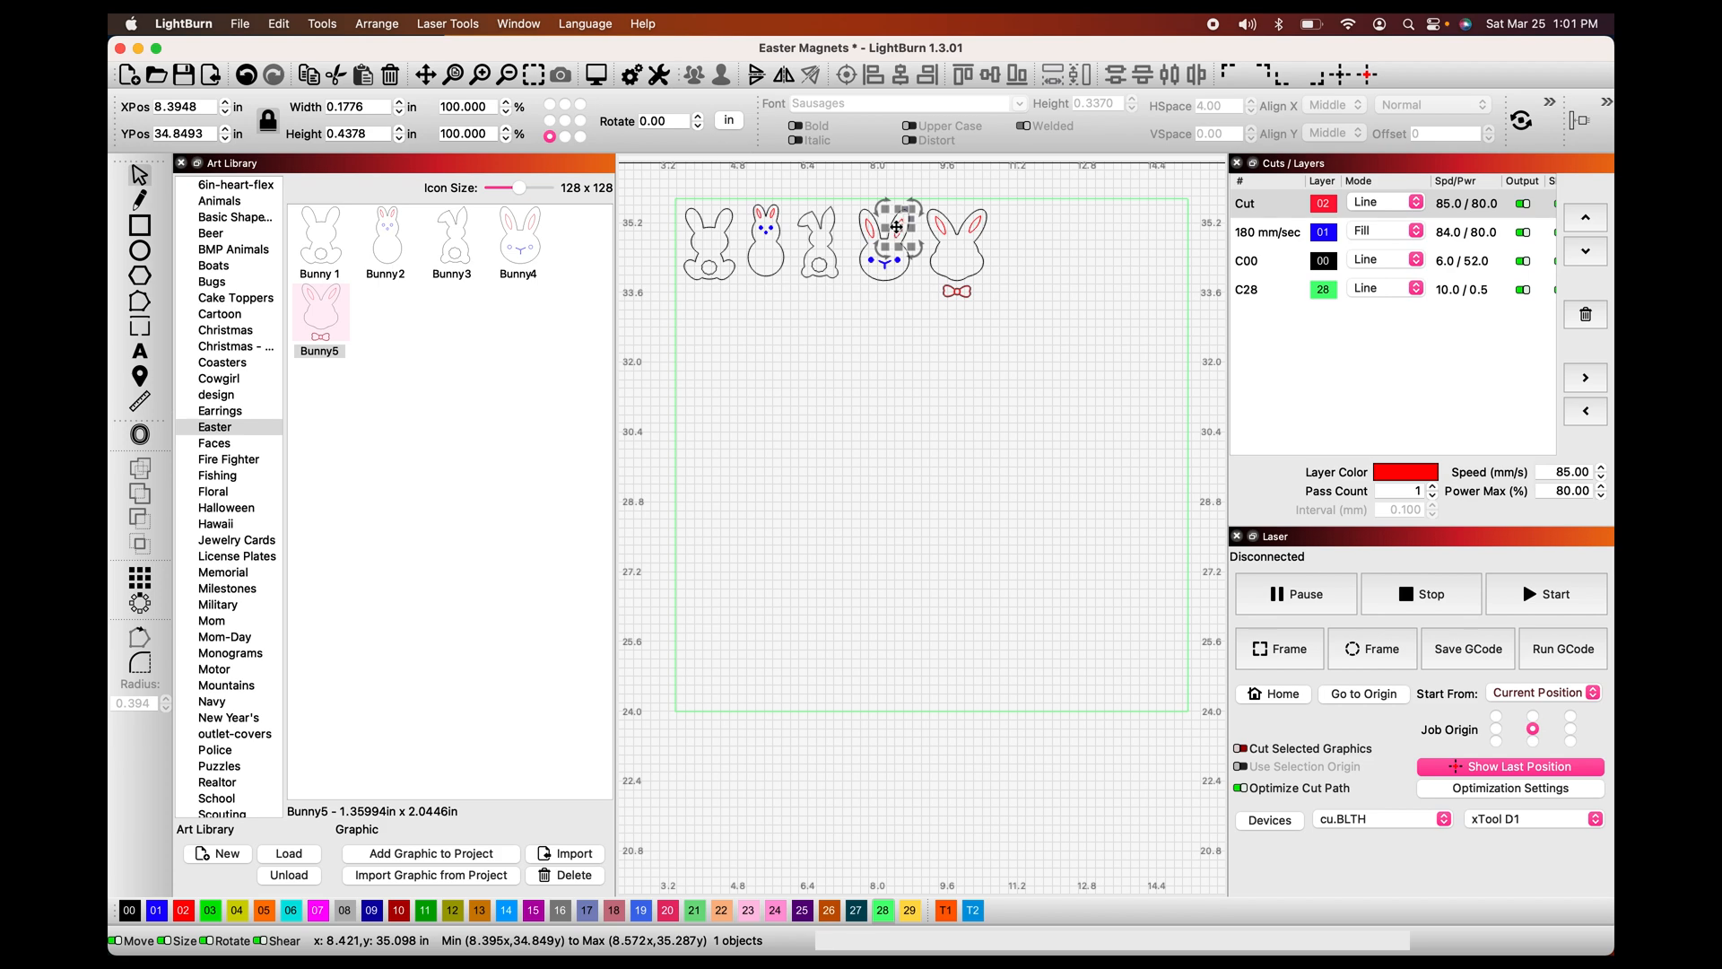
{"action": "mouse_move", "coordinate": [920, 428]}
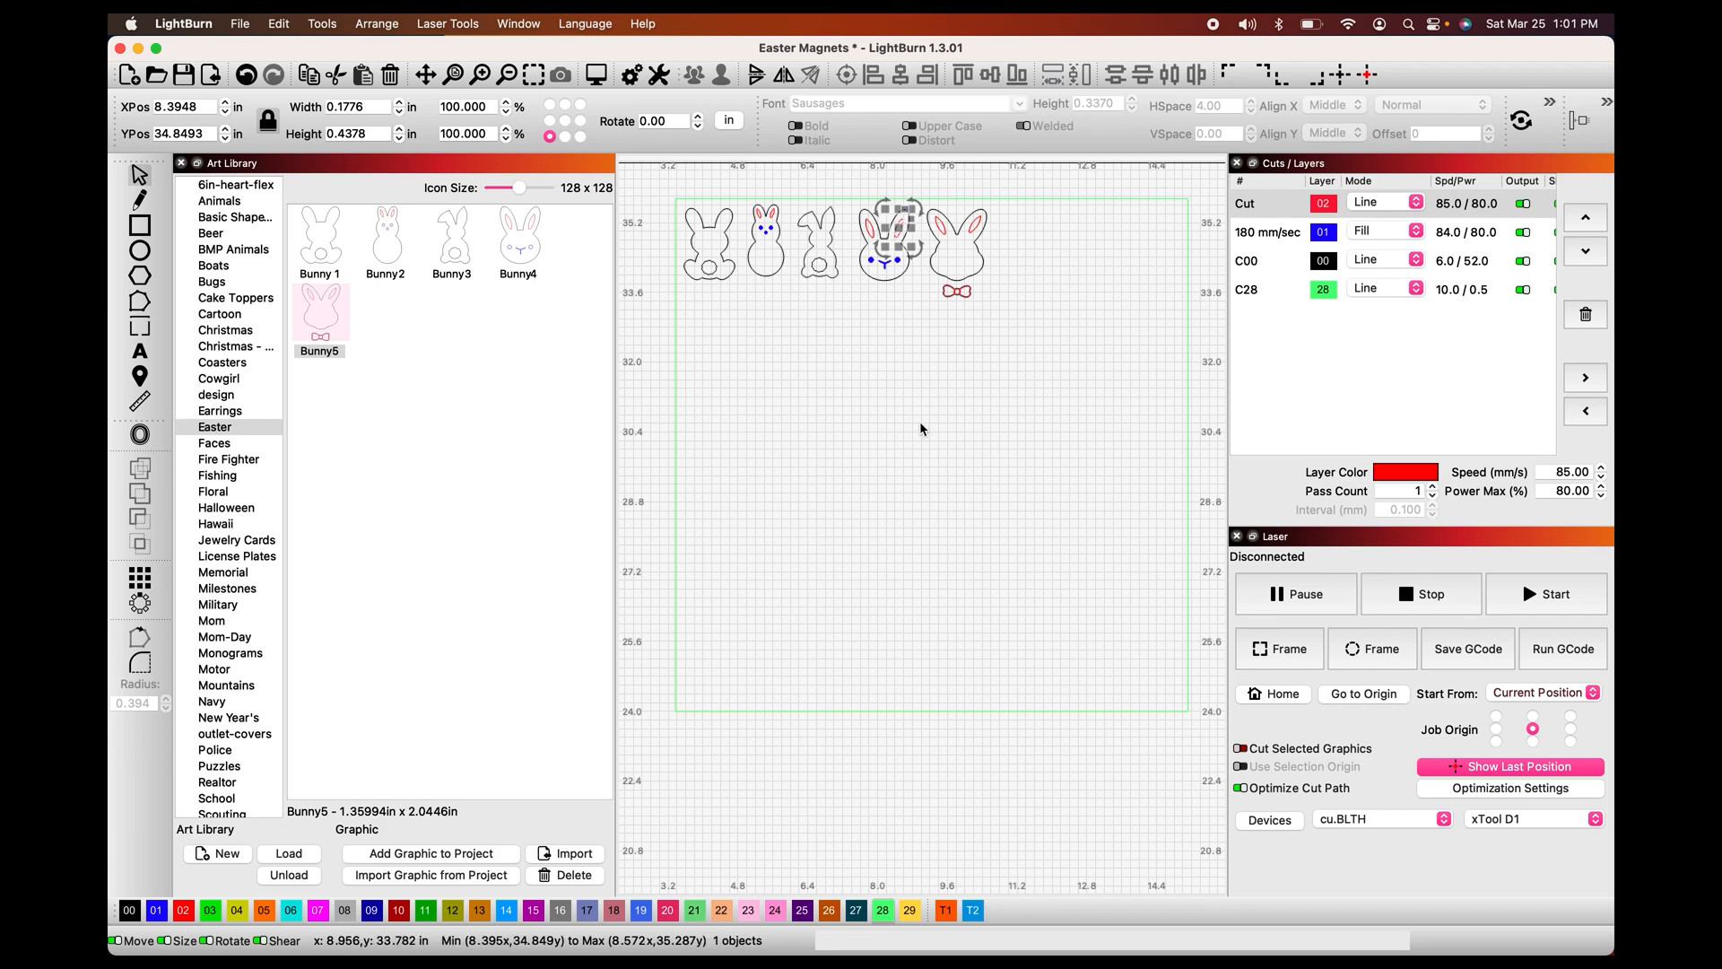
{"action": "left_click", "coordinate": [920, 429]}
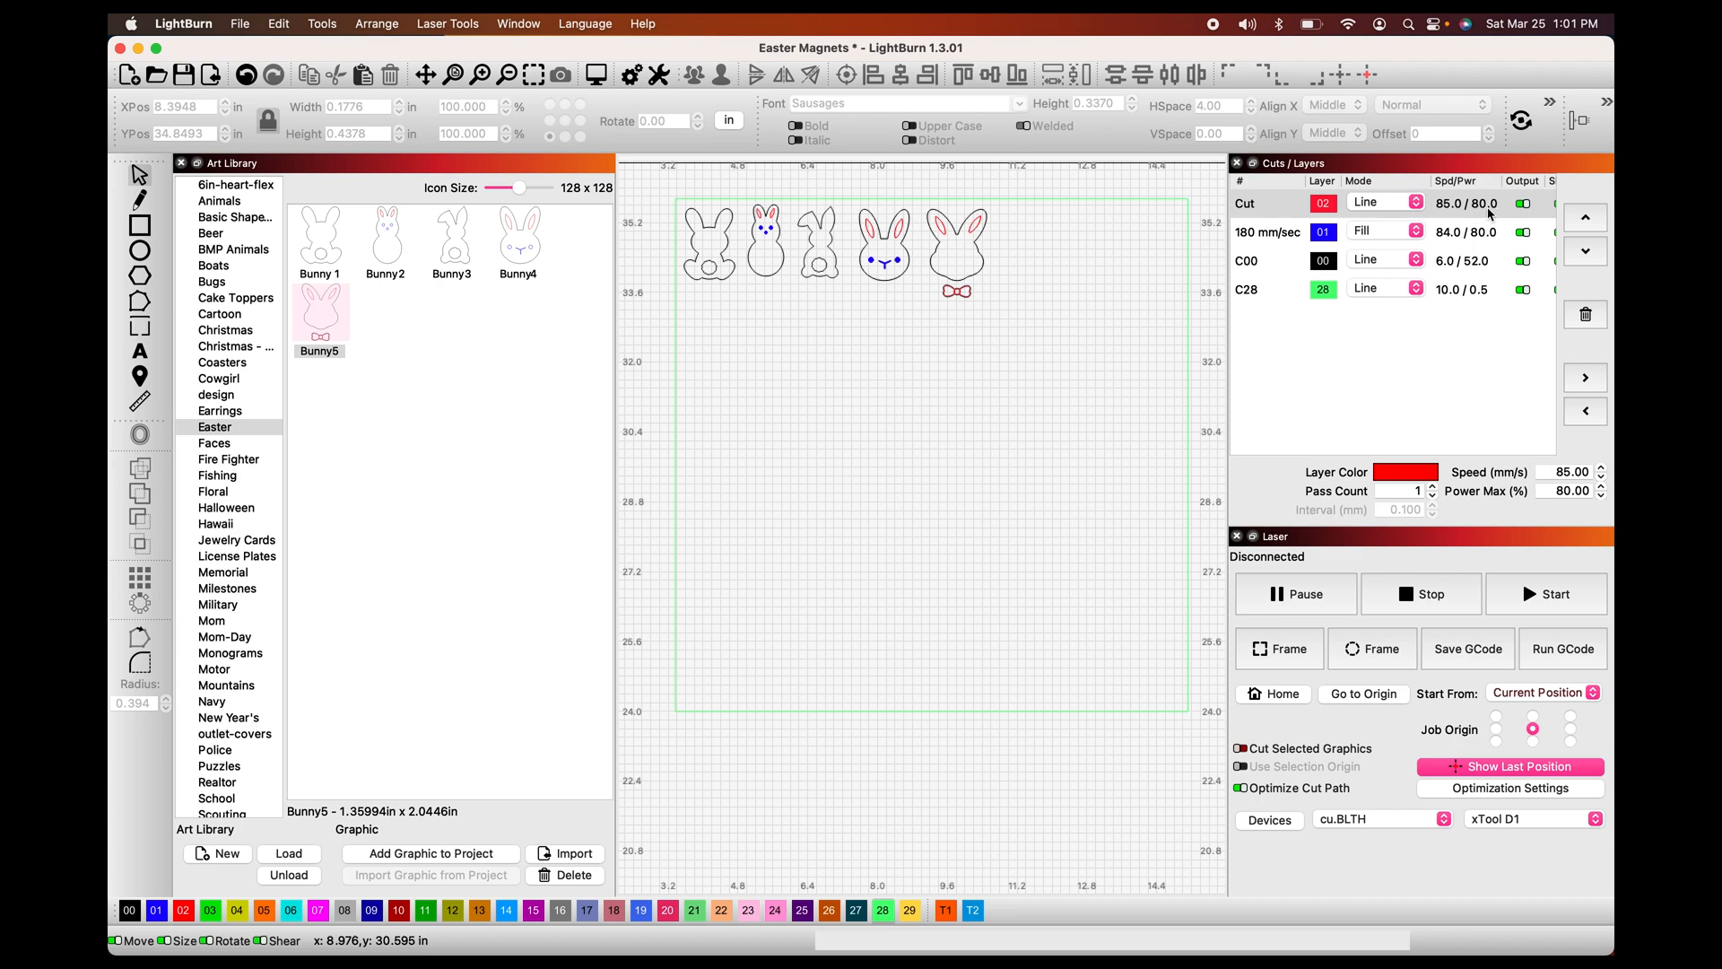
{"action": "left_click", "coordinate": [883, 237]}
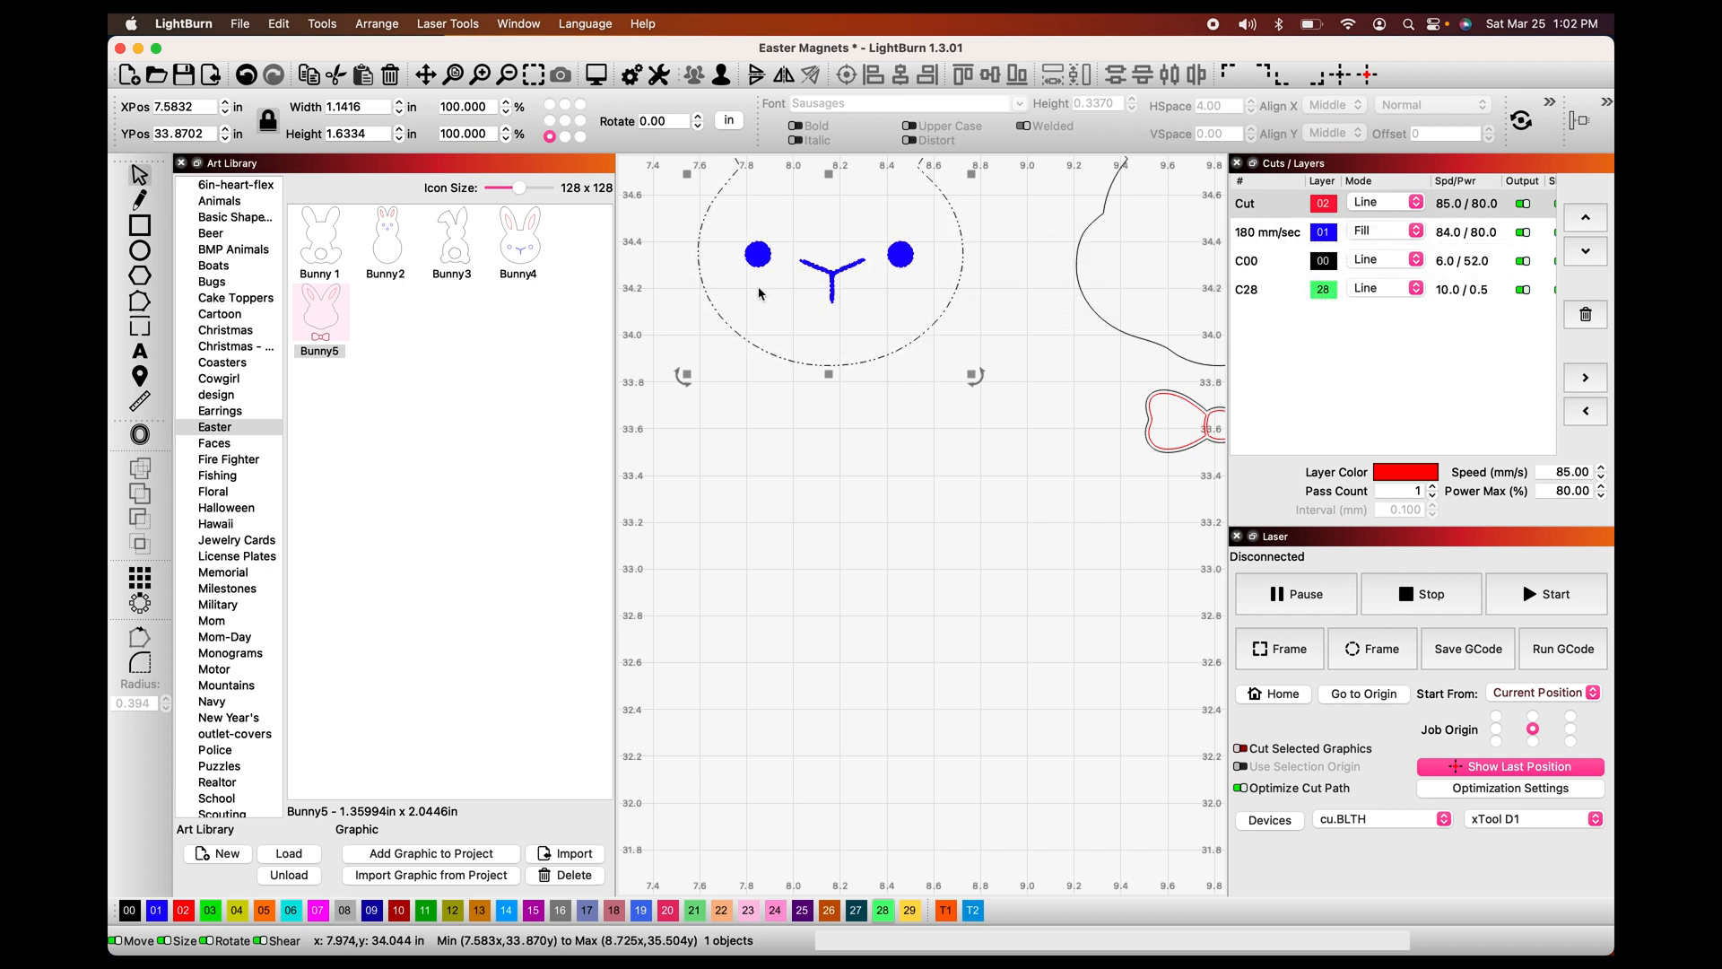
{"action": "mouse_move", "coordinate": [795, 277]}
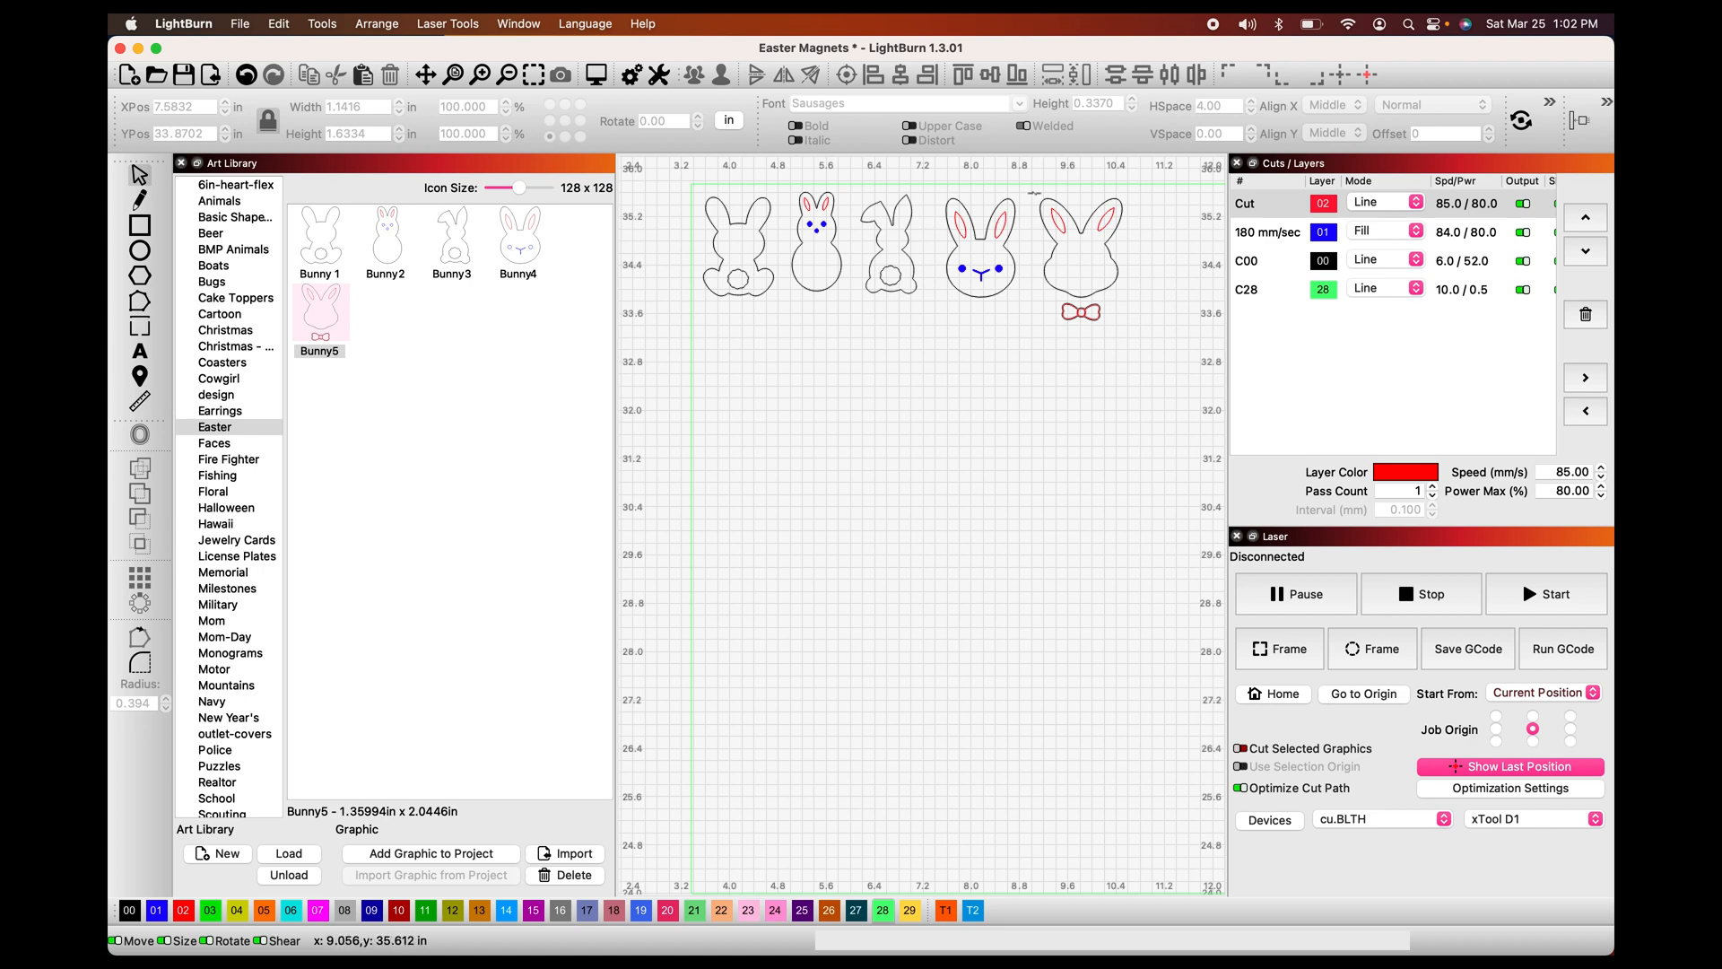
{"action": "mouse_move", "coordinate": [741, 271]}
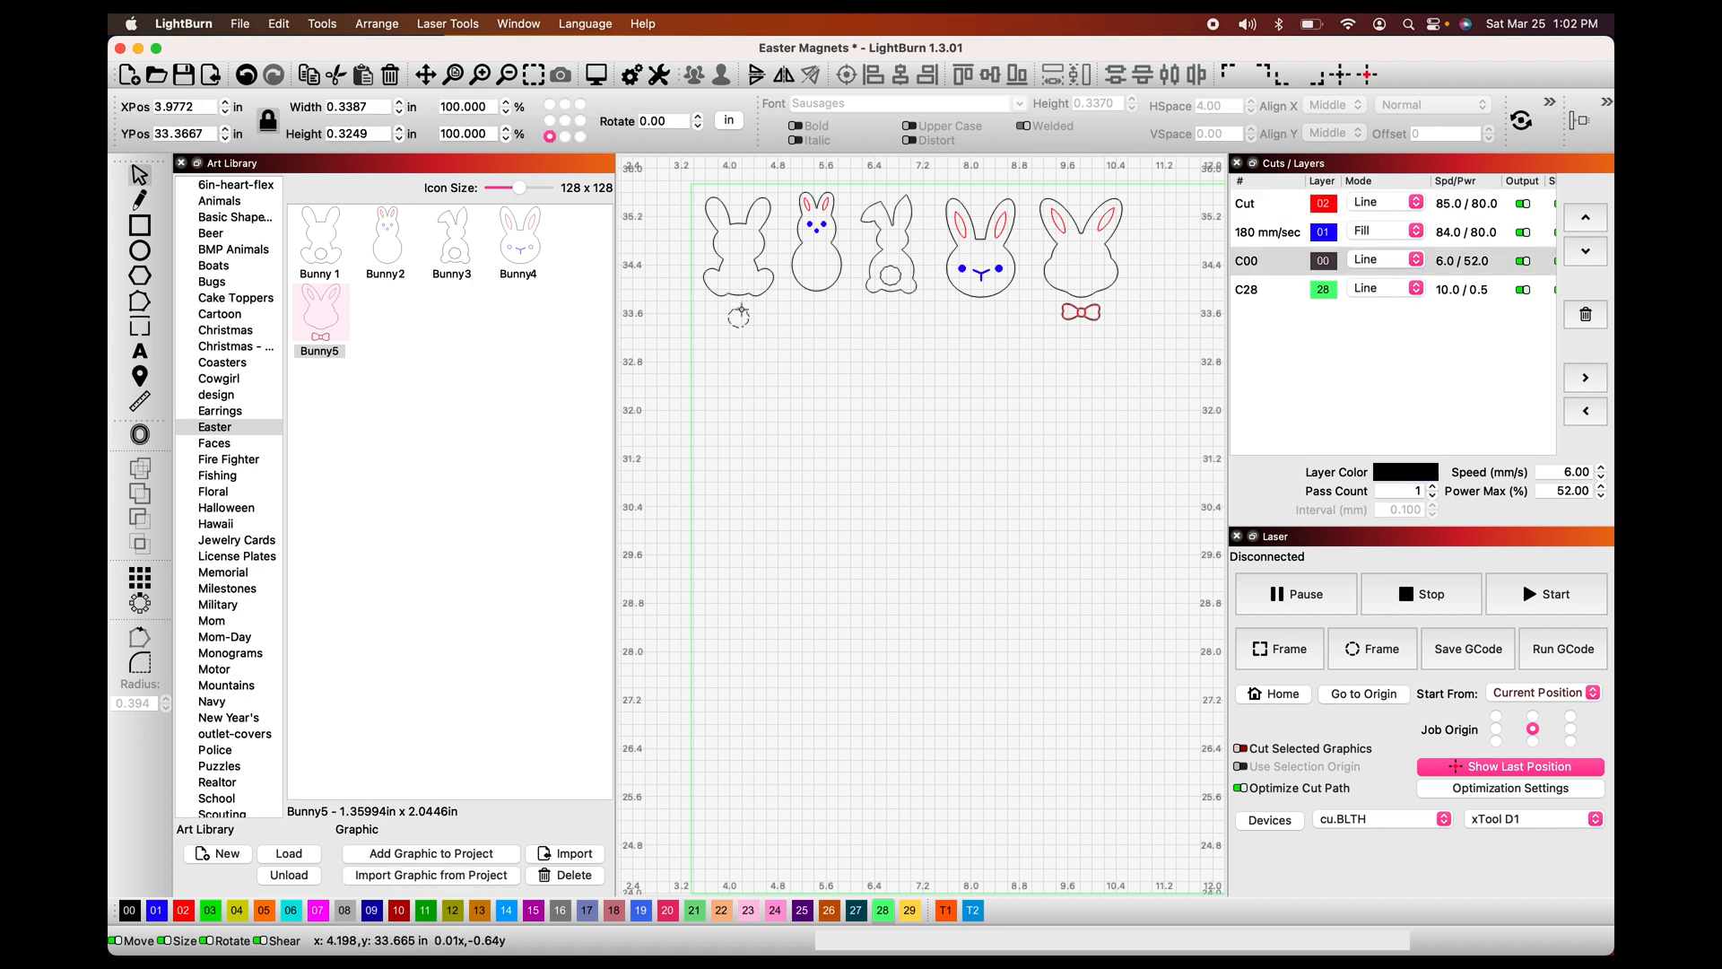
- Detach the tail circles and move them below the bunny bodies
{"action": "left_click", "coordinate": [738, 317]}
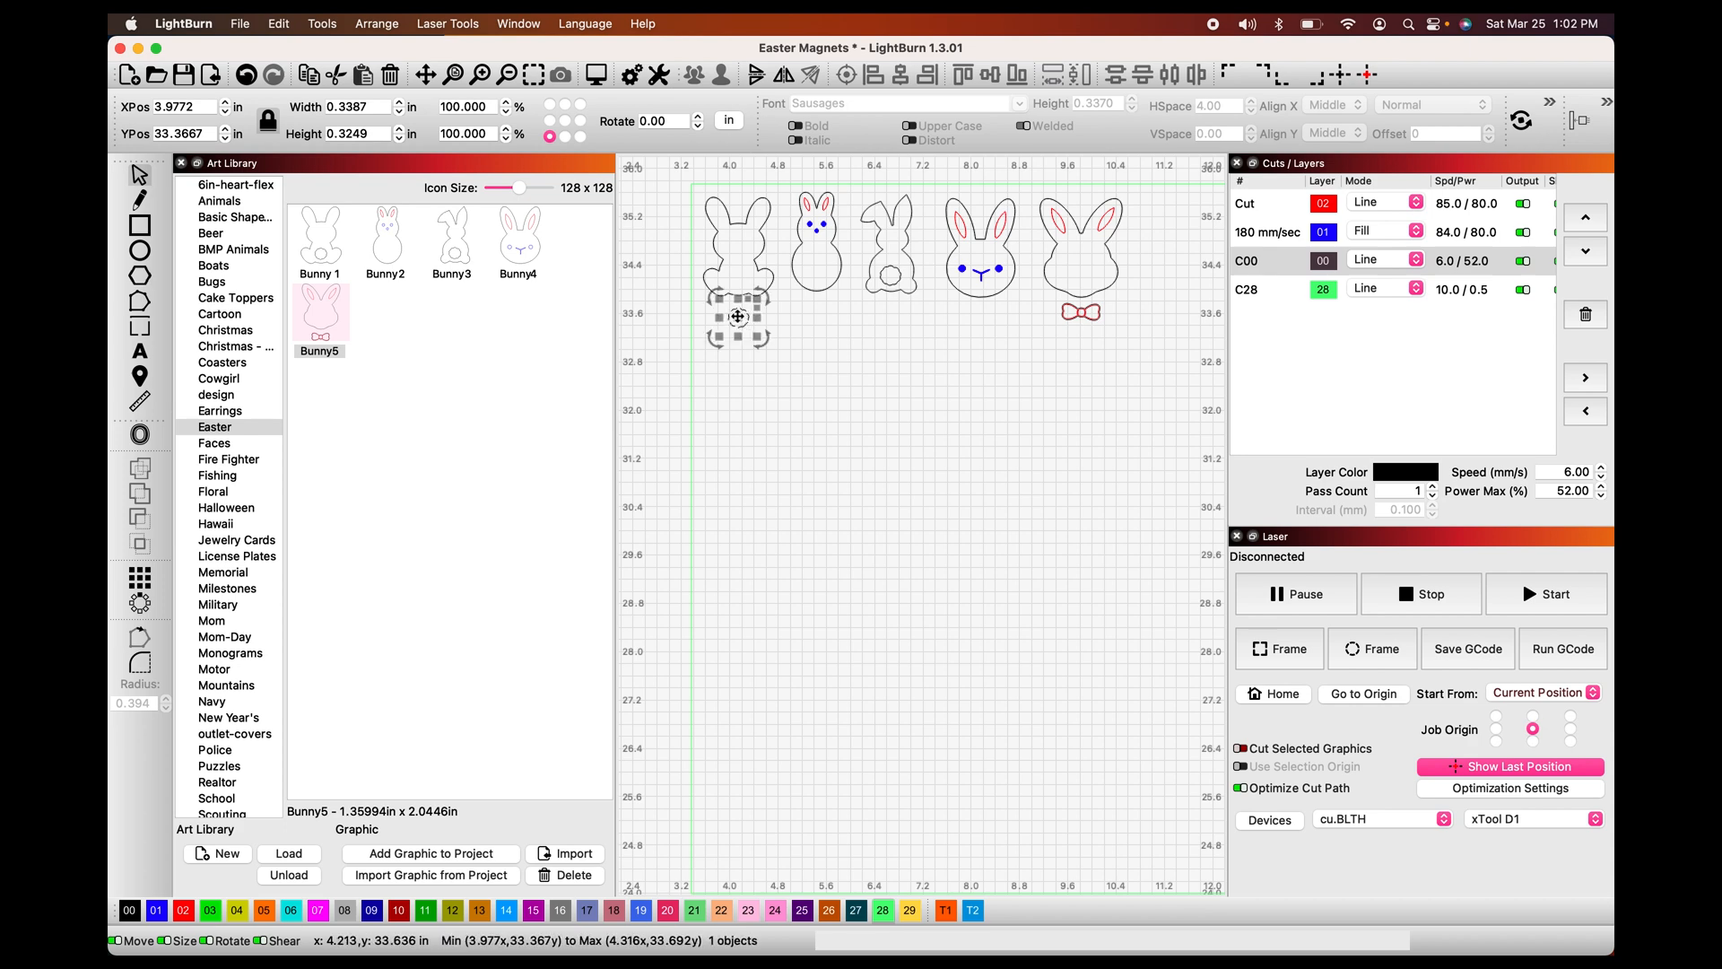
{"action": "mouse_move", "coordinate": [739, 282]}
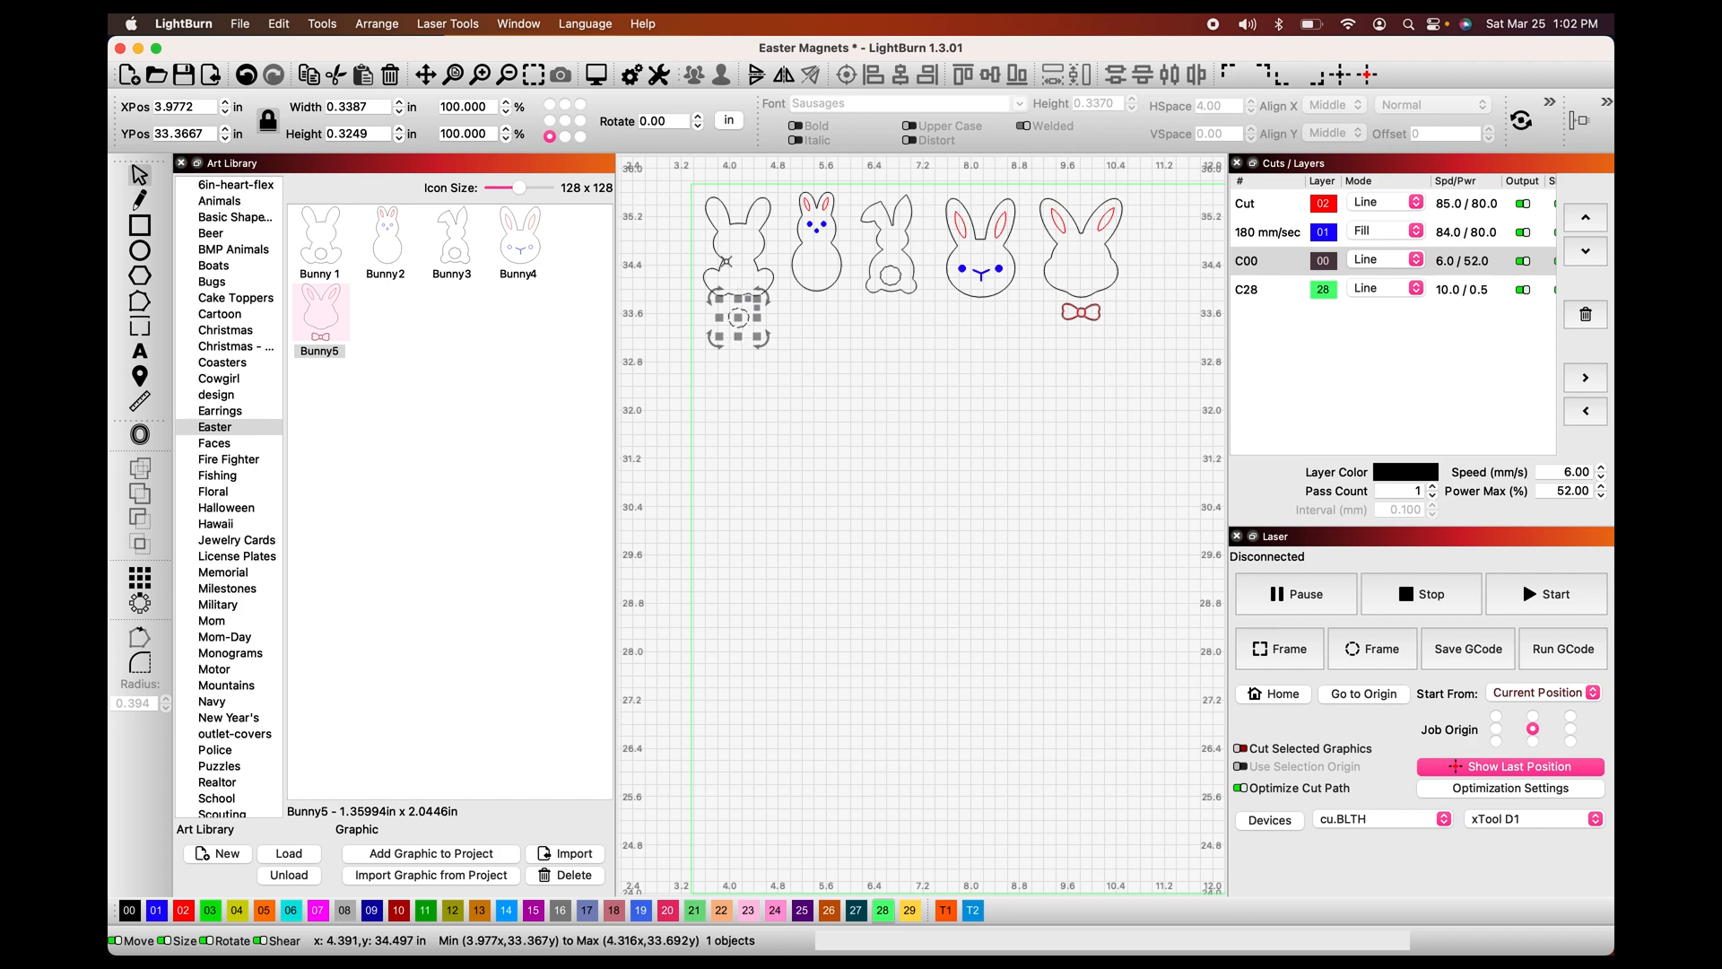
{"action": "mouse_move", "coordinate": [743, 267]}
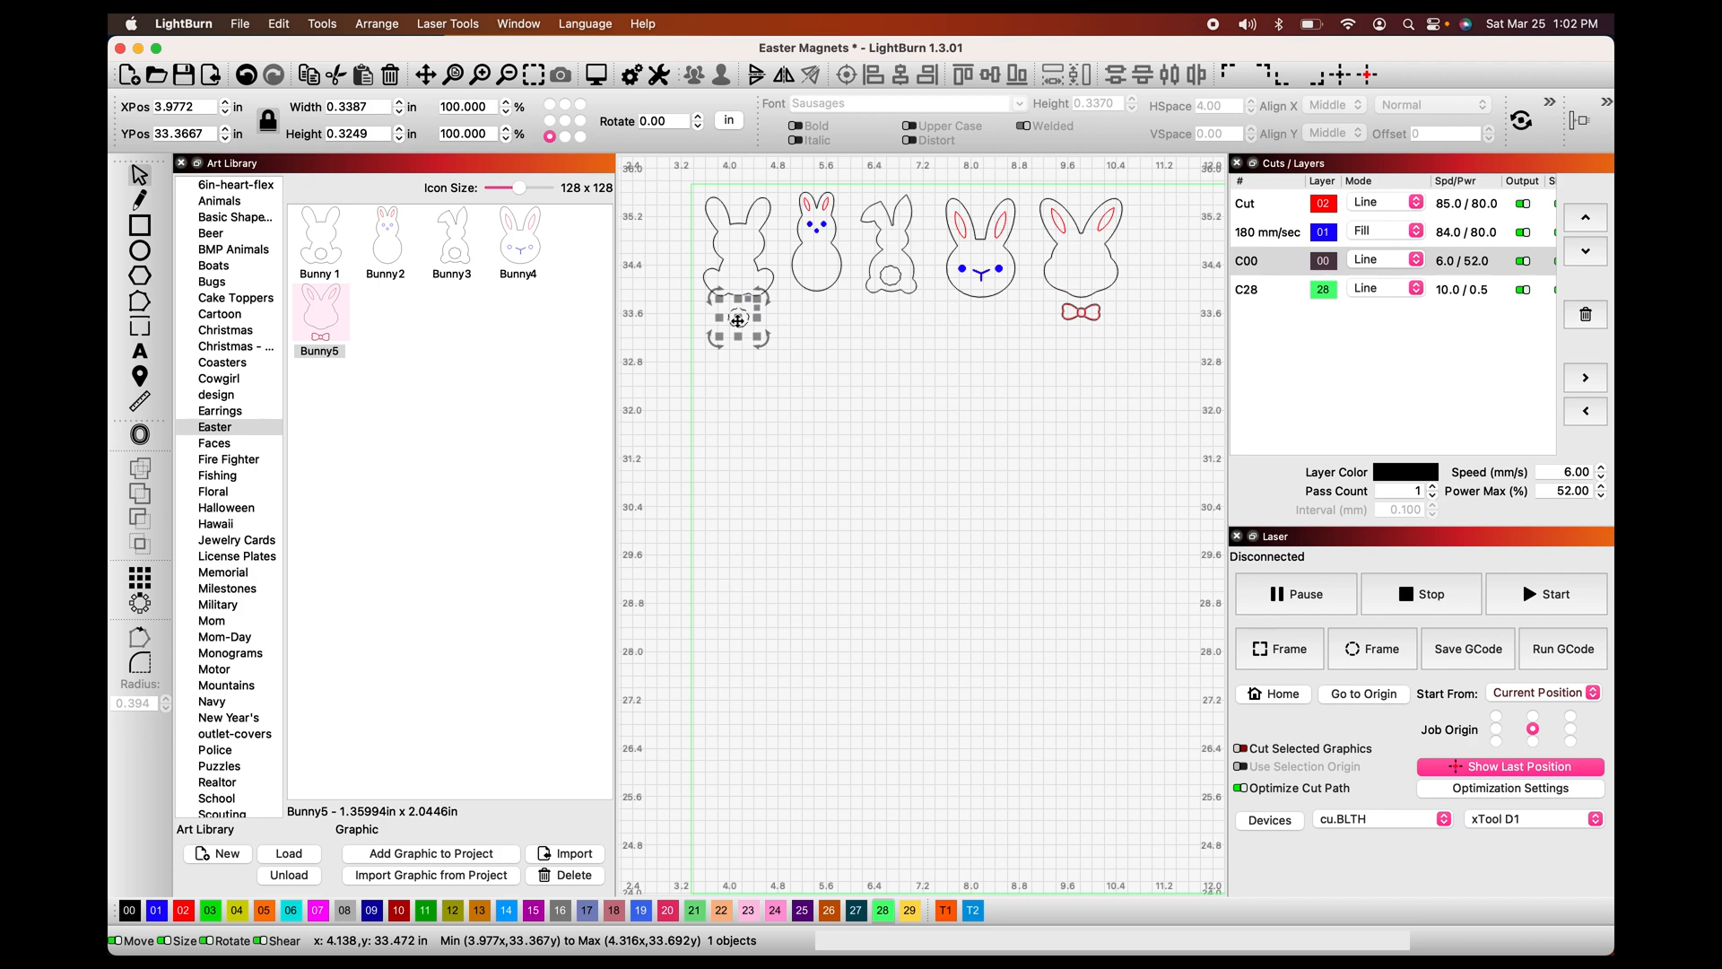
{"action": "mouse_move", "coordinate": [868, 292]}
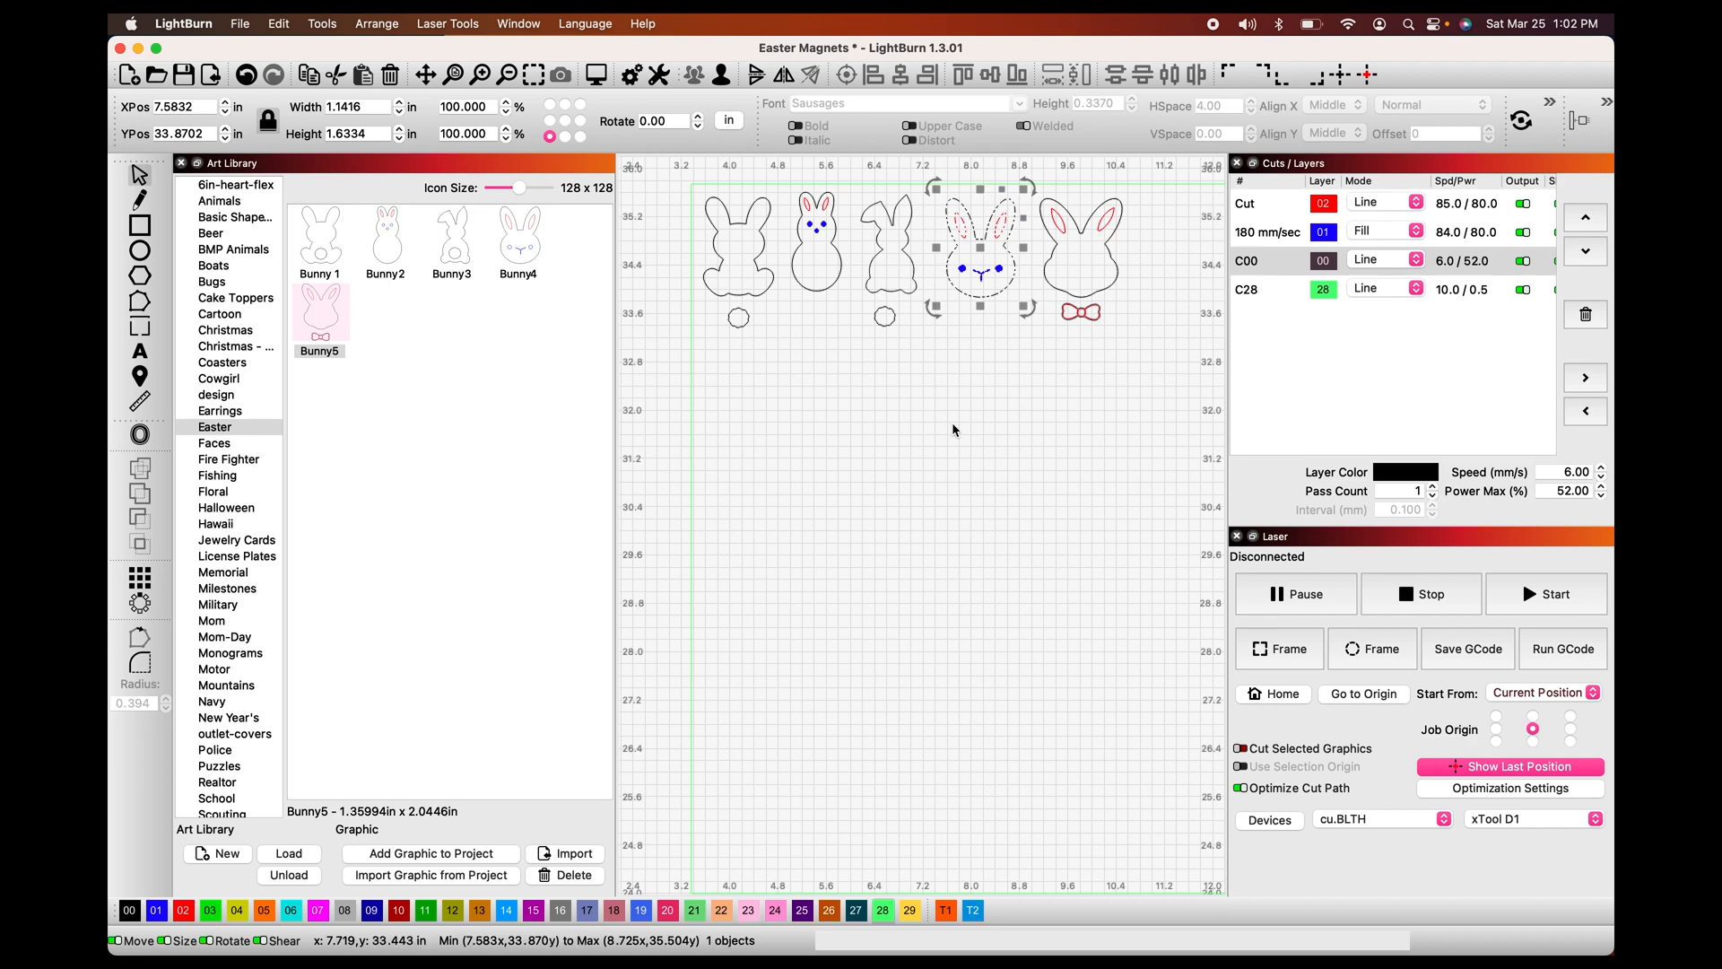
{"action": "left_click", "coordinate": [952, 429]}
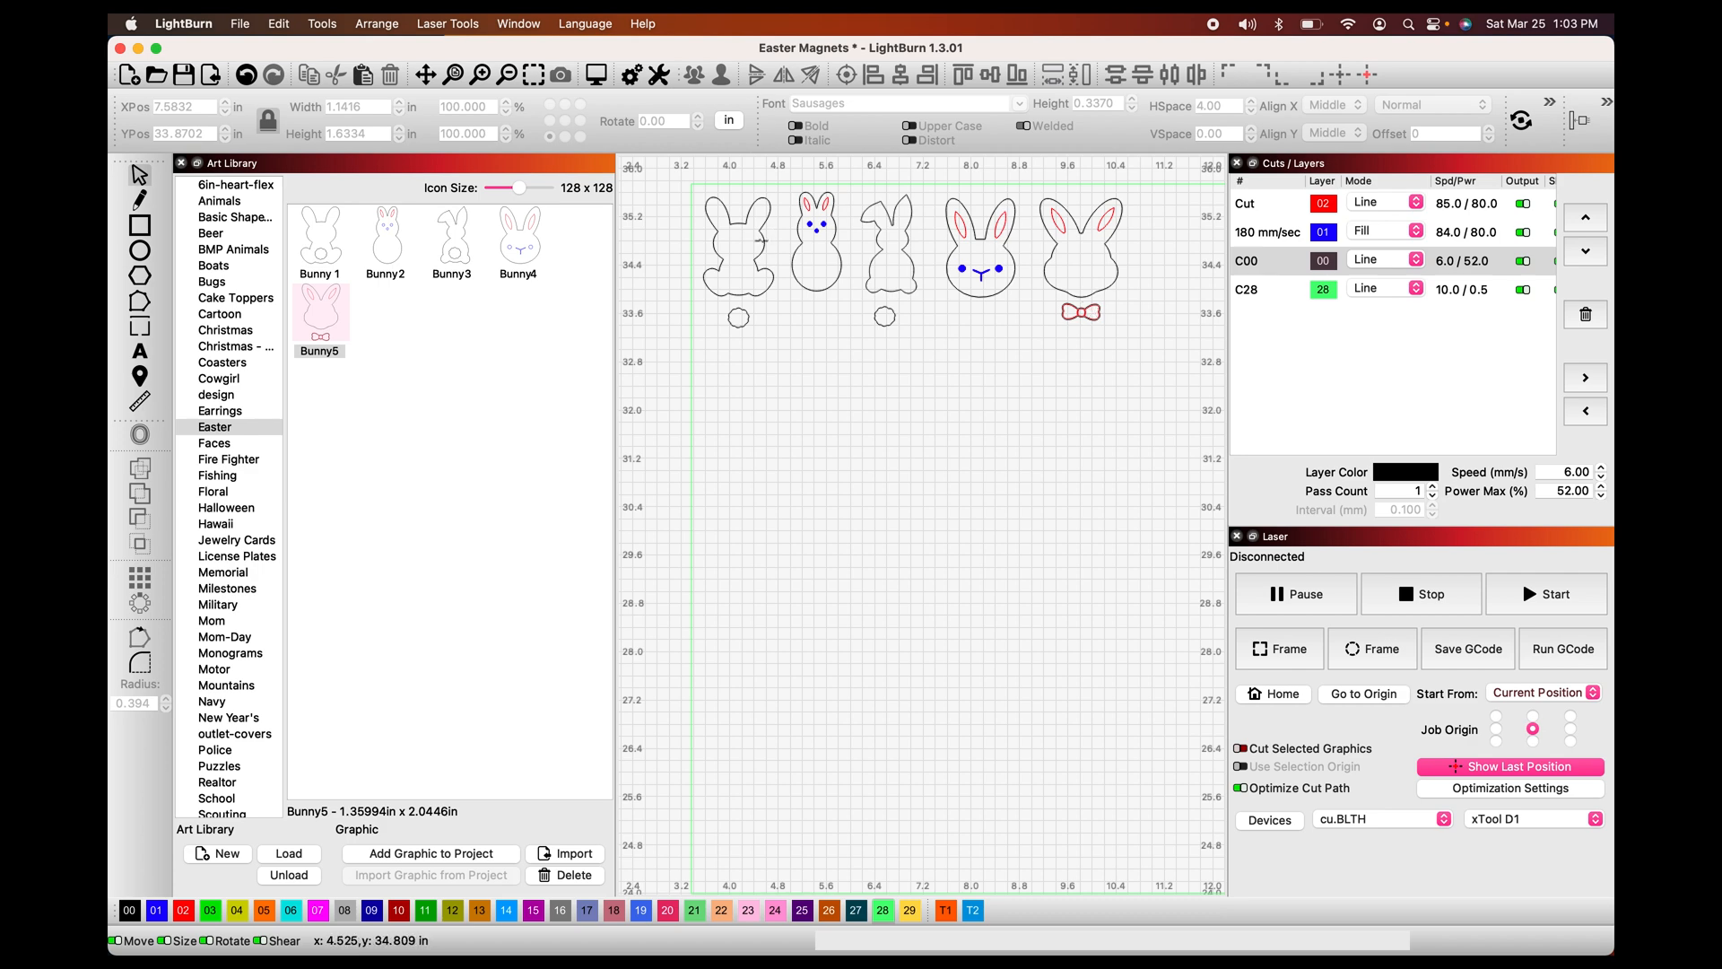
- Nudge the first and second bunnies tightly against each other along the top edge
{"action": "left_click", "coordinate": [736, 243]}
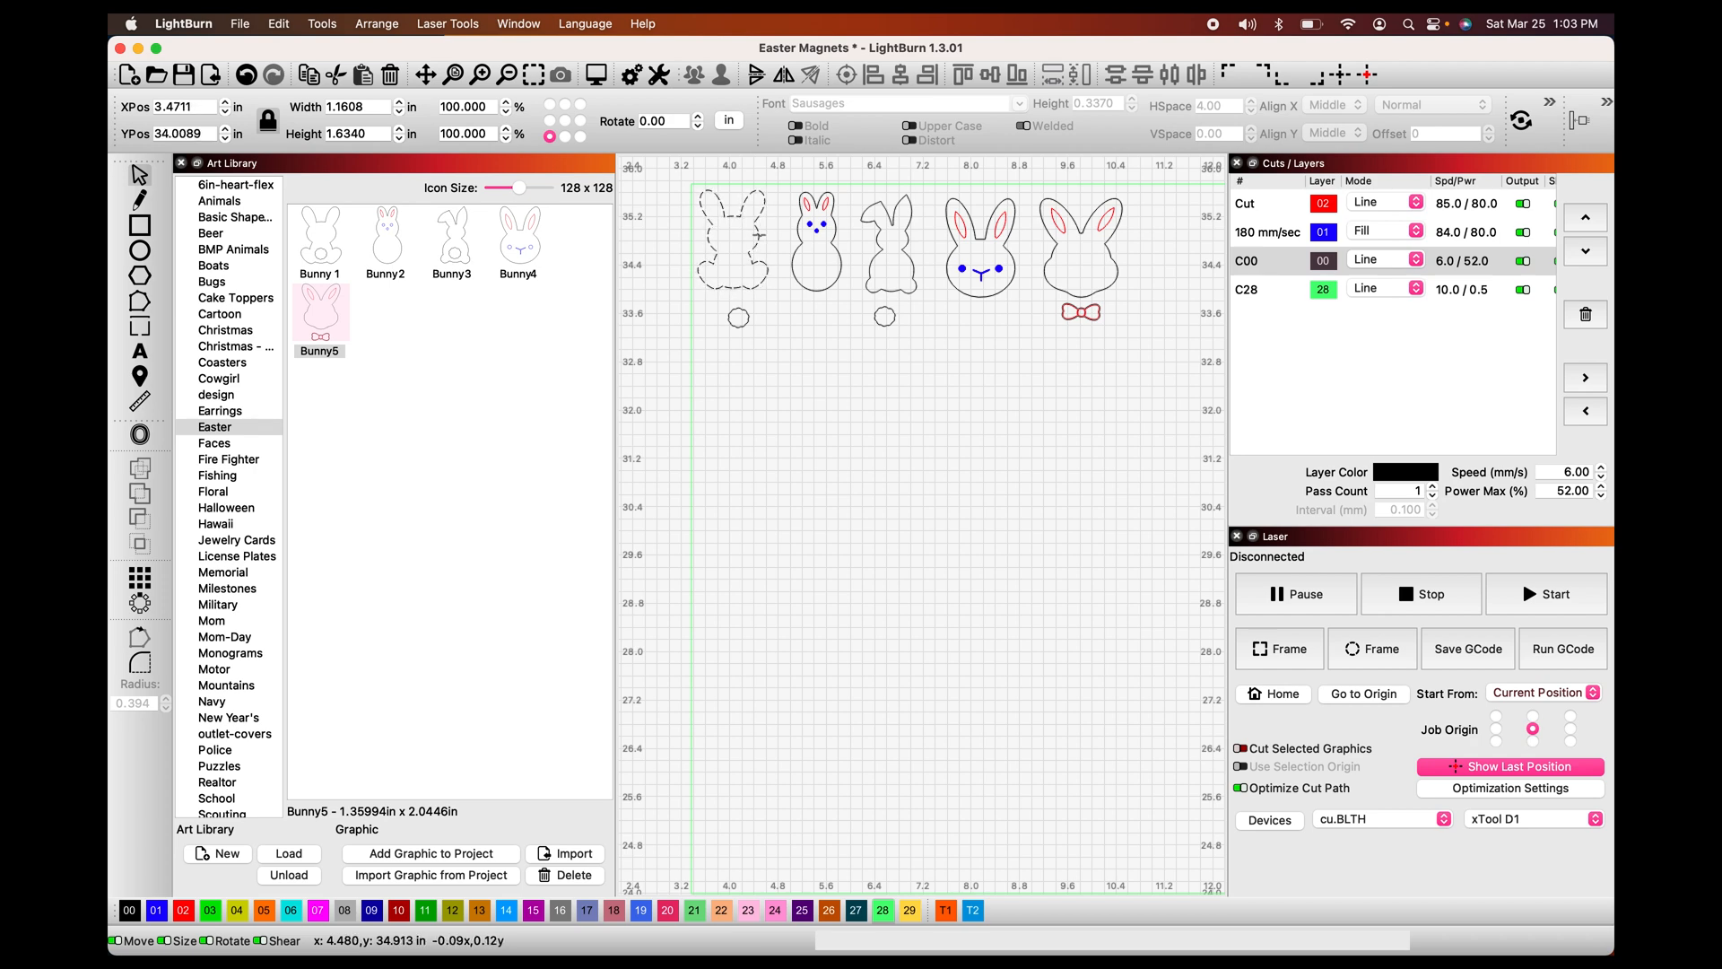
{"action": "left_click", "coordinate": [814, 236]}
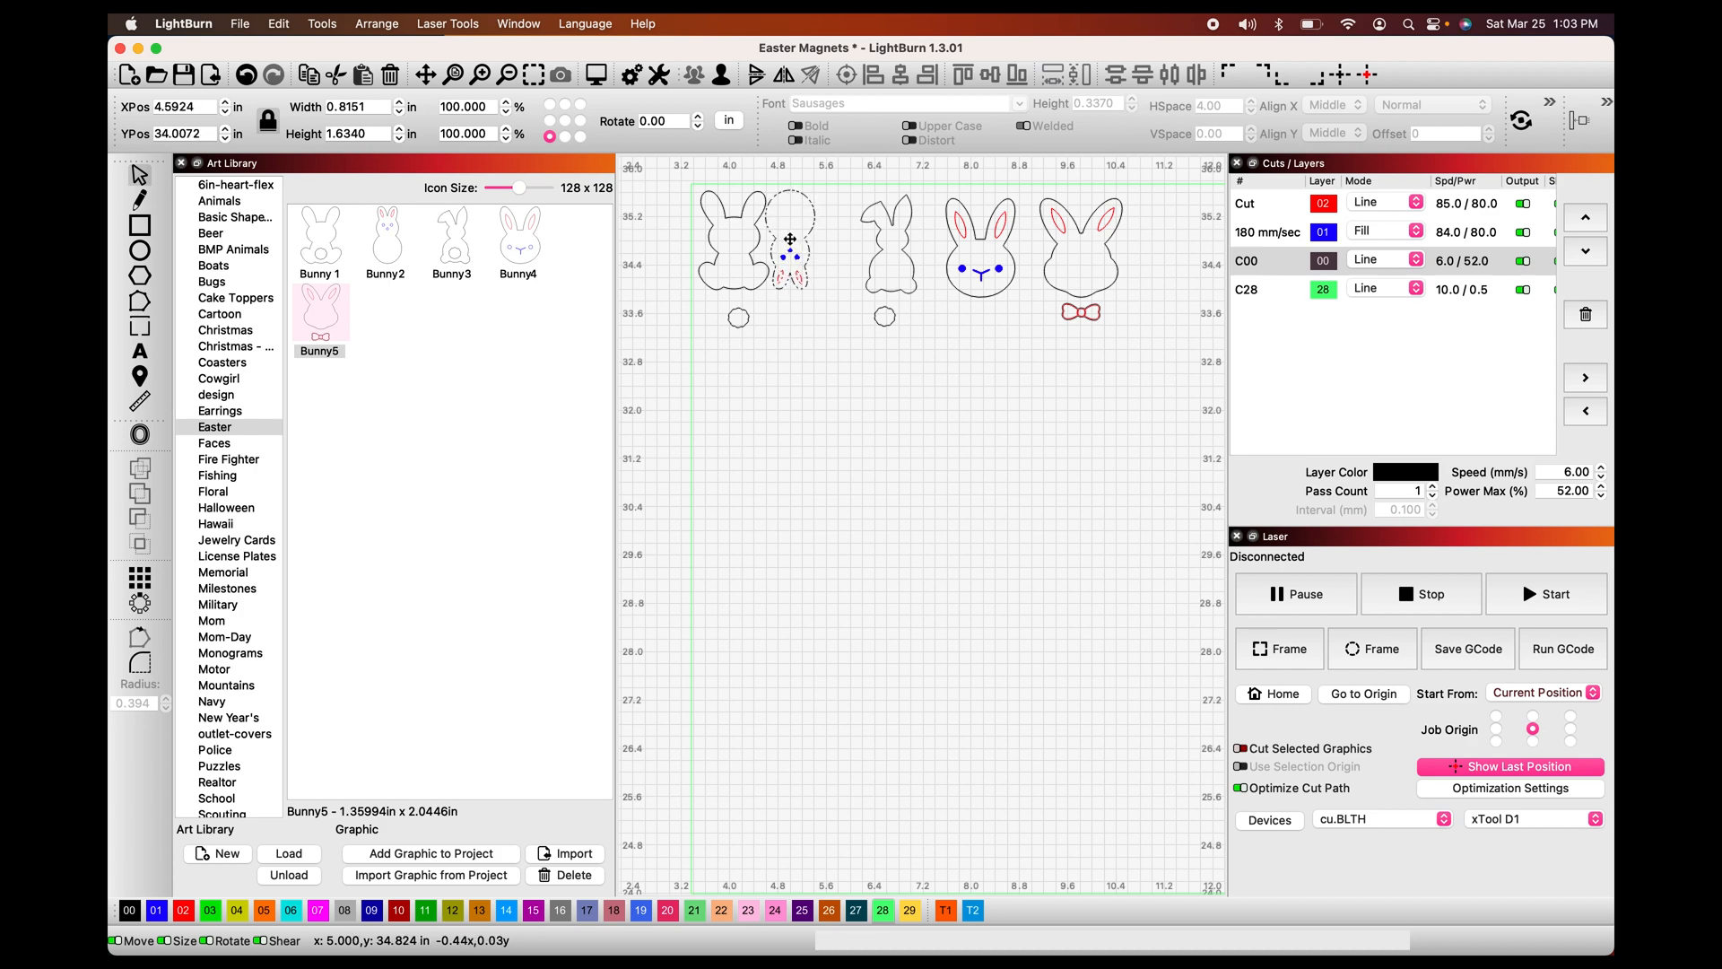
{"action": "left_click", "coordinate": [789, 242]}
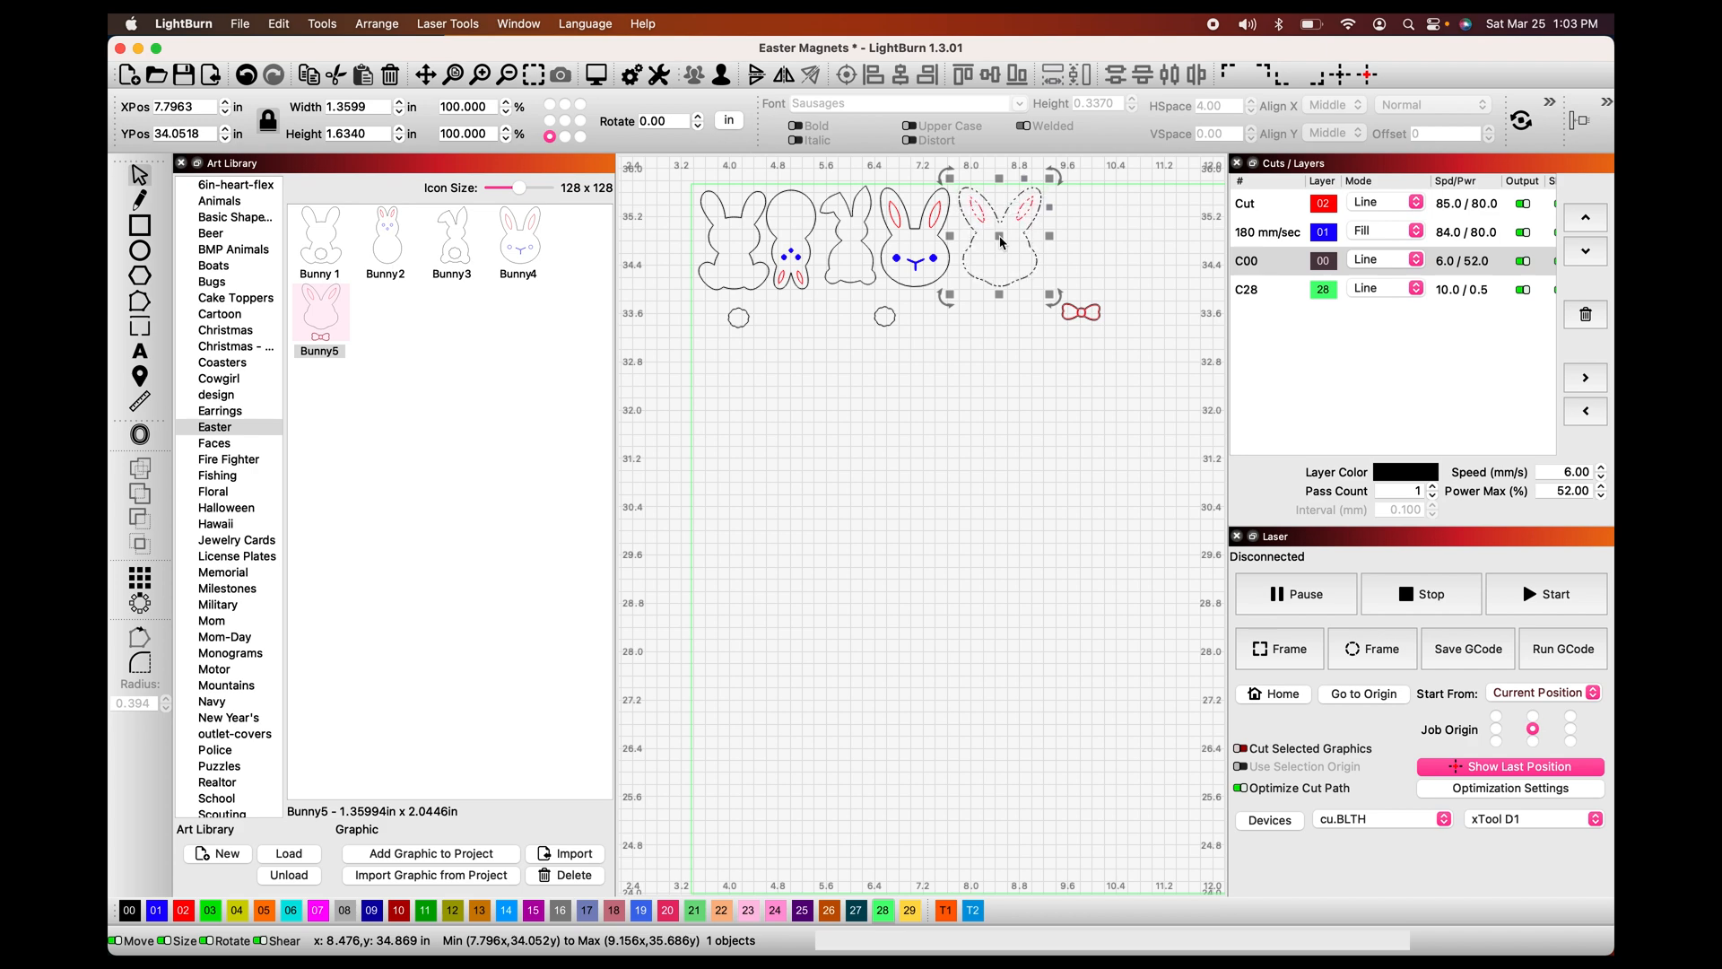
{"action": "mouse_move", "coordinate": [1008, 261]}
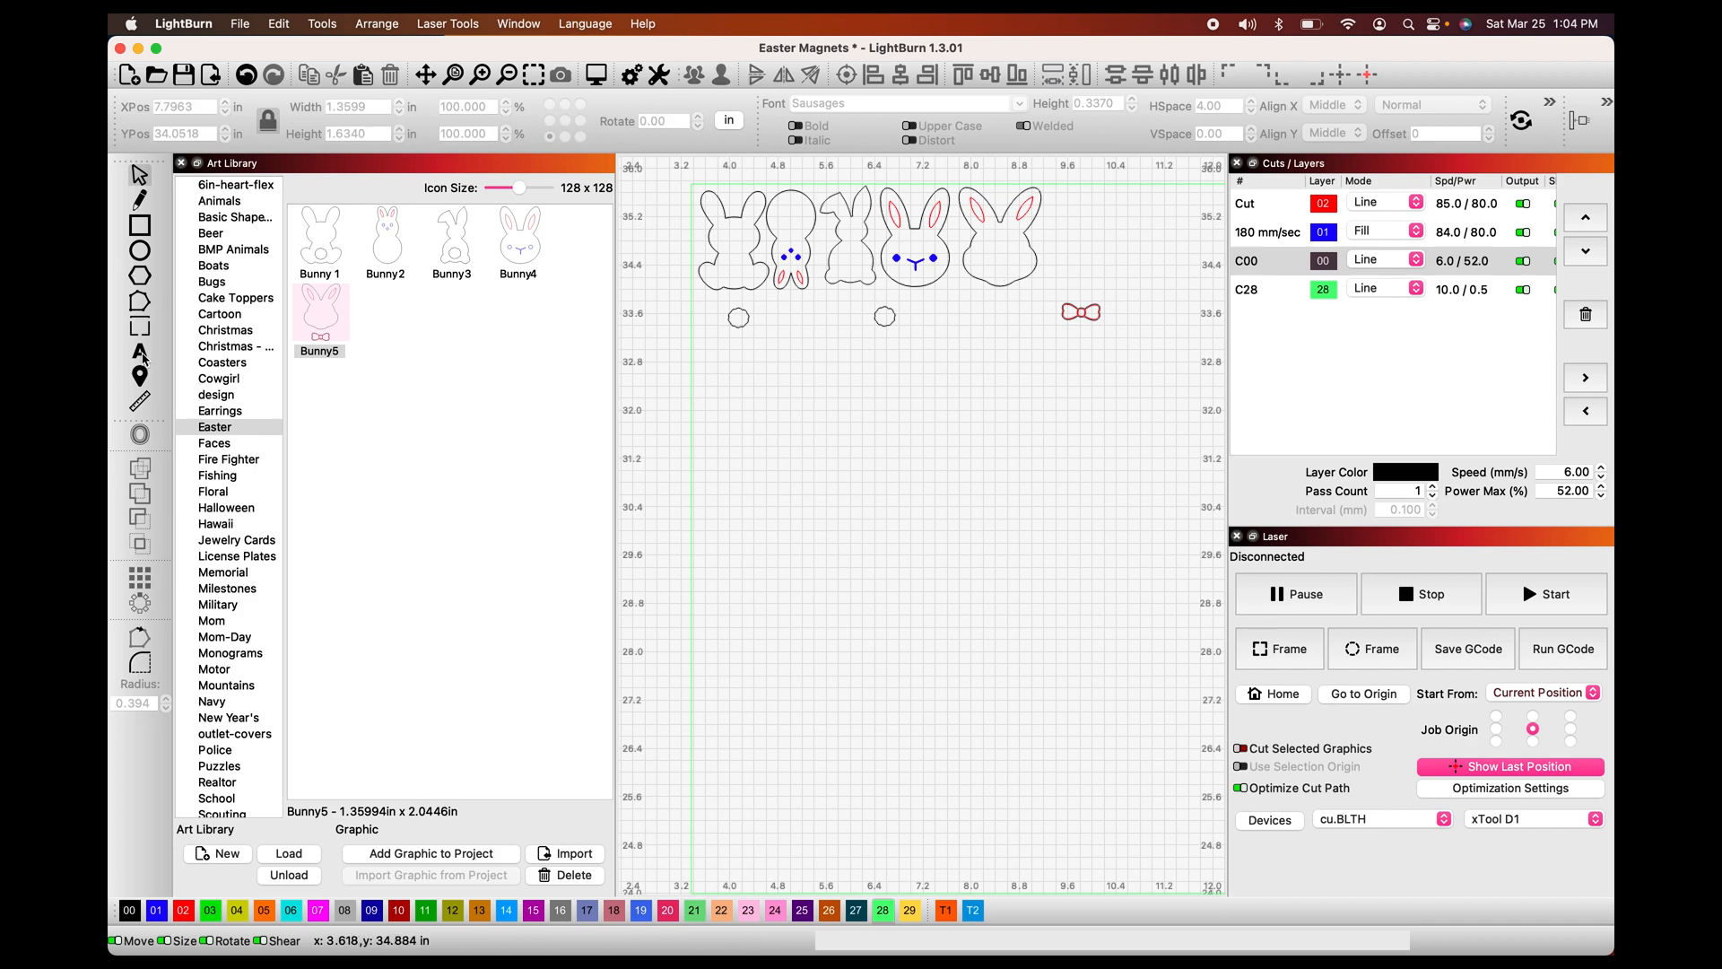
- Add the name 'Micah' on the fill layer and size it across the fifth bunny's face
{"action": "left_click", "coordinate": [140, 354]}
{"action": "type", "text": "MICAH"}
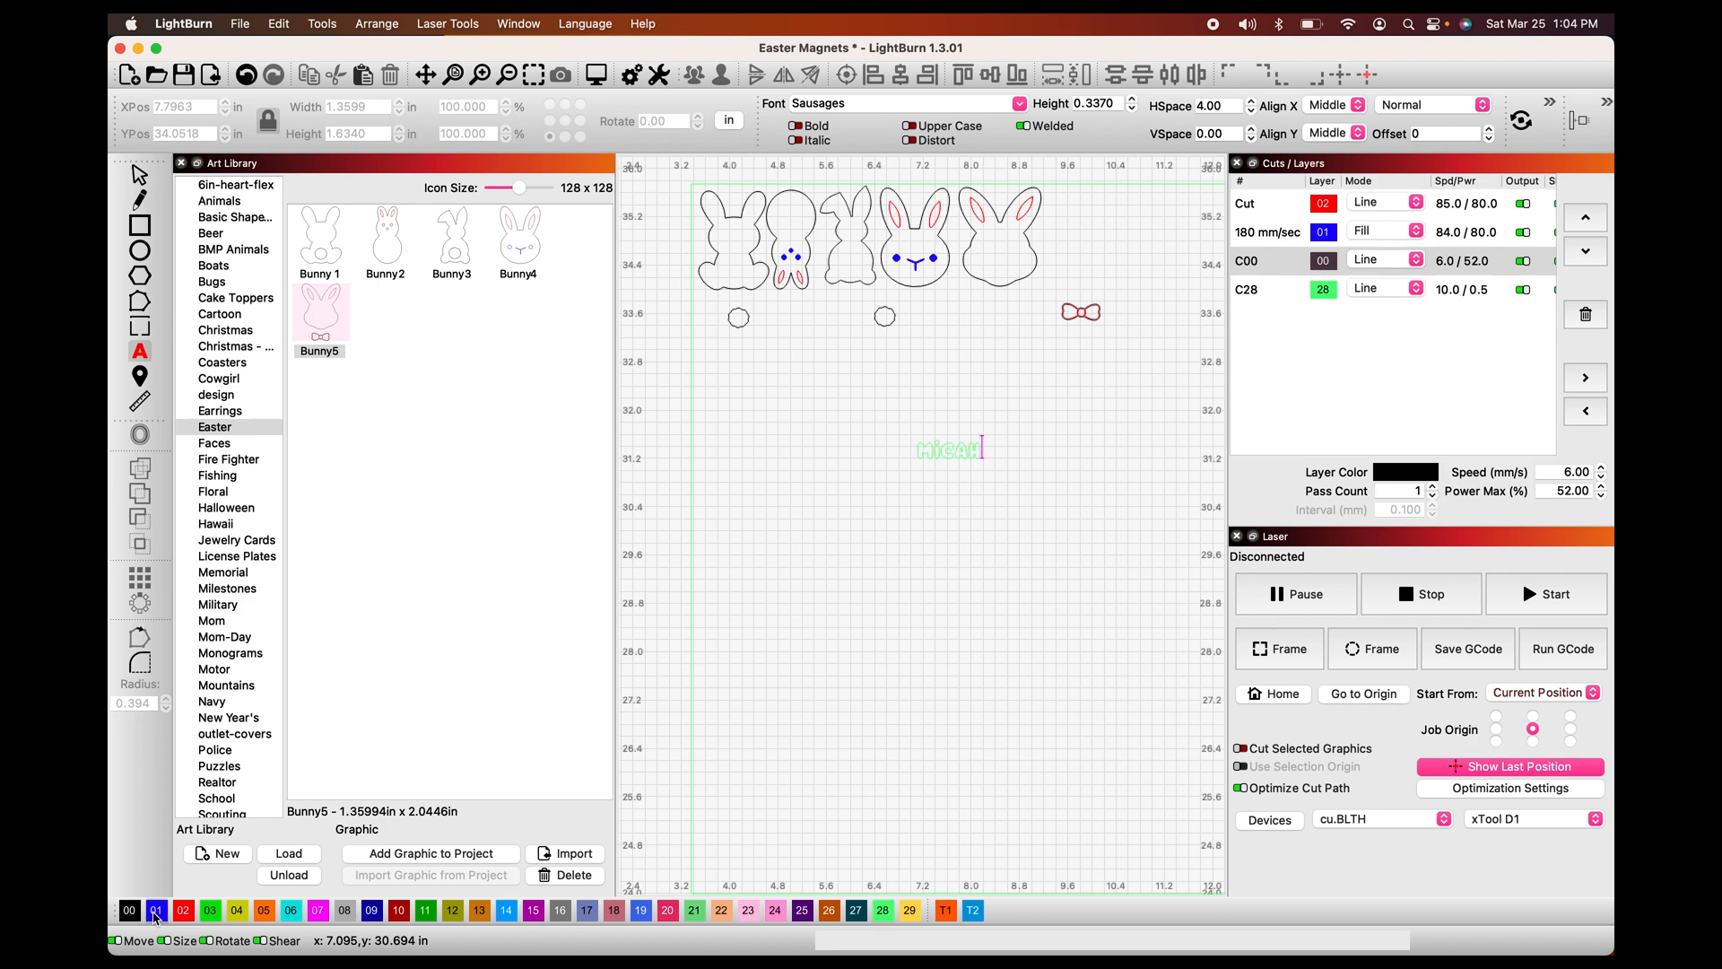
{"action": "mouse_move", "coordinate": [159, 198]}
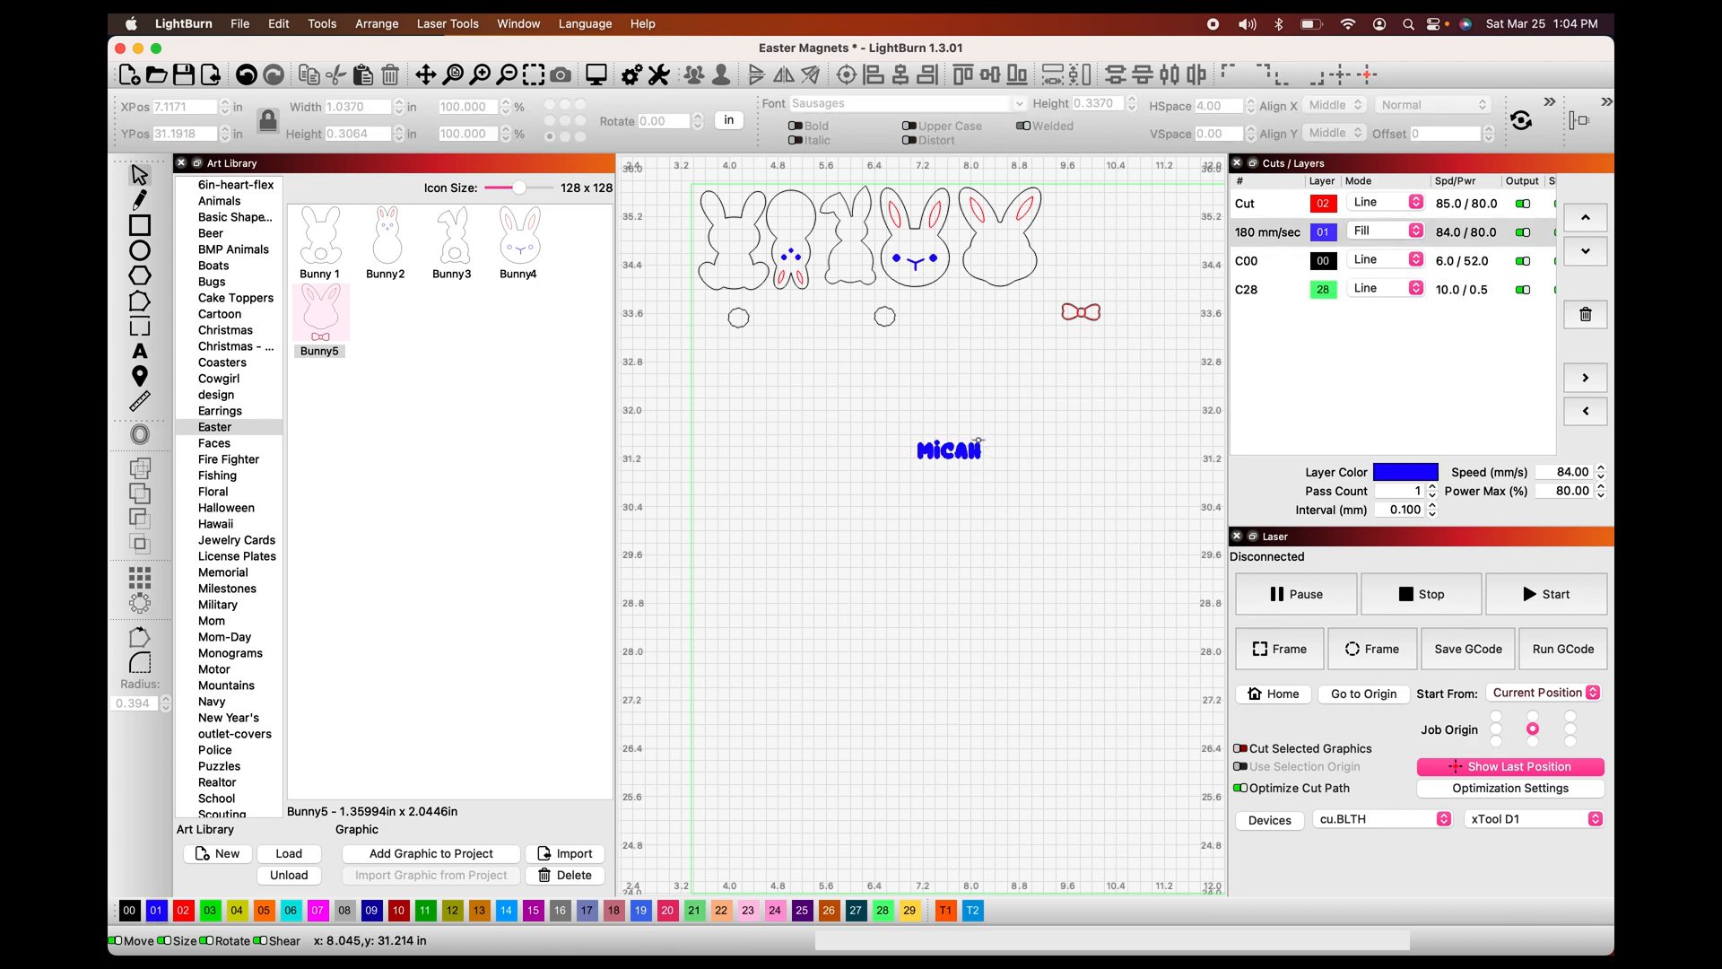
{"action": "left_click", "coordinate": [947, 449]}
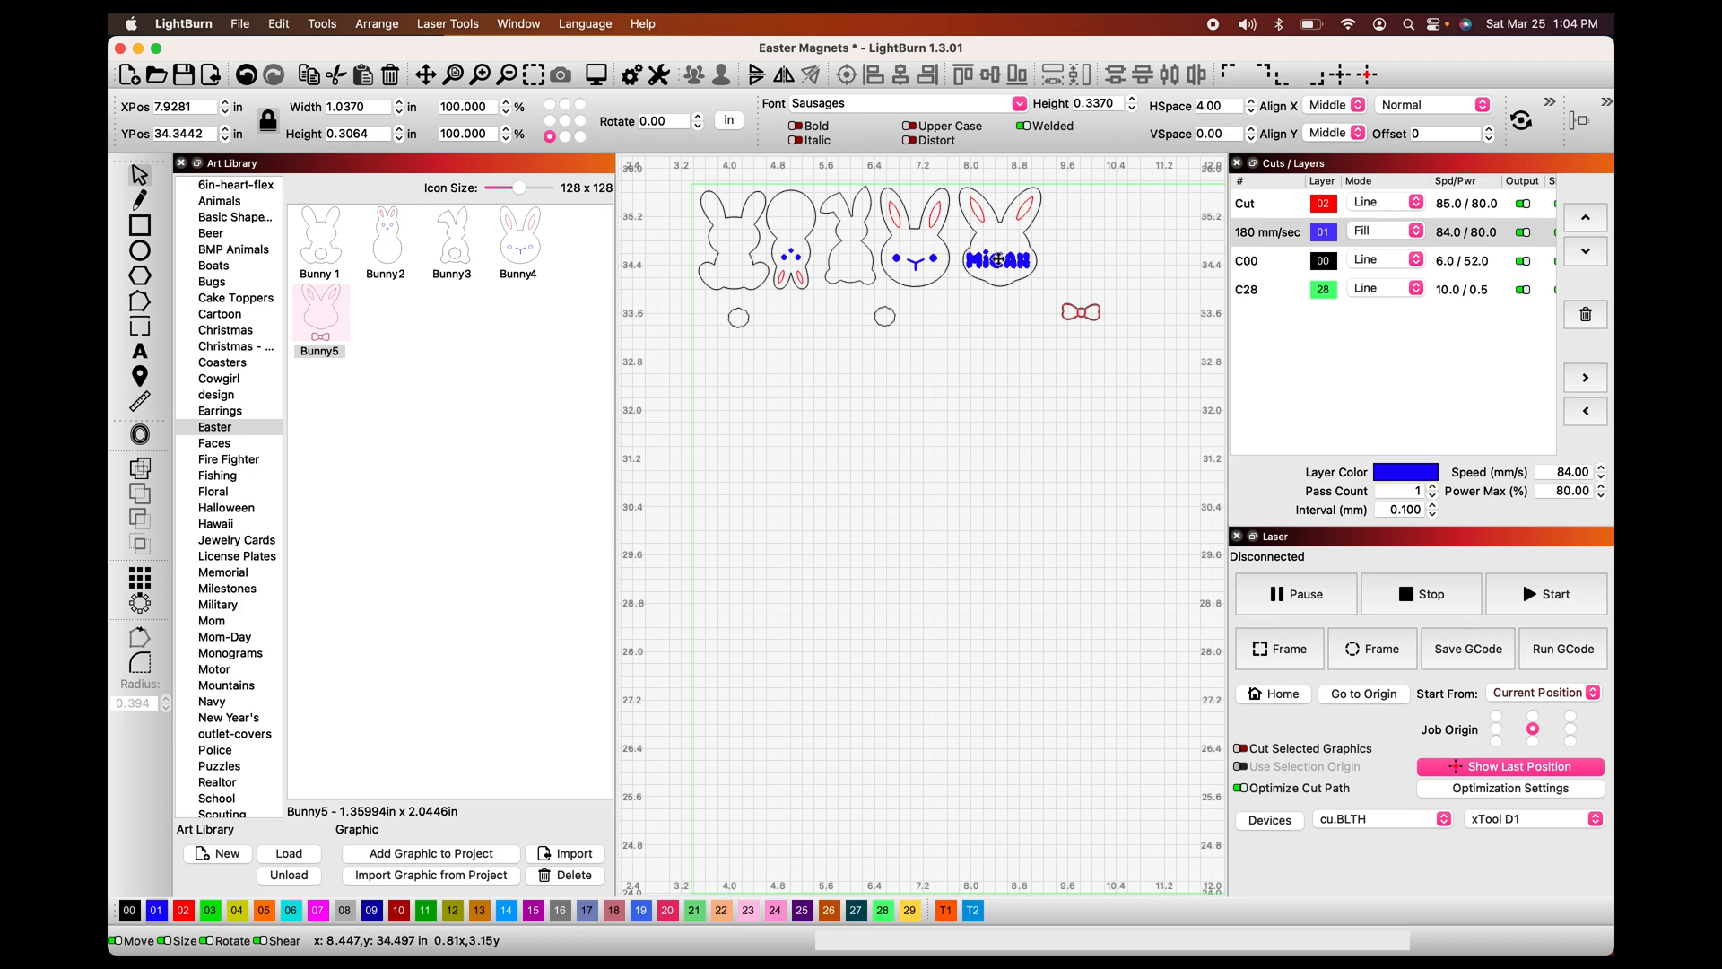
{"action": "left_click", "coordinate": [997, 260]}
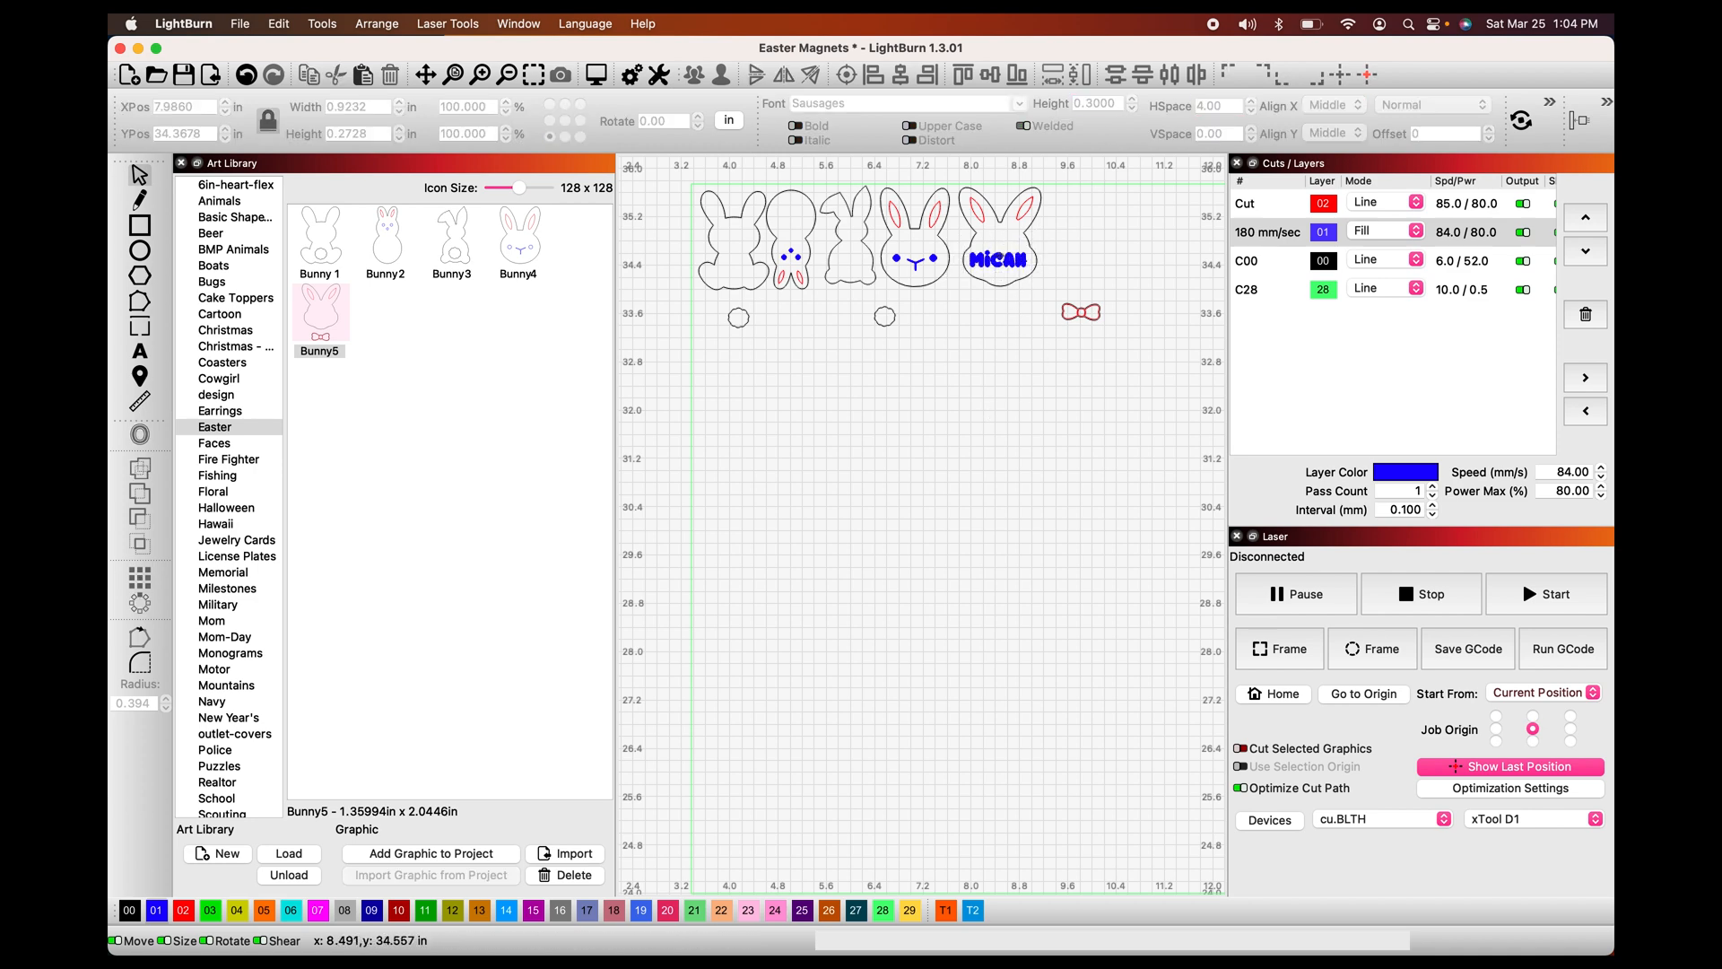
{"action": "left_click", "coordinate": [998, 258]}
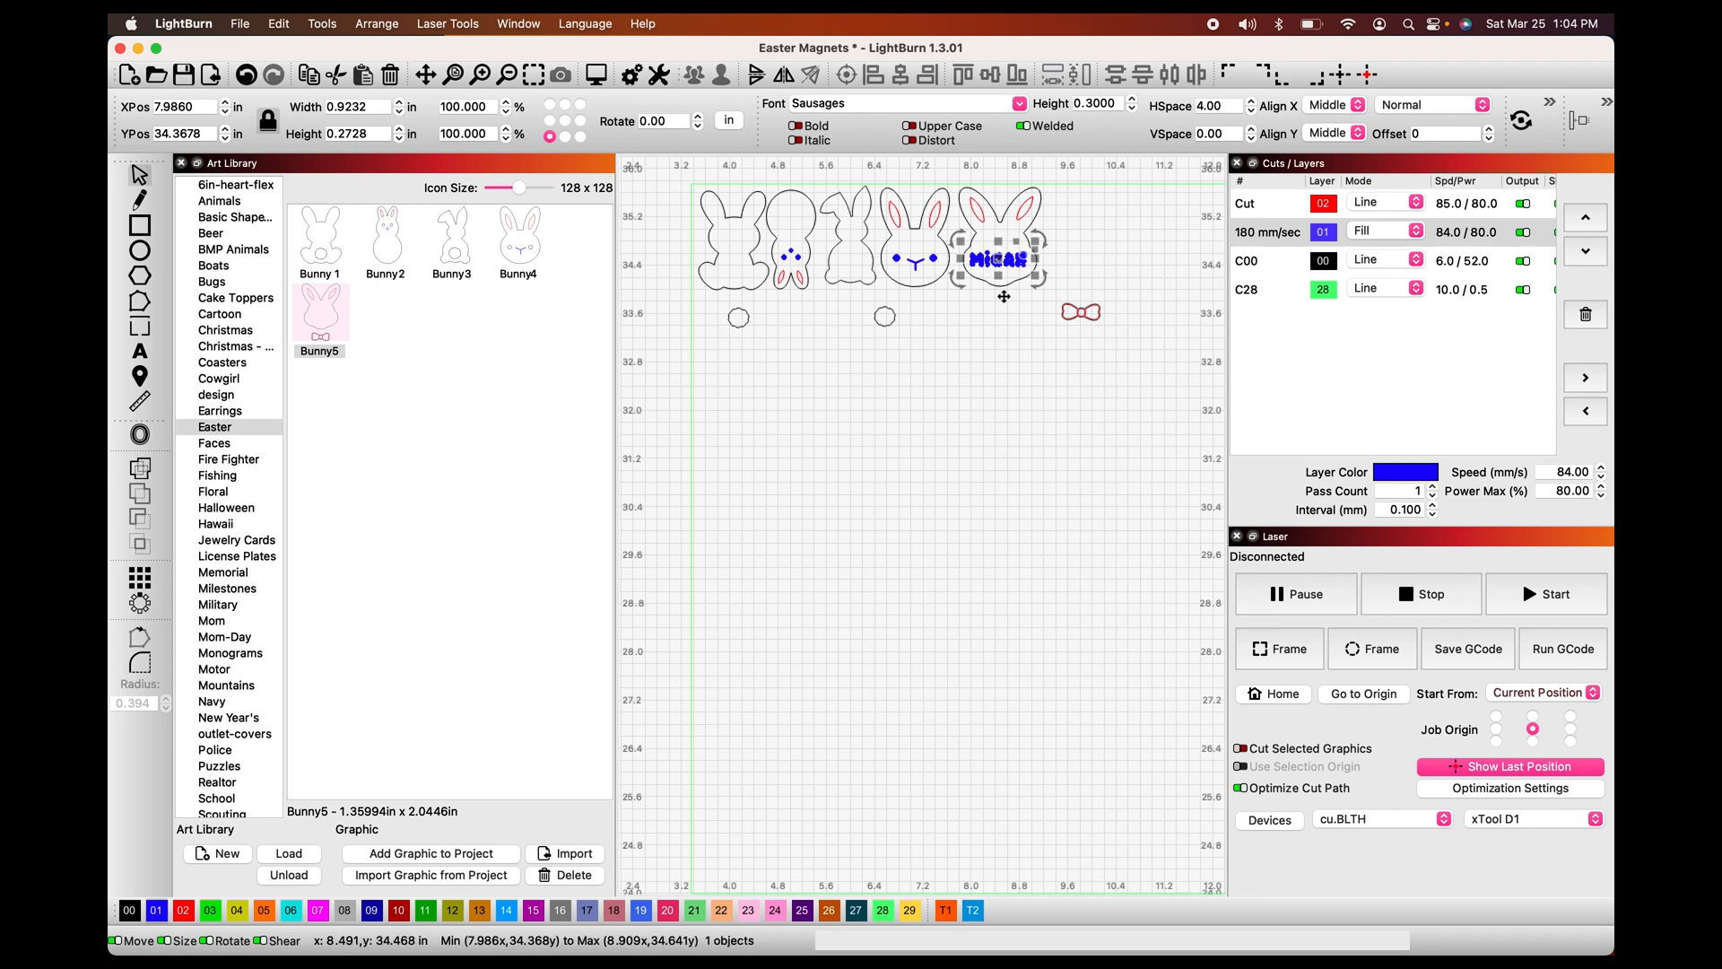
{"action": "mouse_move", "coordinate": [1076, 273]}
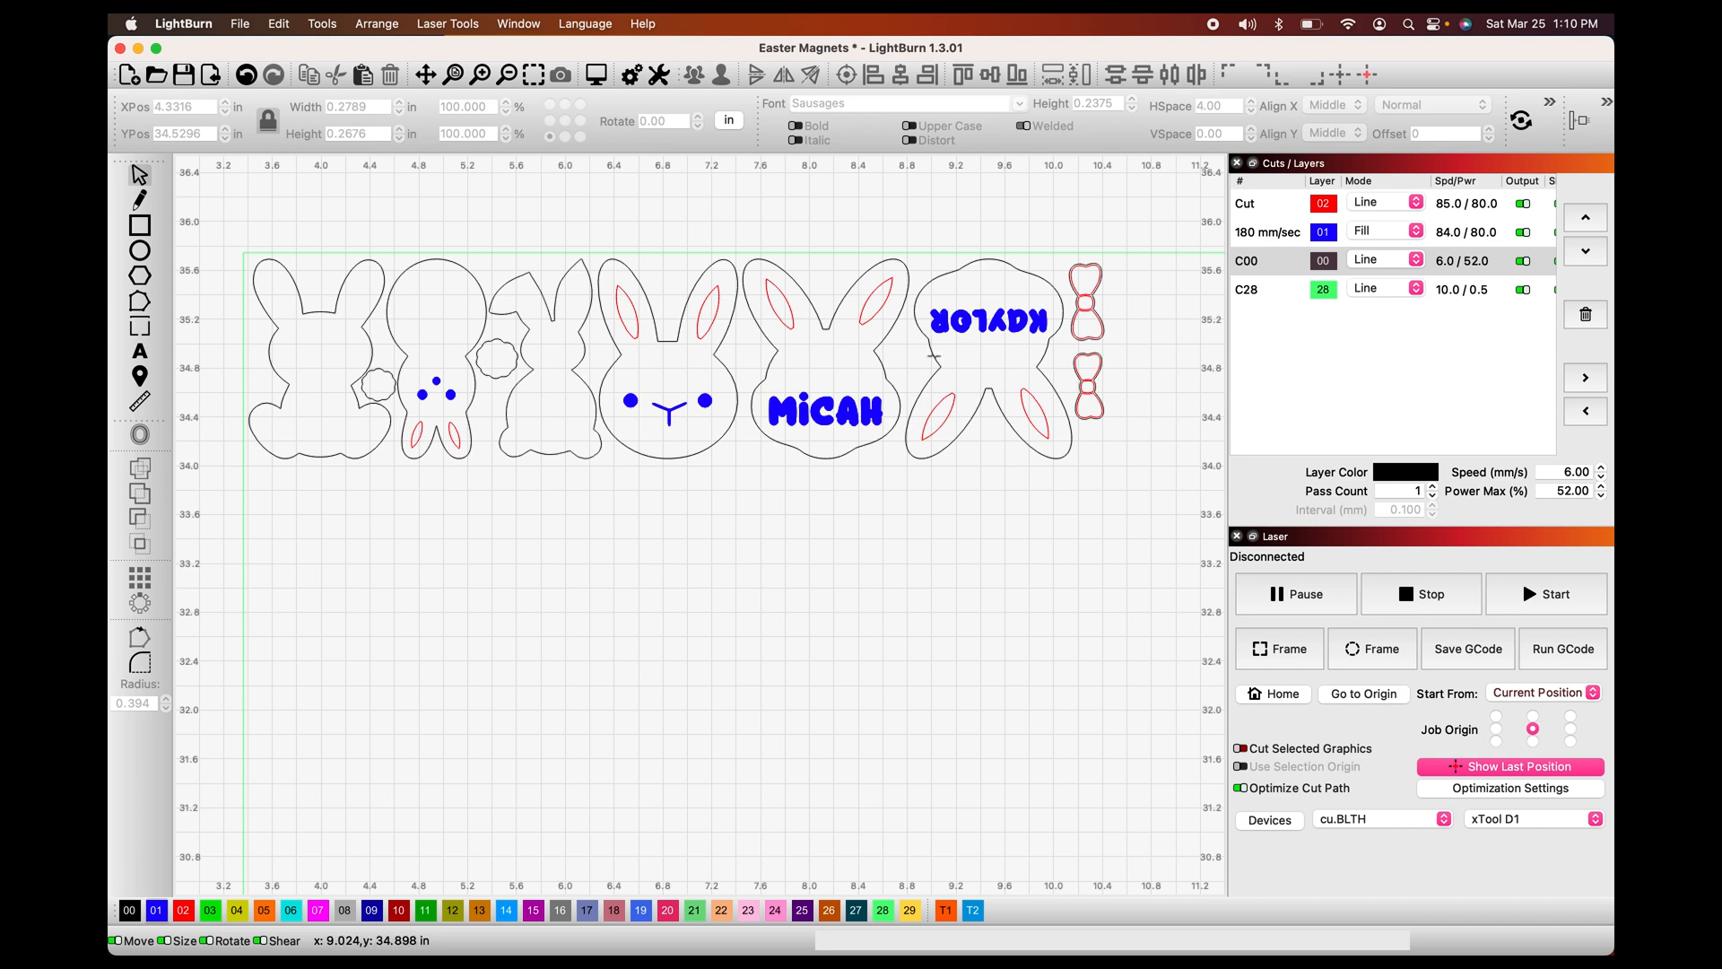
{"action": "mouse_move", "coordinate": [845, 477]}
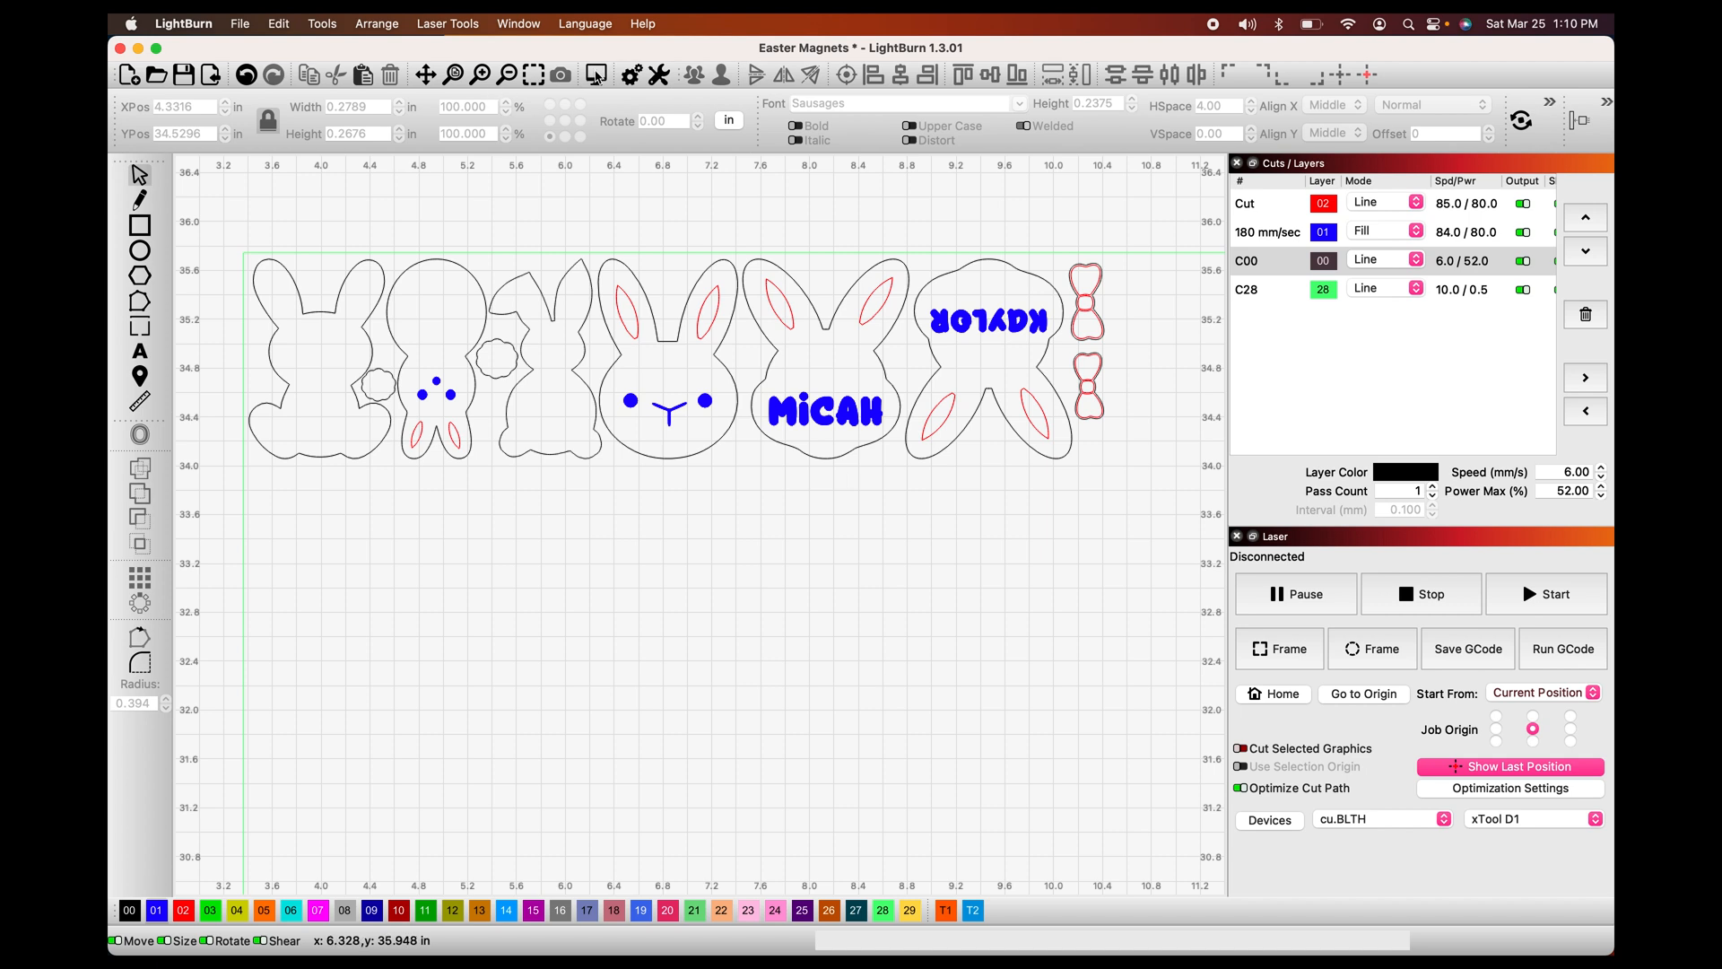
- Move layer C00 to the top of the cut order and preview the job
{"action": "left_click", "coordinate": [1583, 217]}
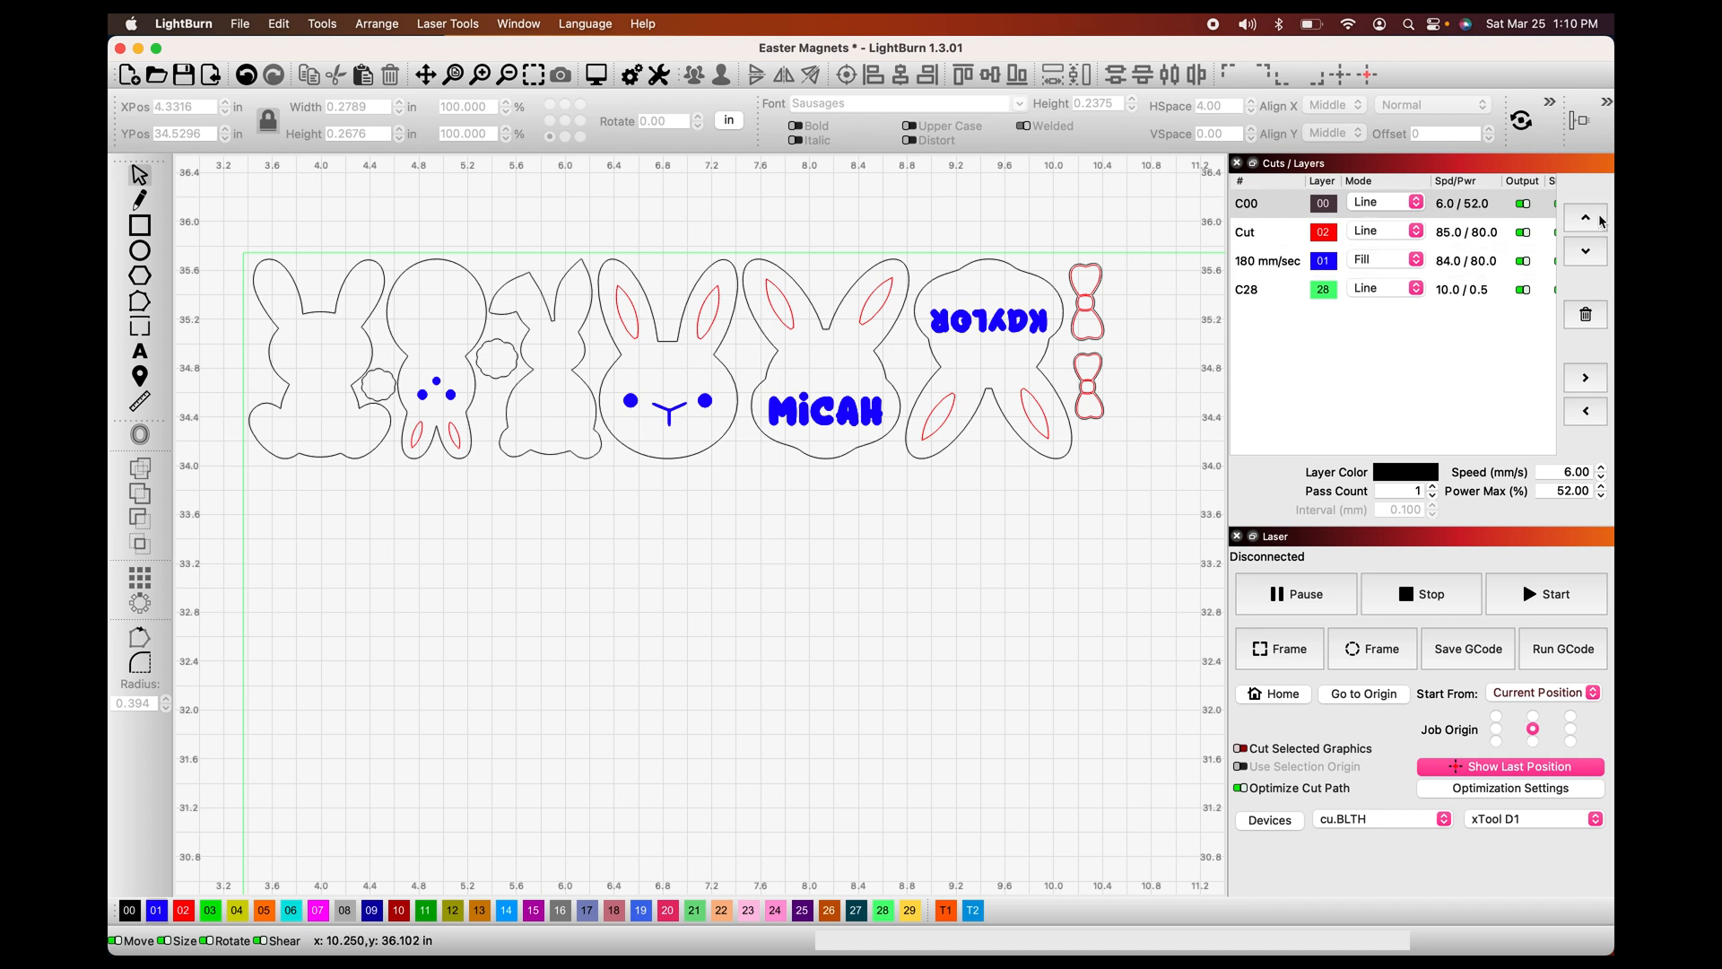
{"action": "mouse_move", "coordinate": [712, 423]}
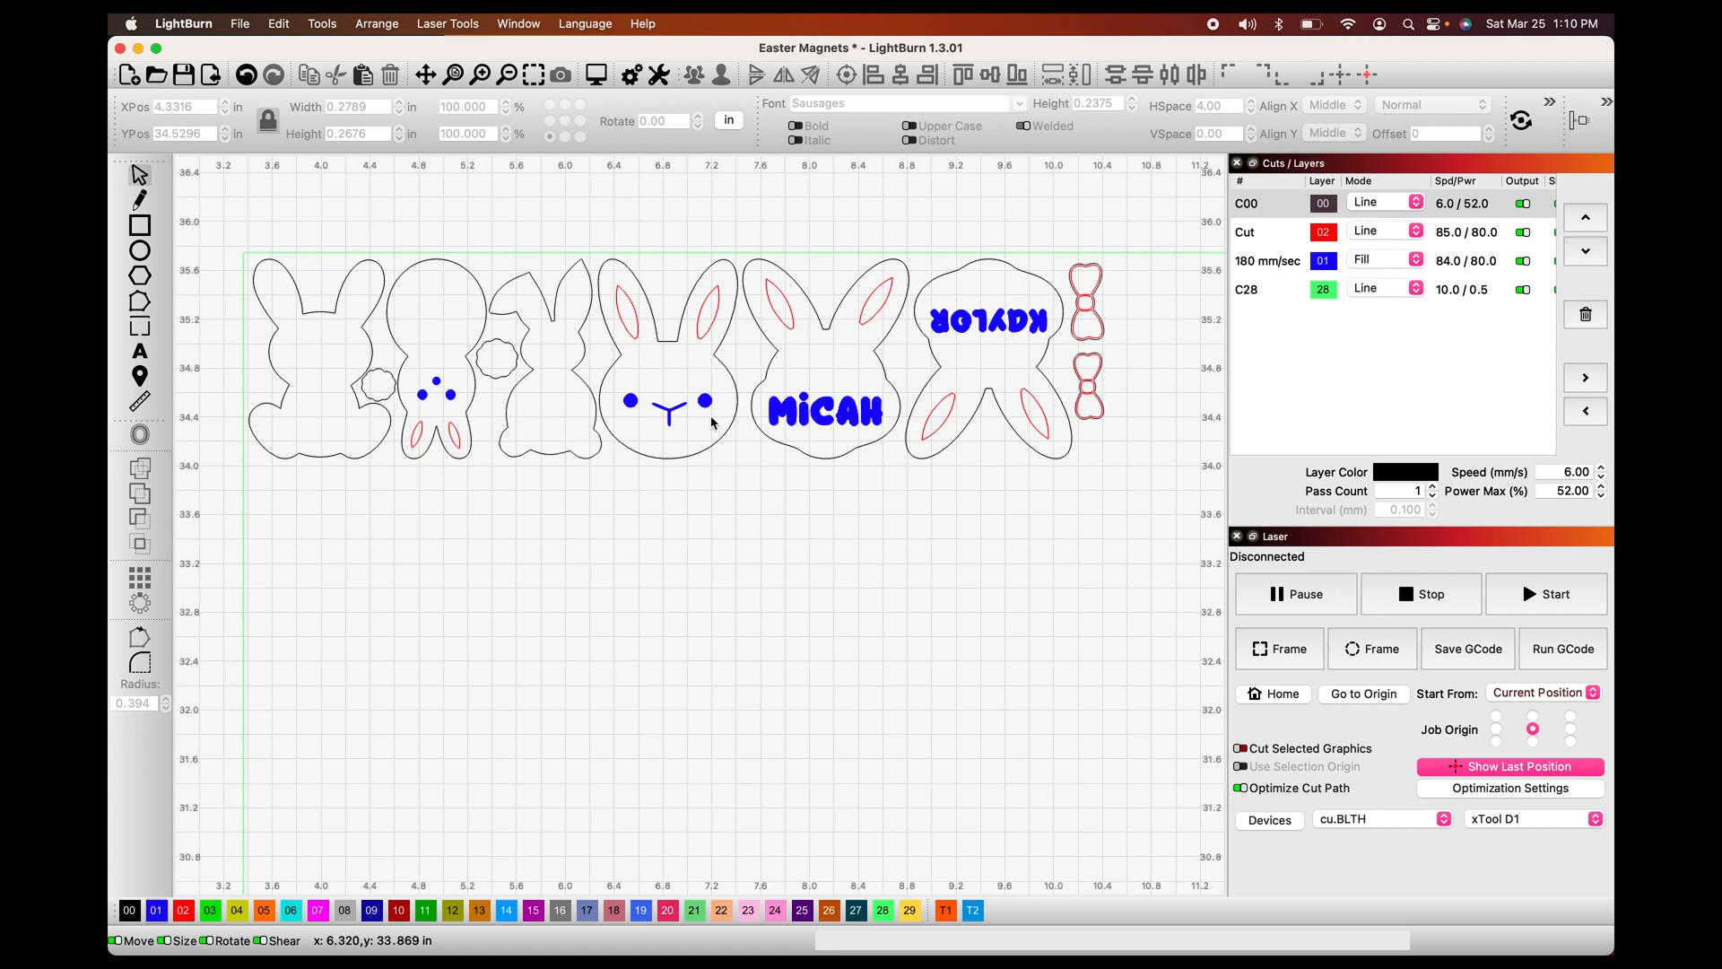
{"action": "mouse_move", "coordinate": [595, 75]}
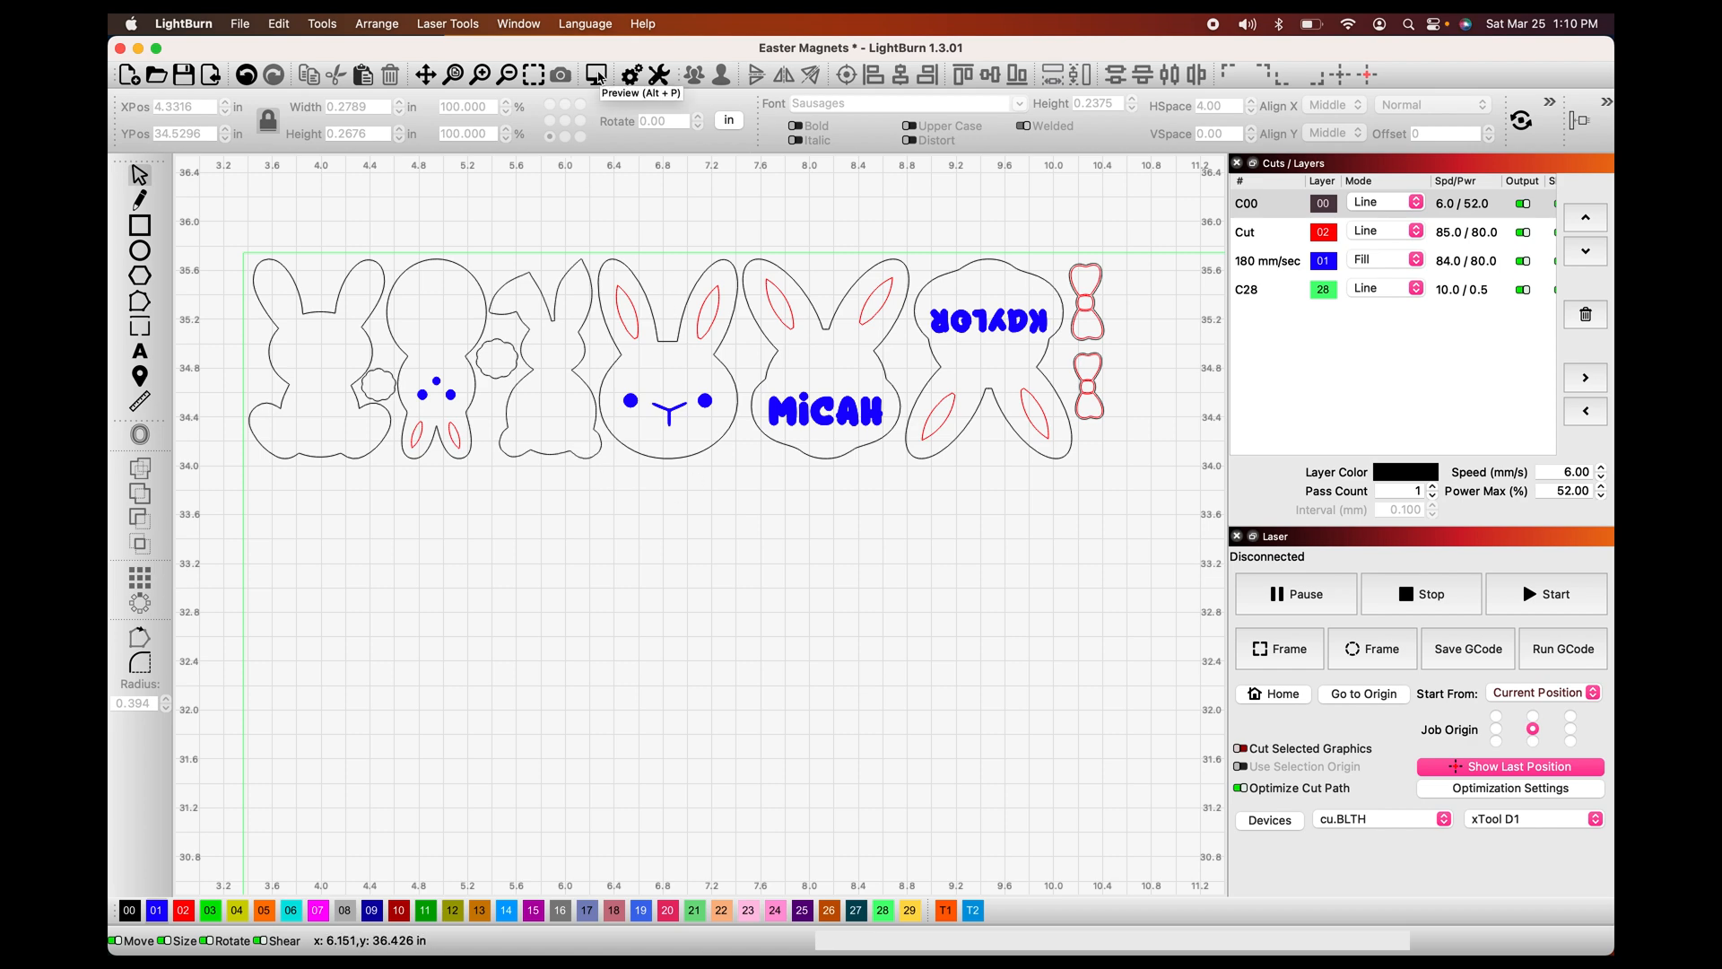
{"action": "left_click", "coordinate": [596, 74]}
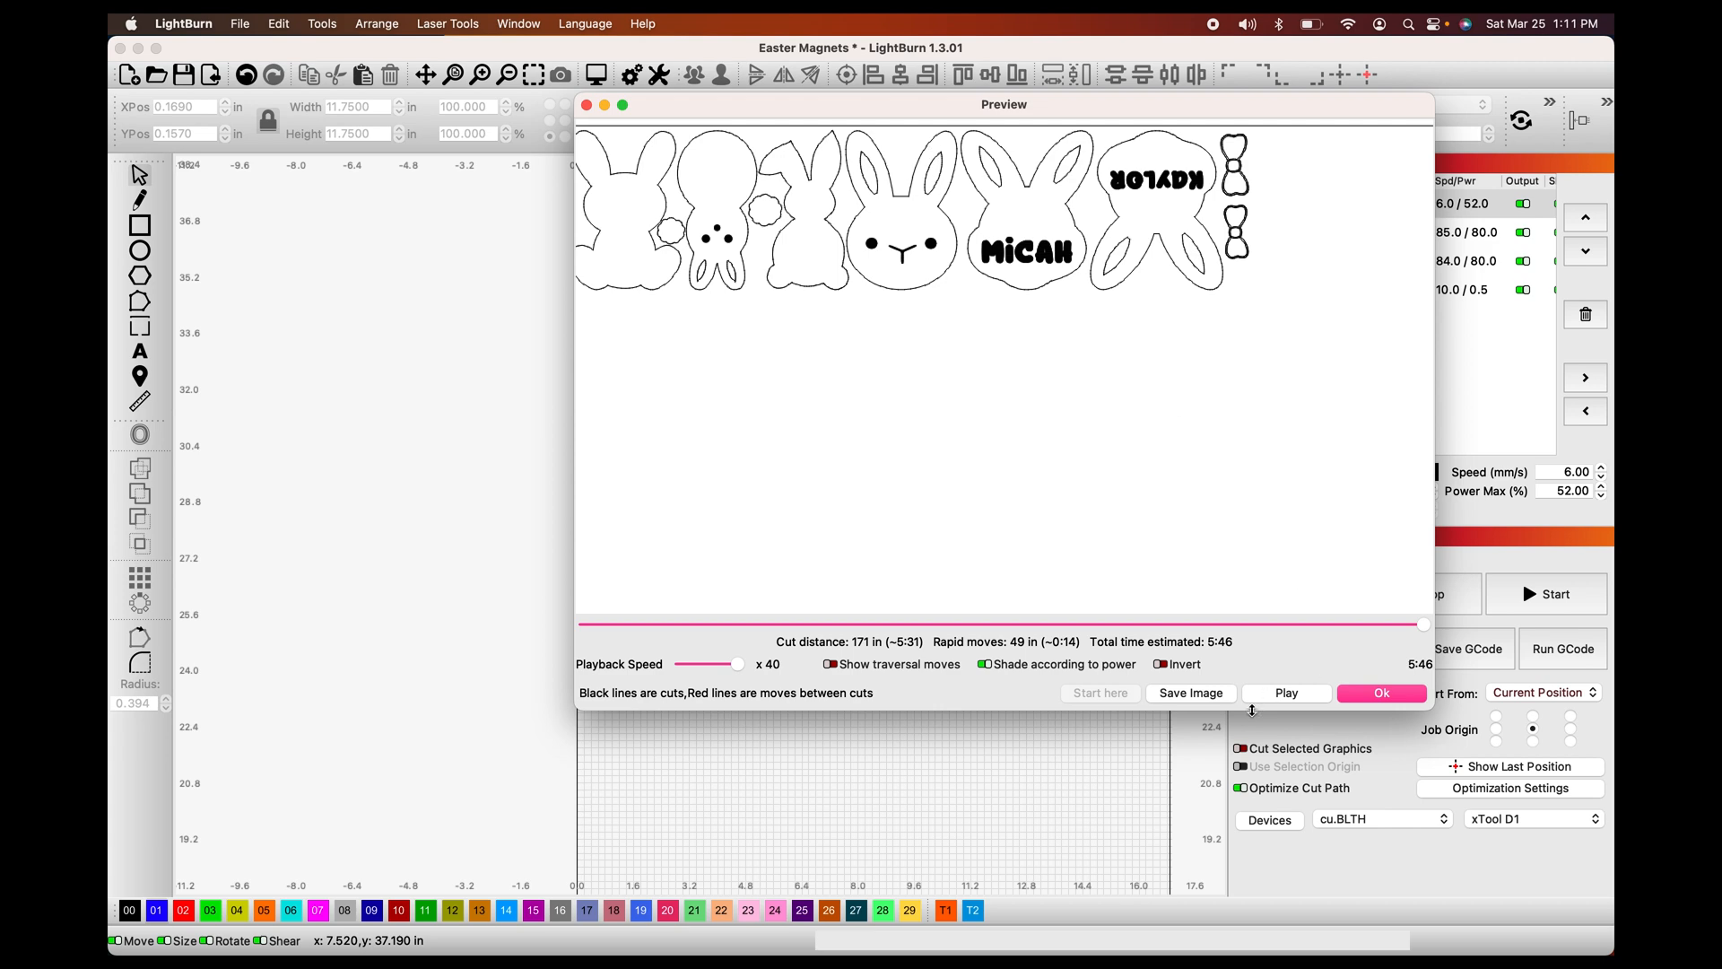
{"action": "mouse_move", "coordinate": [1284, 692]}
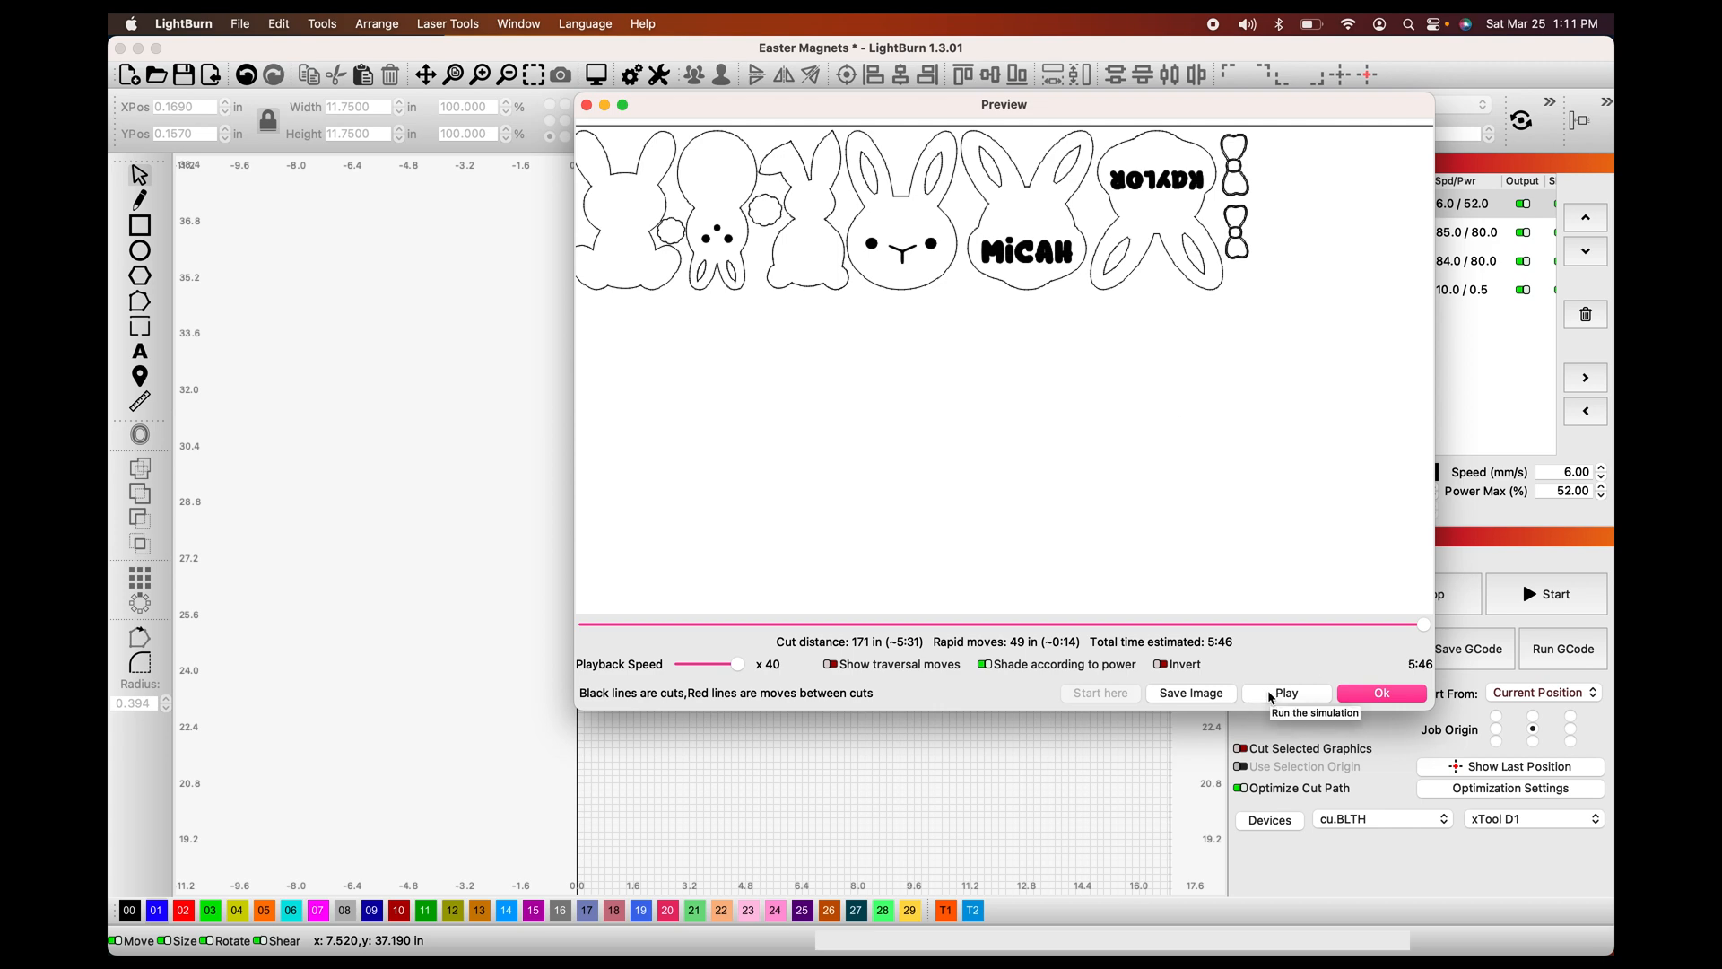
- Play the cutting simulation, estimating 5:46 total with 171 inches of cutting
{"action": "left_click", "coordinate": [1284, 692]}
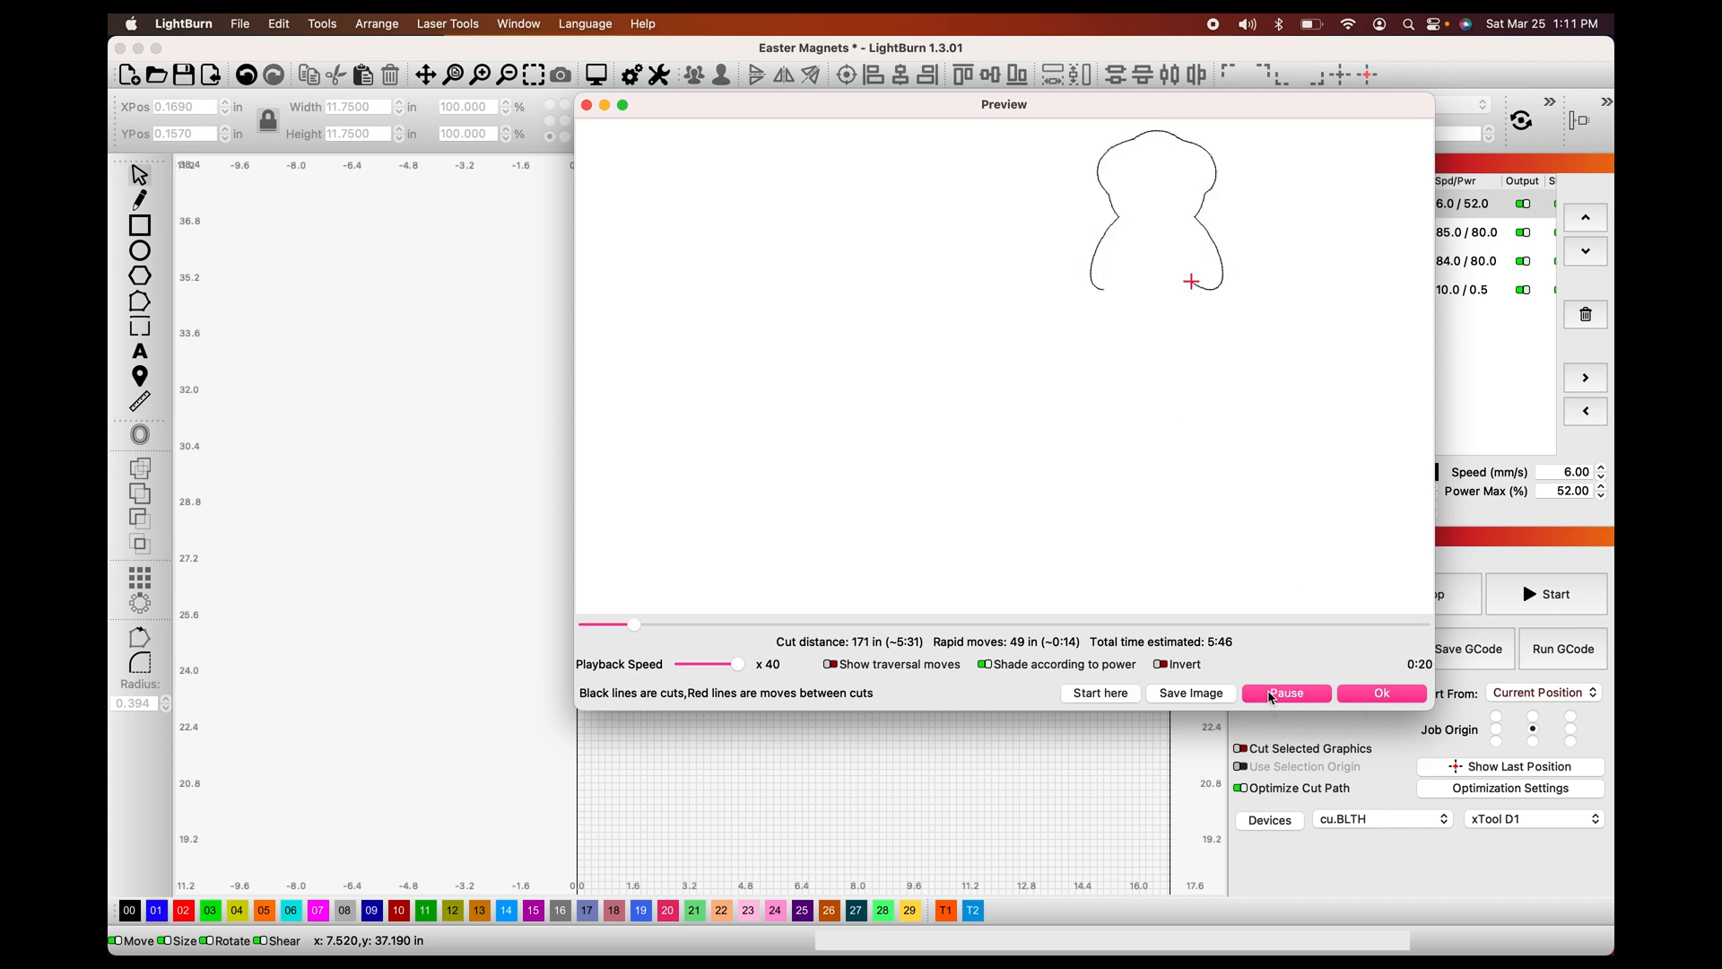
{"action": "left_click", "coordinate": [1285, 692]}
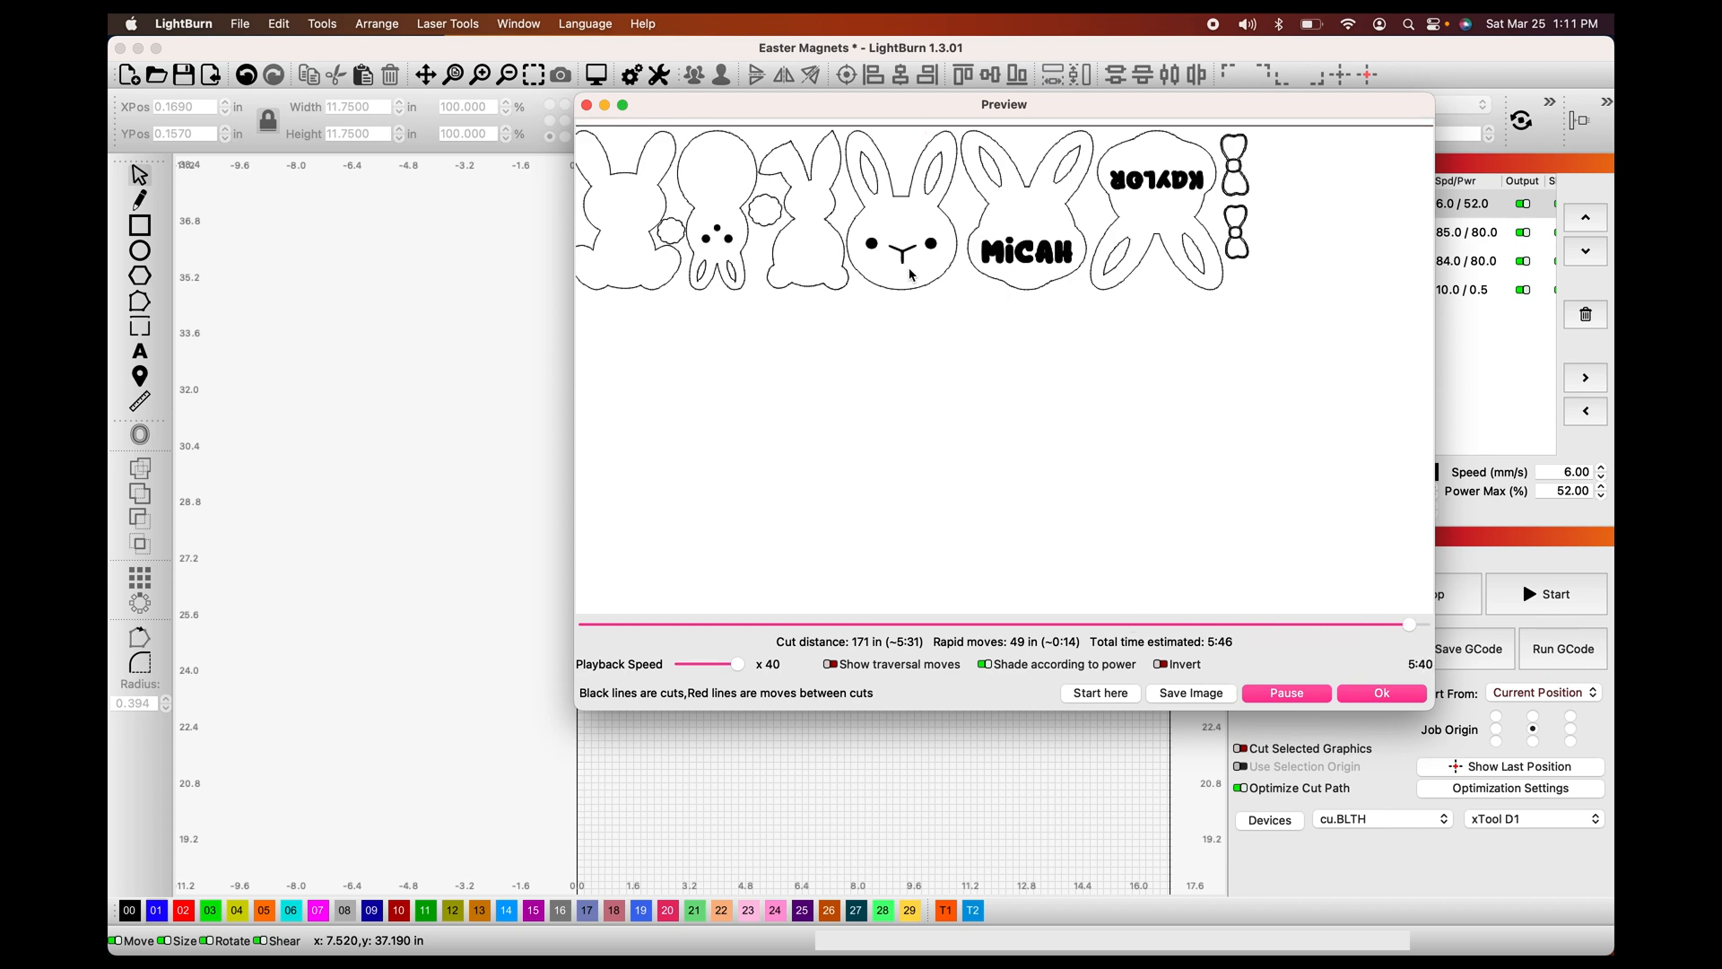
{"action": "left_click", "coordinate": [1284, 692]}
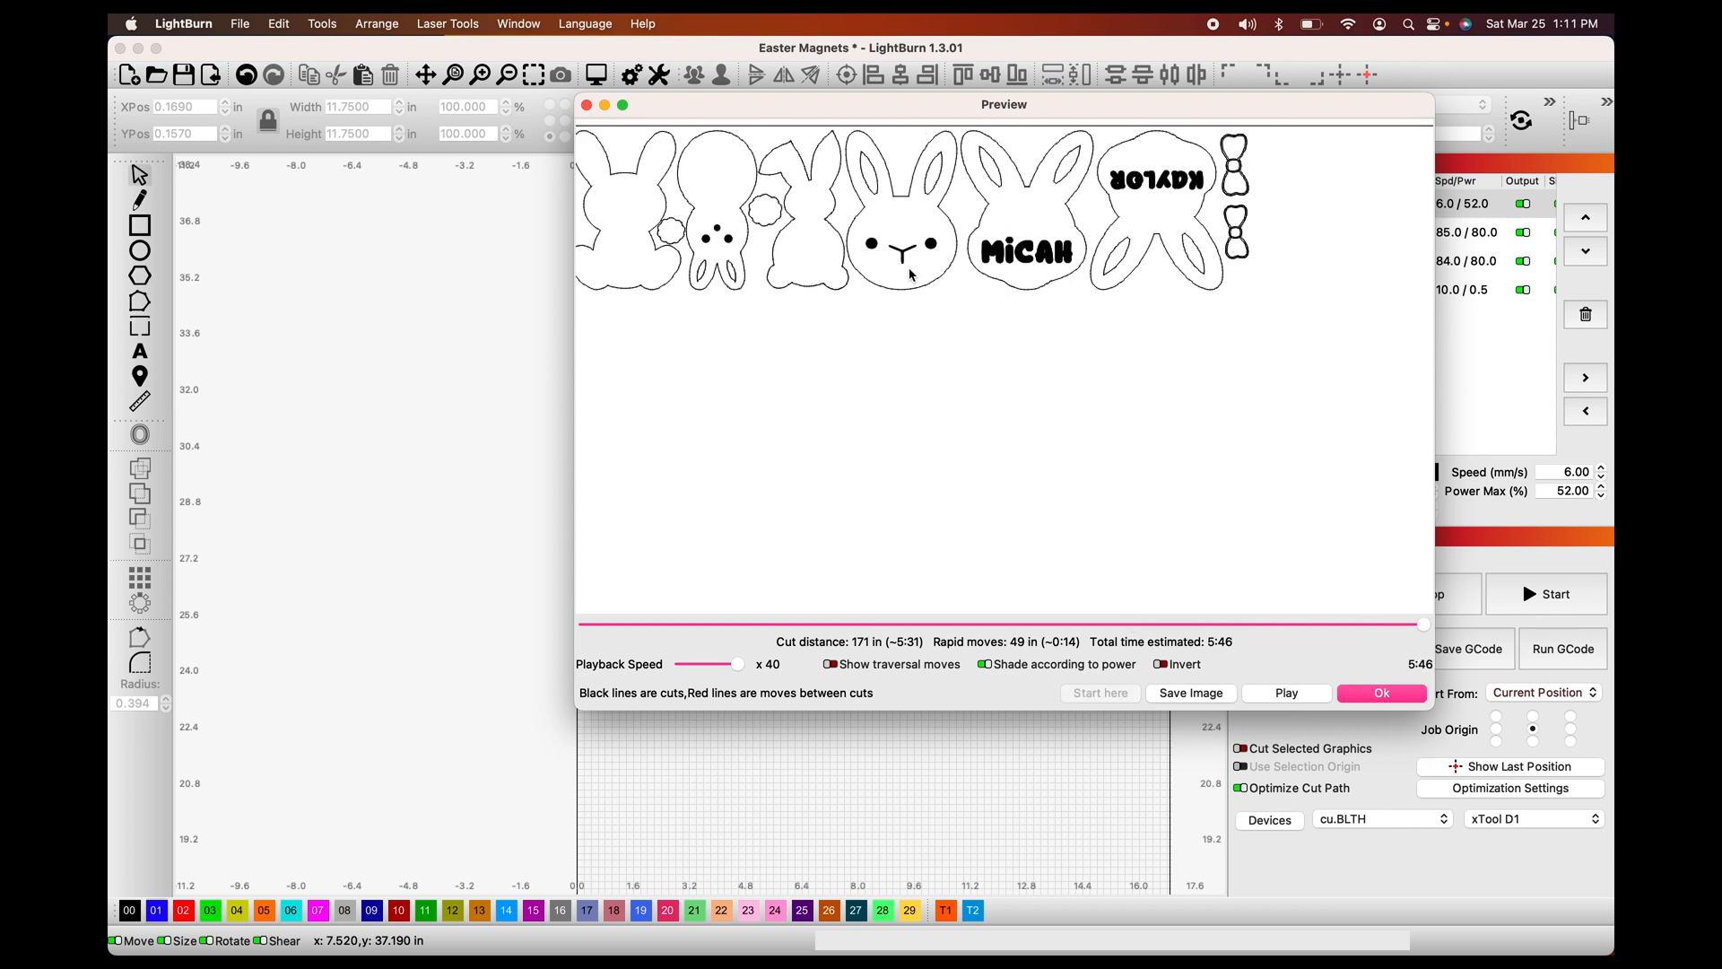
{"action": "mouse_move", "coordinate": [937, 223]}
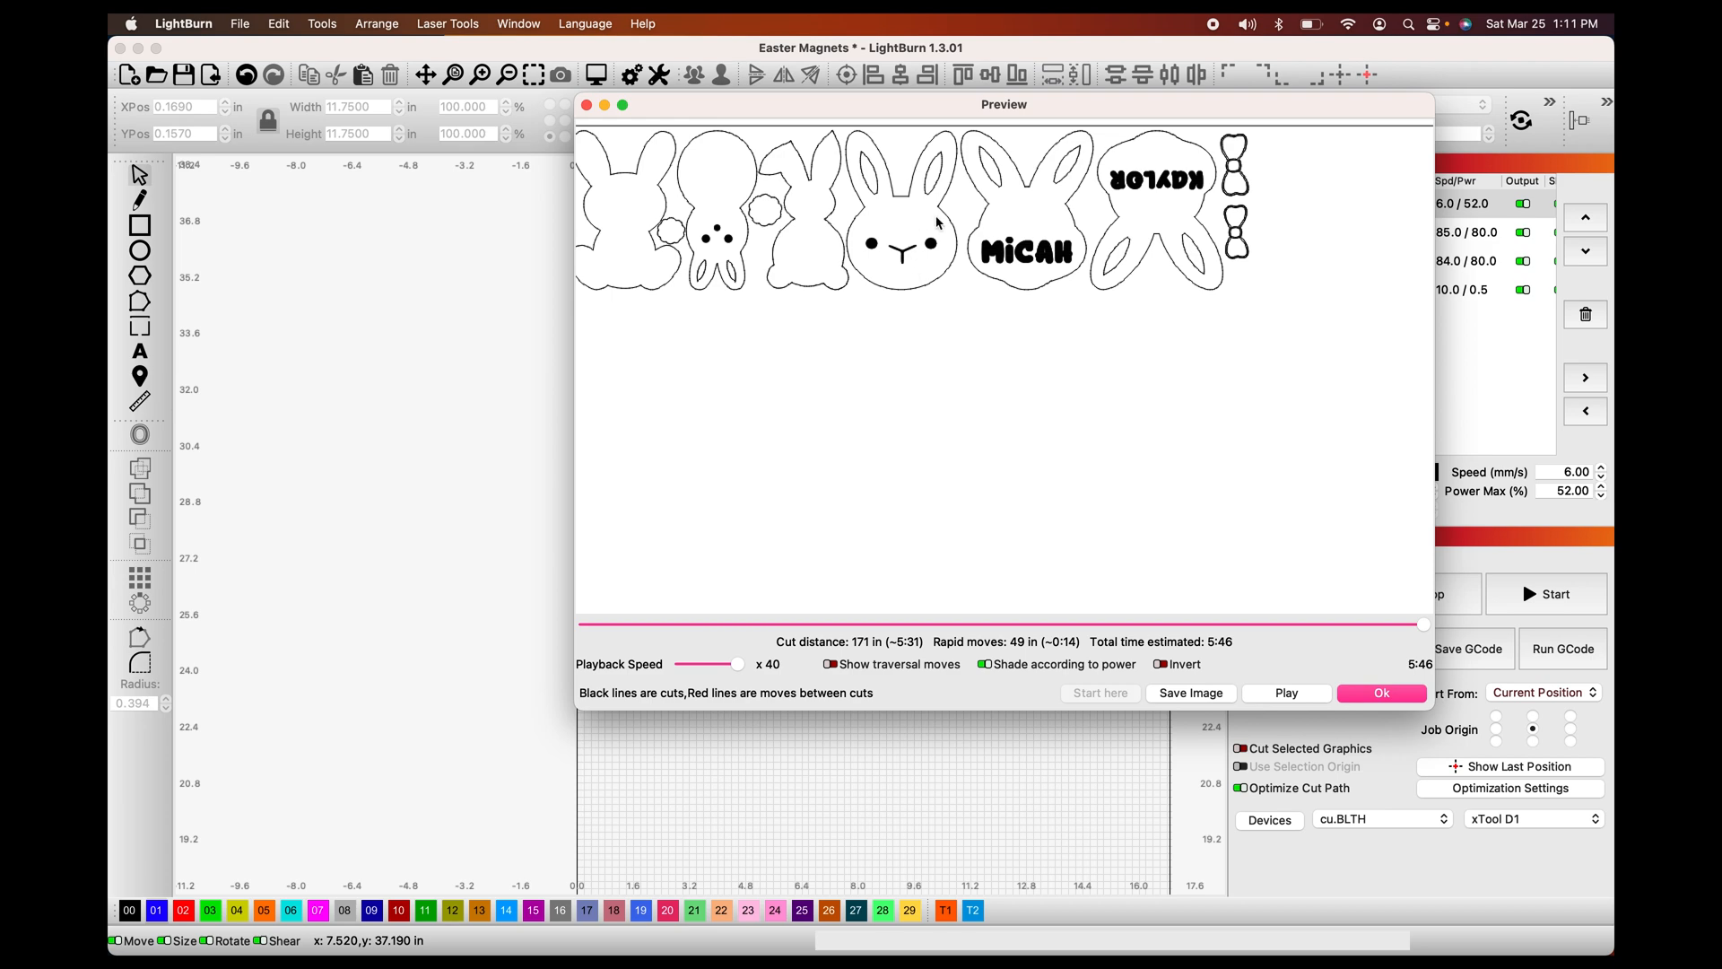
{"action": "mouse_move", "coordinate": [976, 253]}
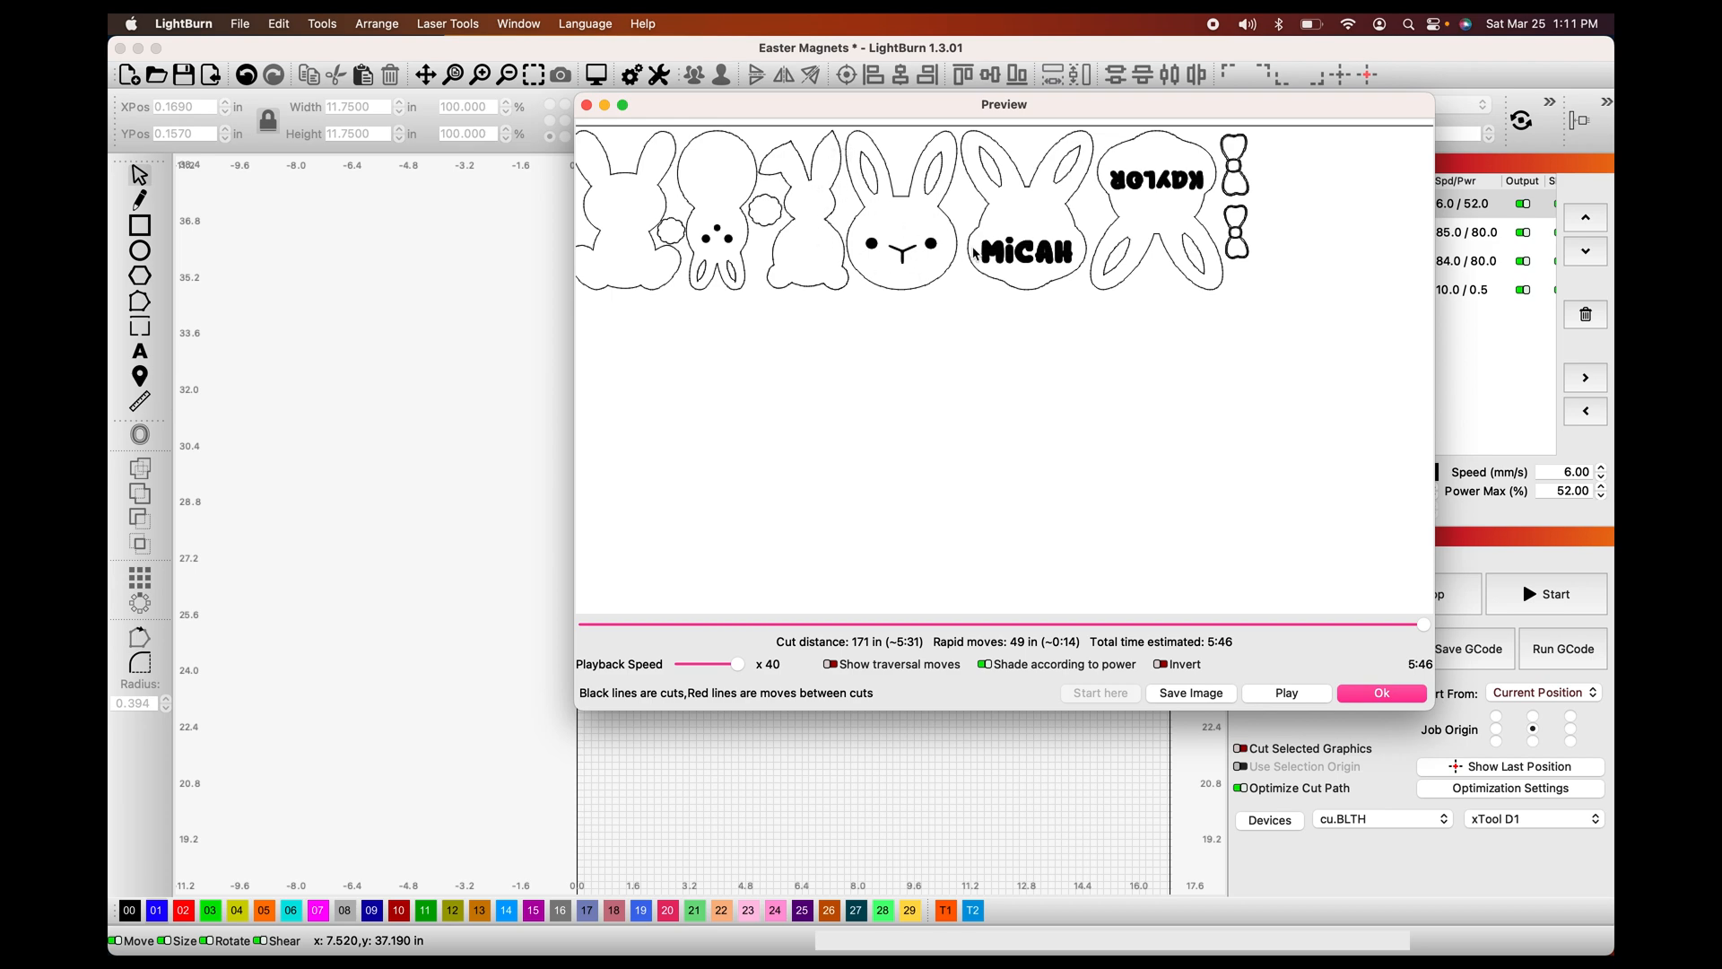
{"action": "mouse_move", "coordinate": [936, 196]}
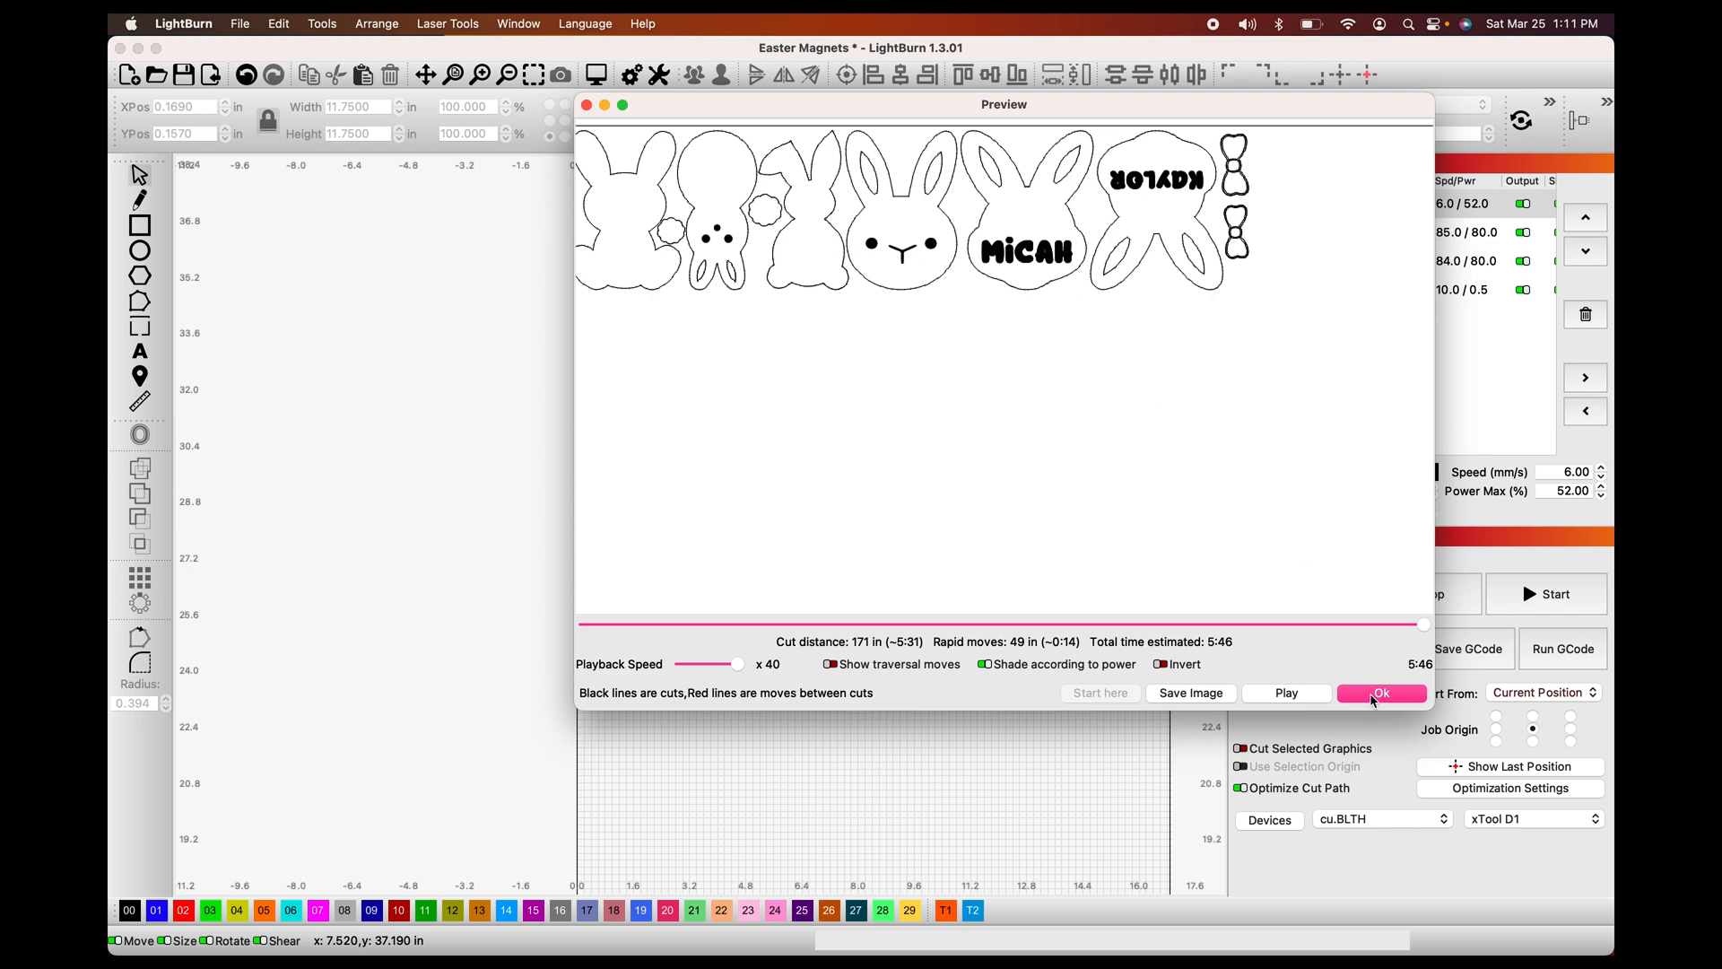
- Close the preview and send layer C00 to the end of the cut order
{"action": "left_click", "coordinate": [1379, 692]}
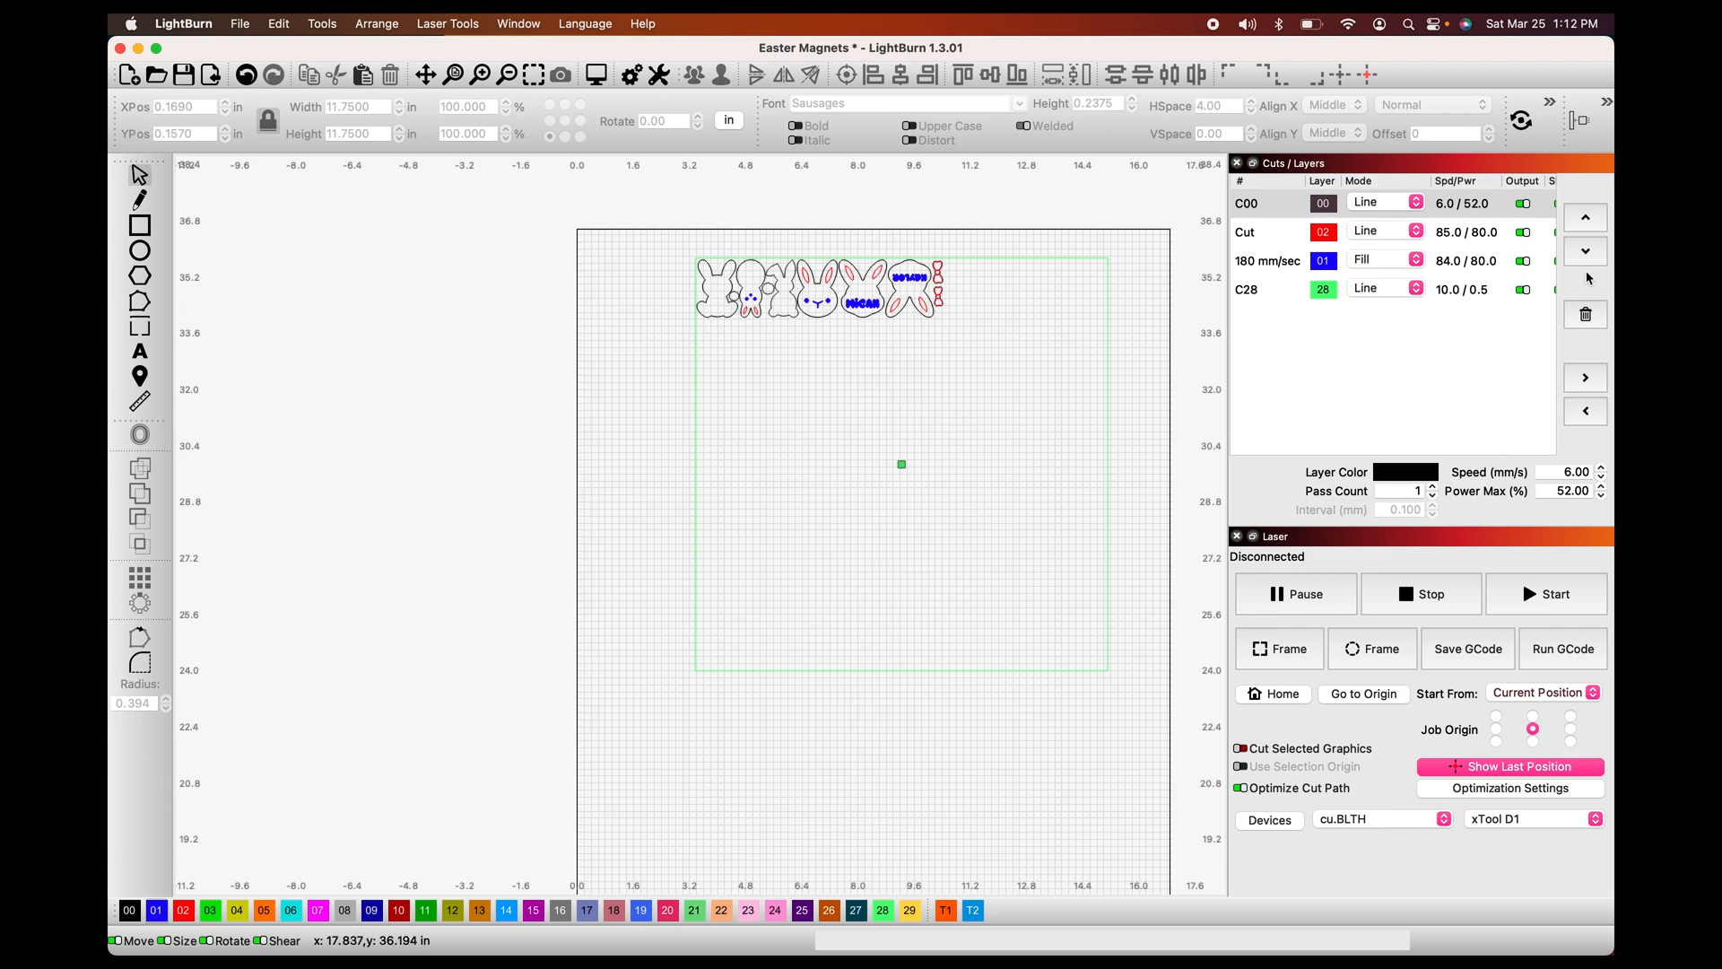
{"action": "left_click", "coordinate": [1247, 203]}
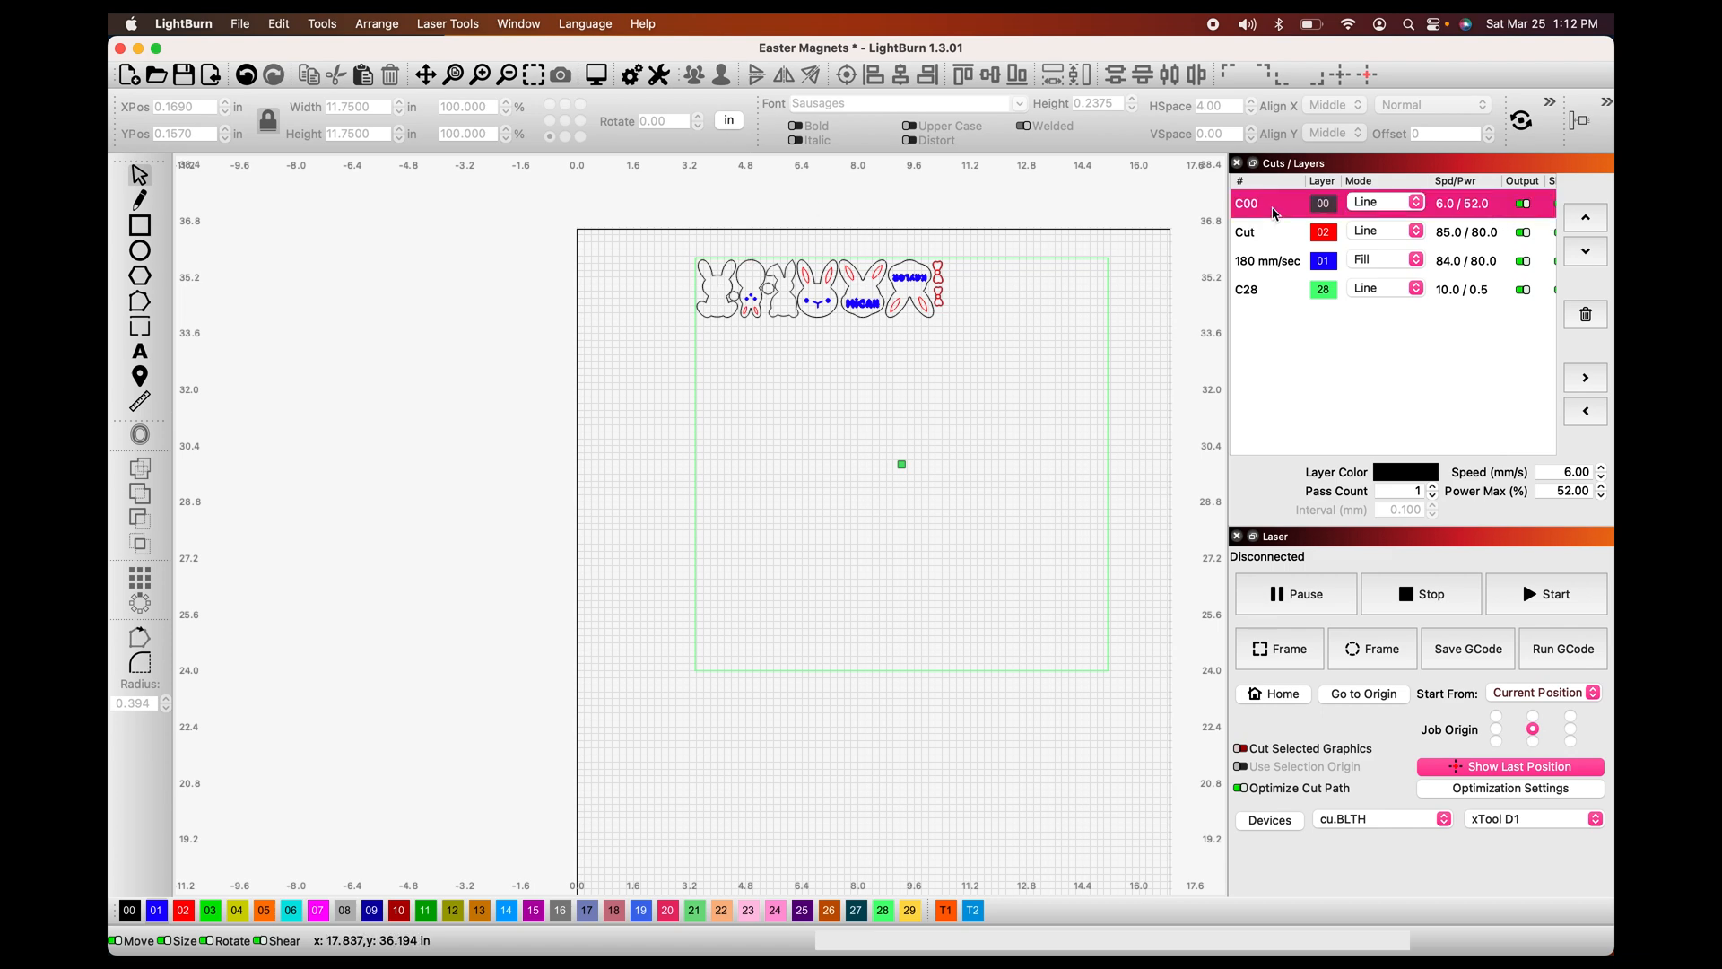
{"action": "left_click", "coordinate": [1584, 251]}
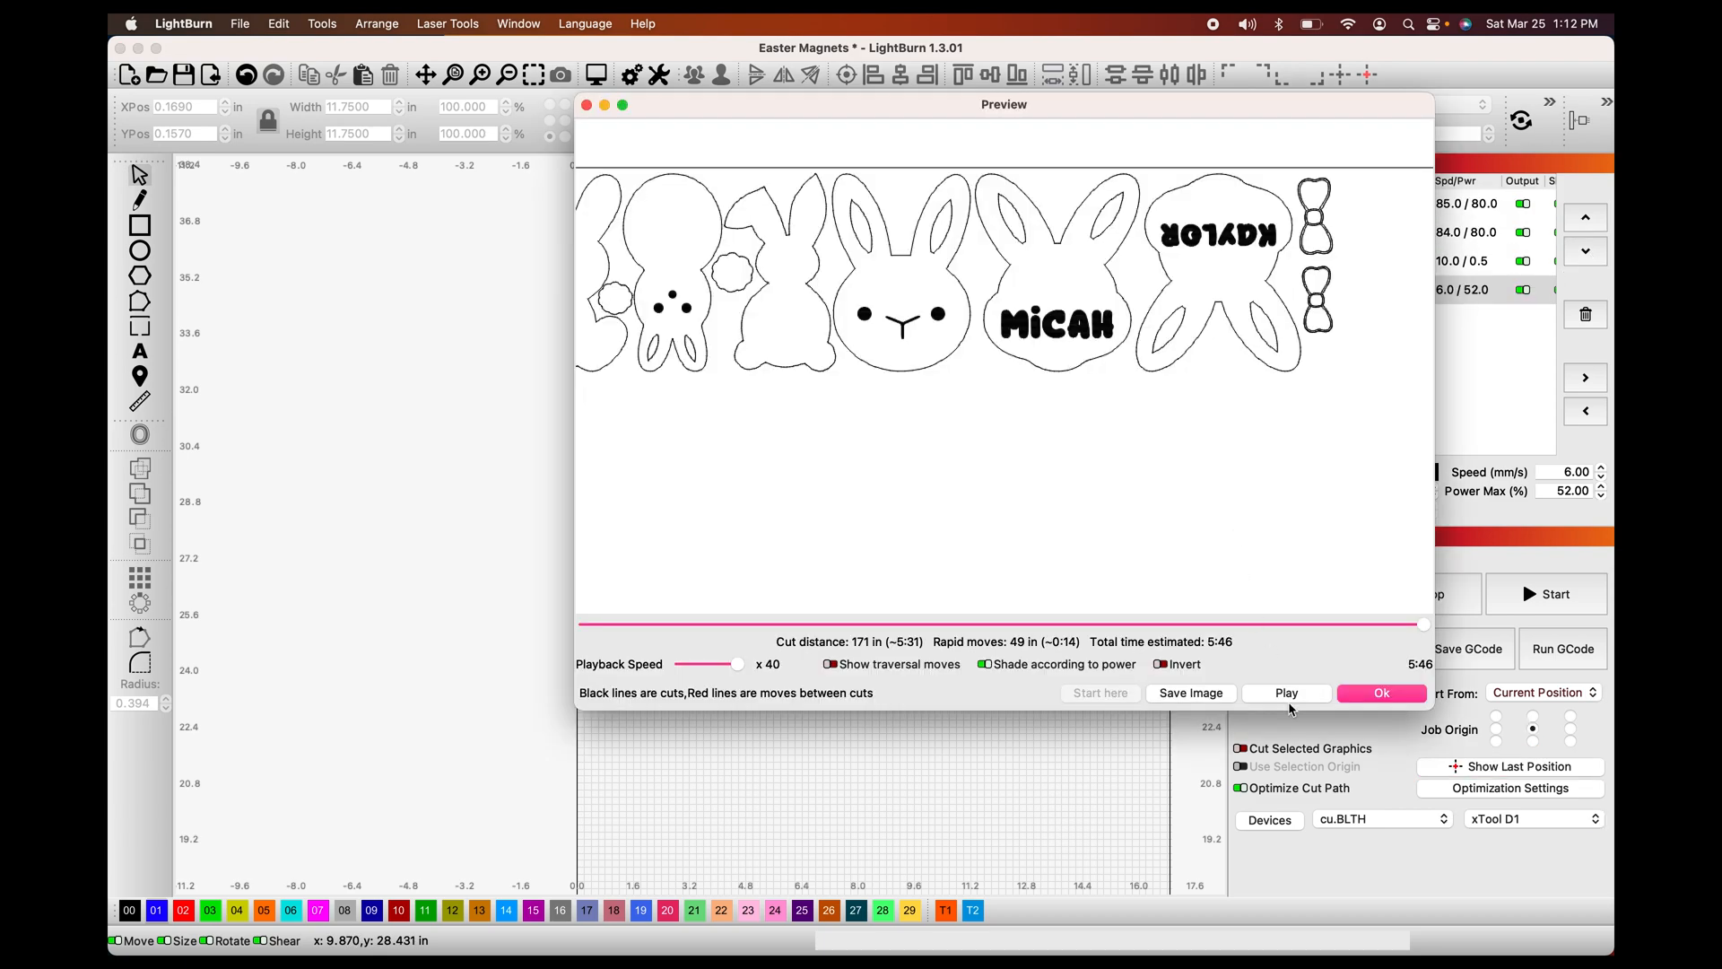
- Re-run the preview simulation, still 5:46 total, and close it
{"action": "left_click", "coordinate": [1284, 692]}
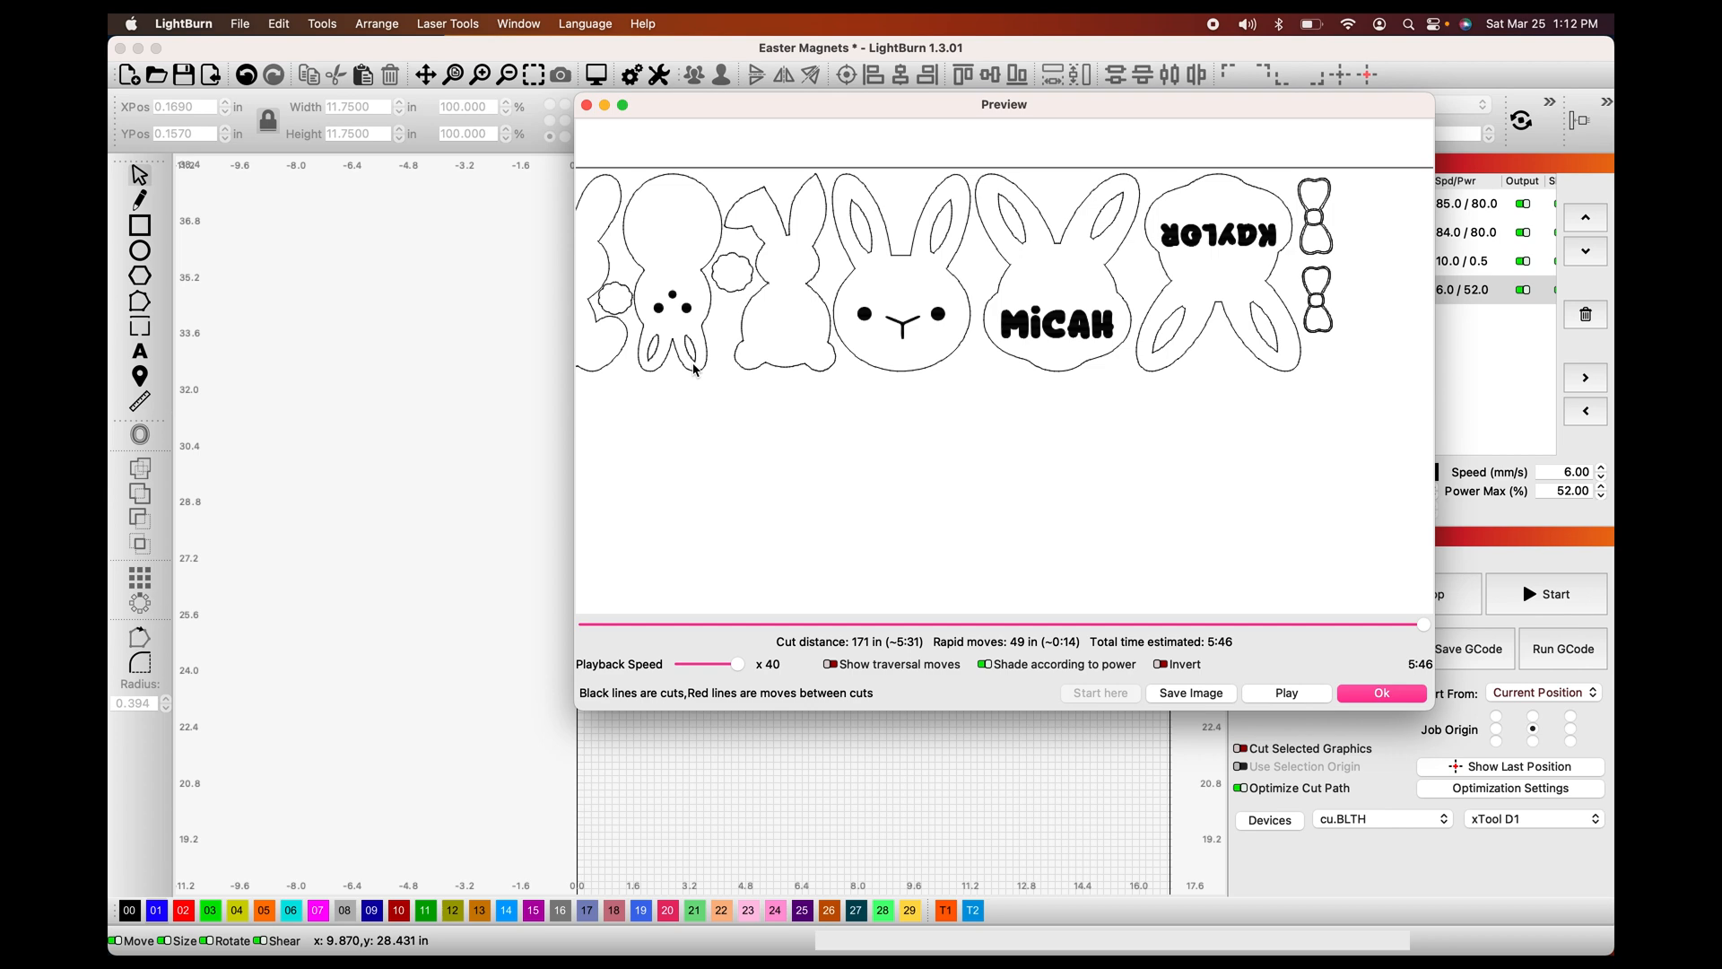
{"action": "mouse_move", "coordinate": [1379, 669]}
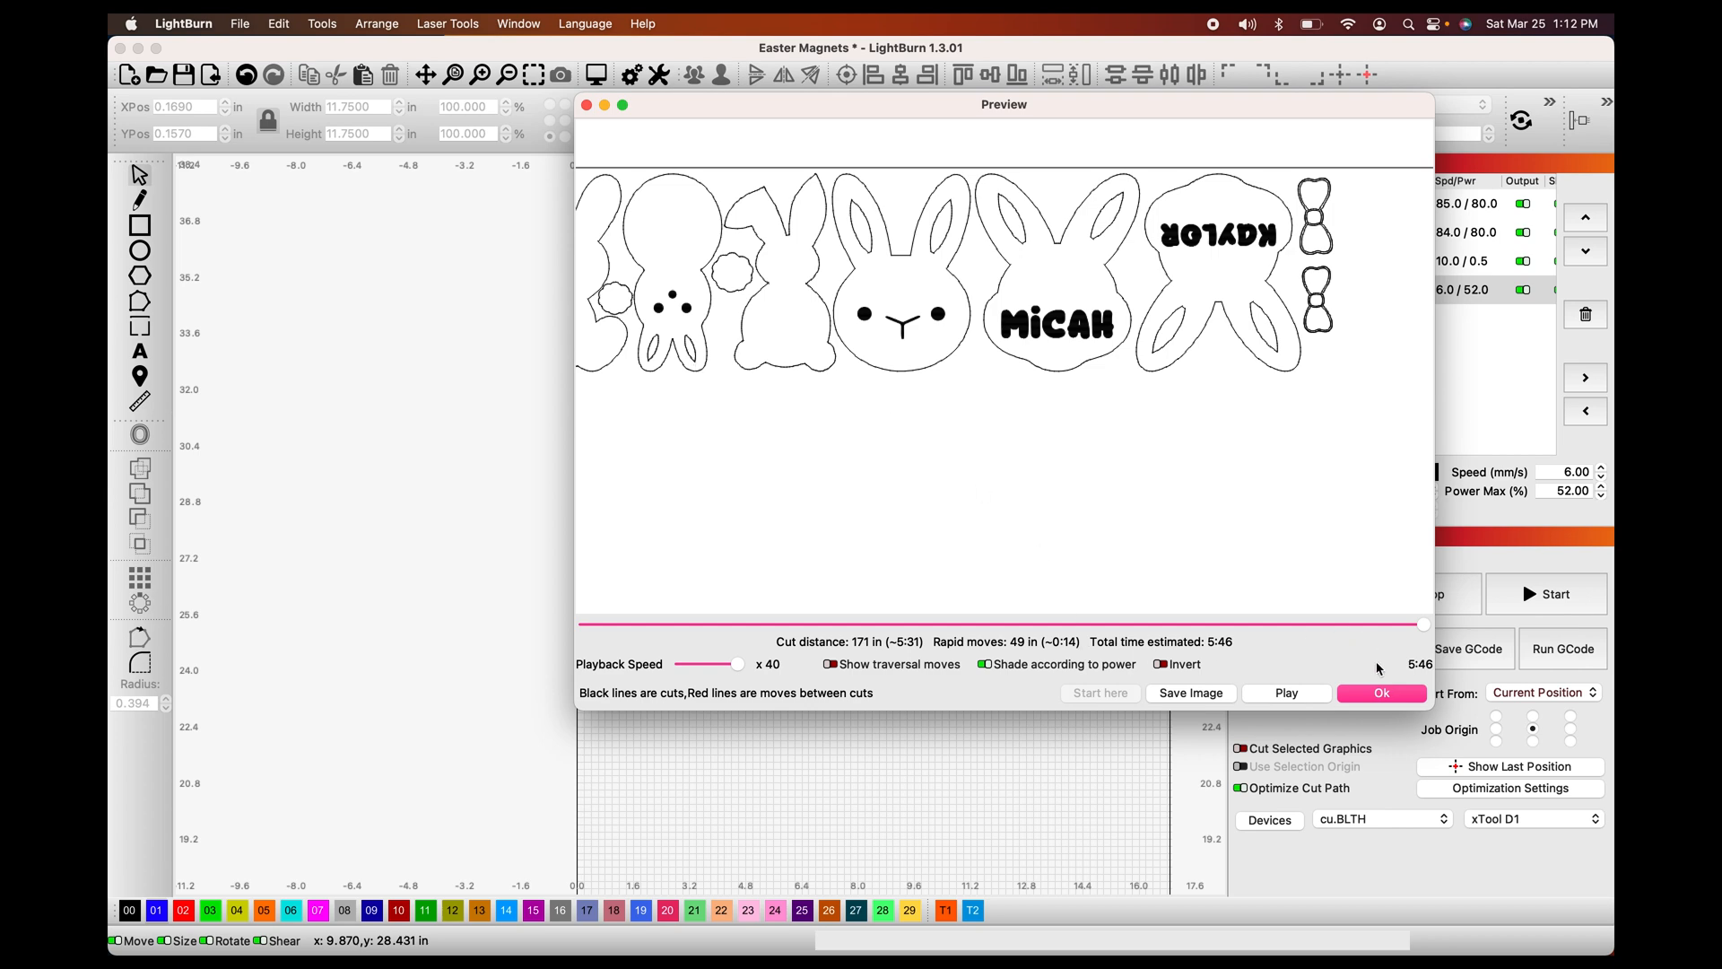
{"action": "left_click", "coordinate": [1381, 692]}
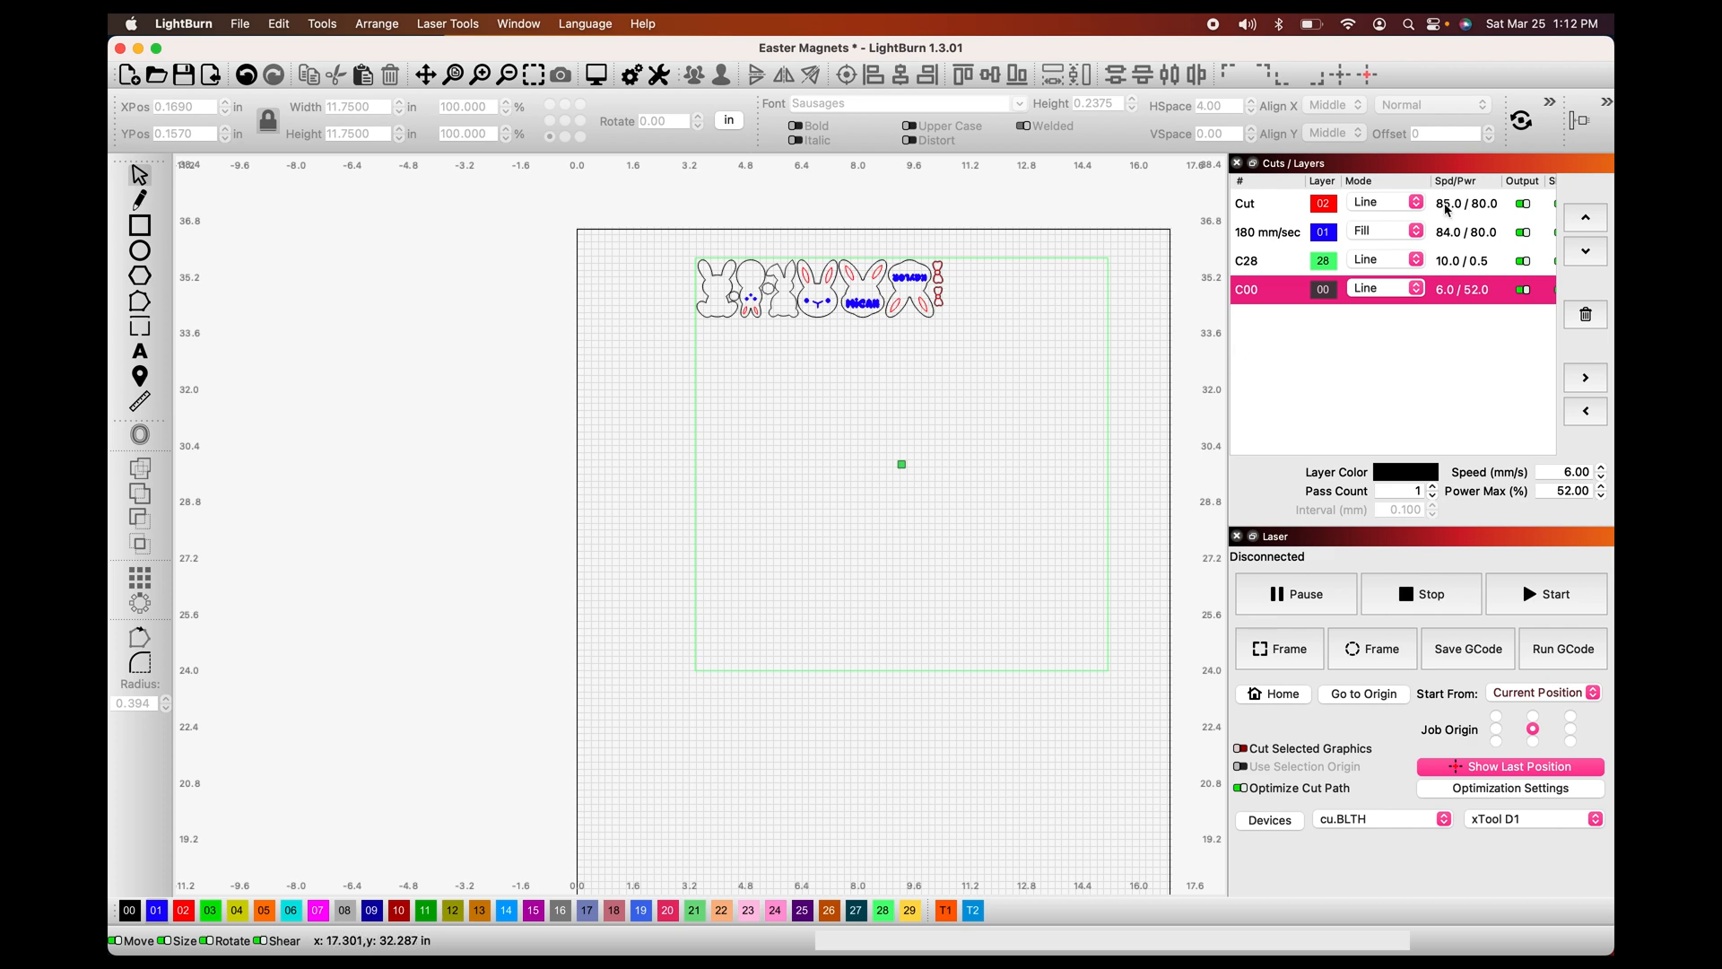
{"action": "mouse_move", "coordinate": [1127, 122]}
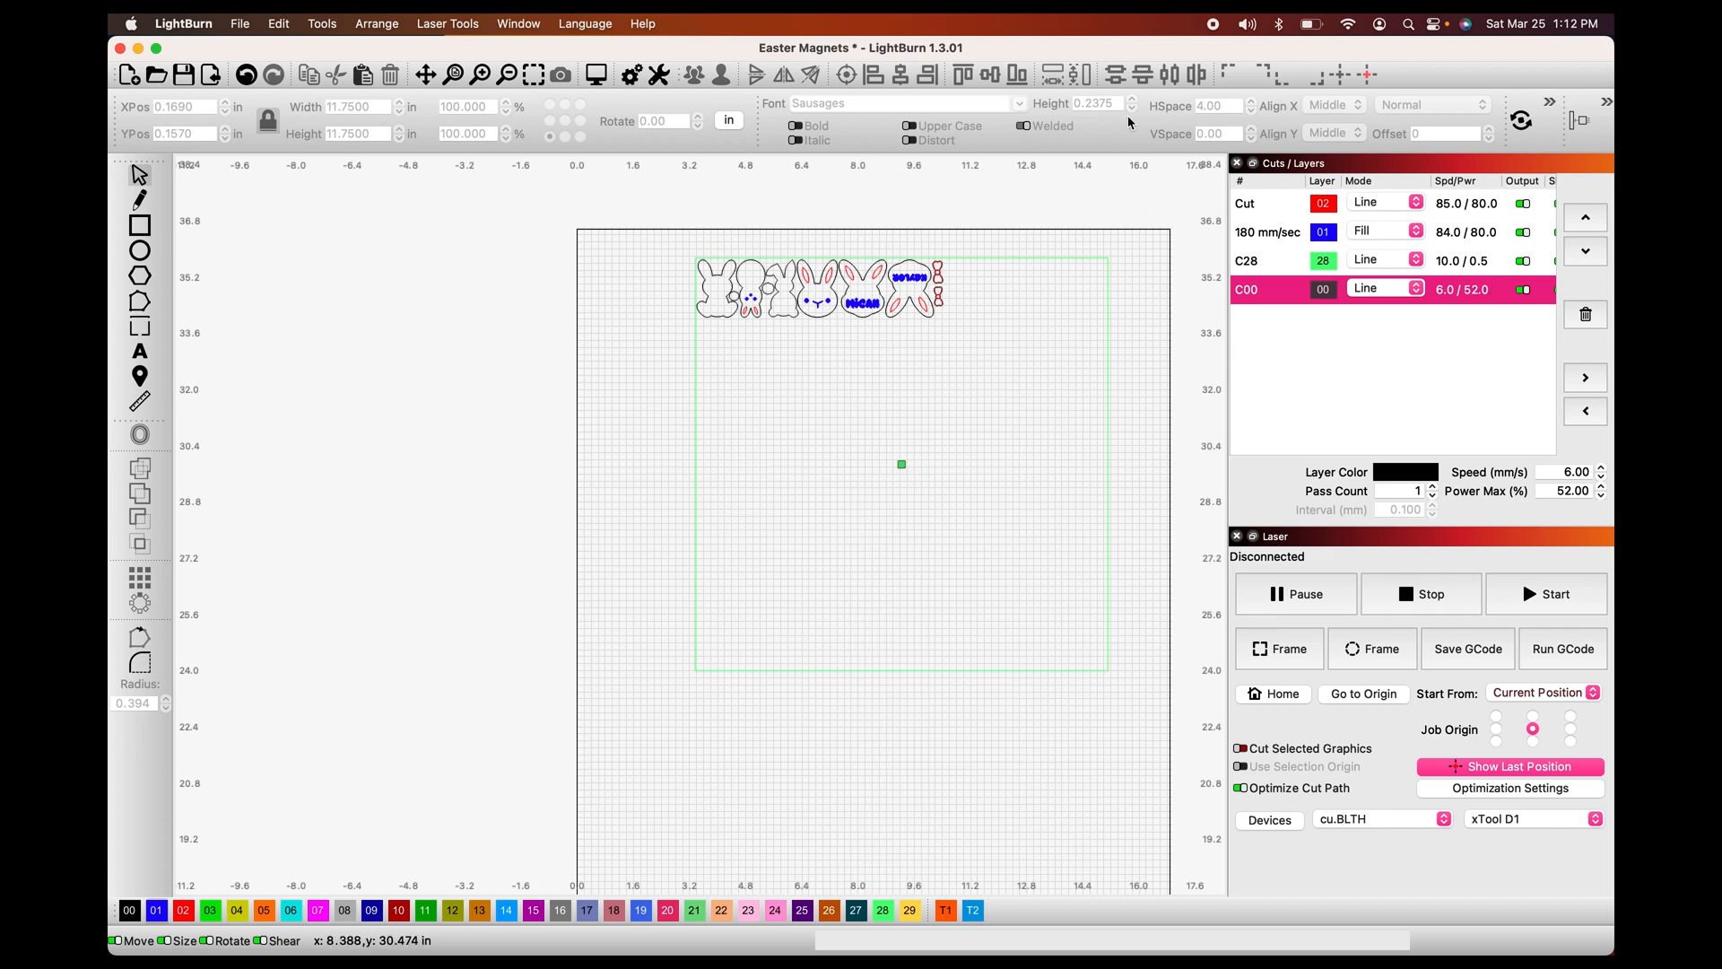
{"action": "mouse_move", "coordinate": [866, 344]}
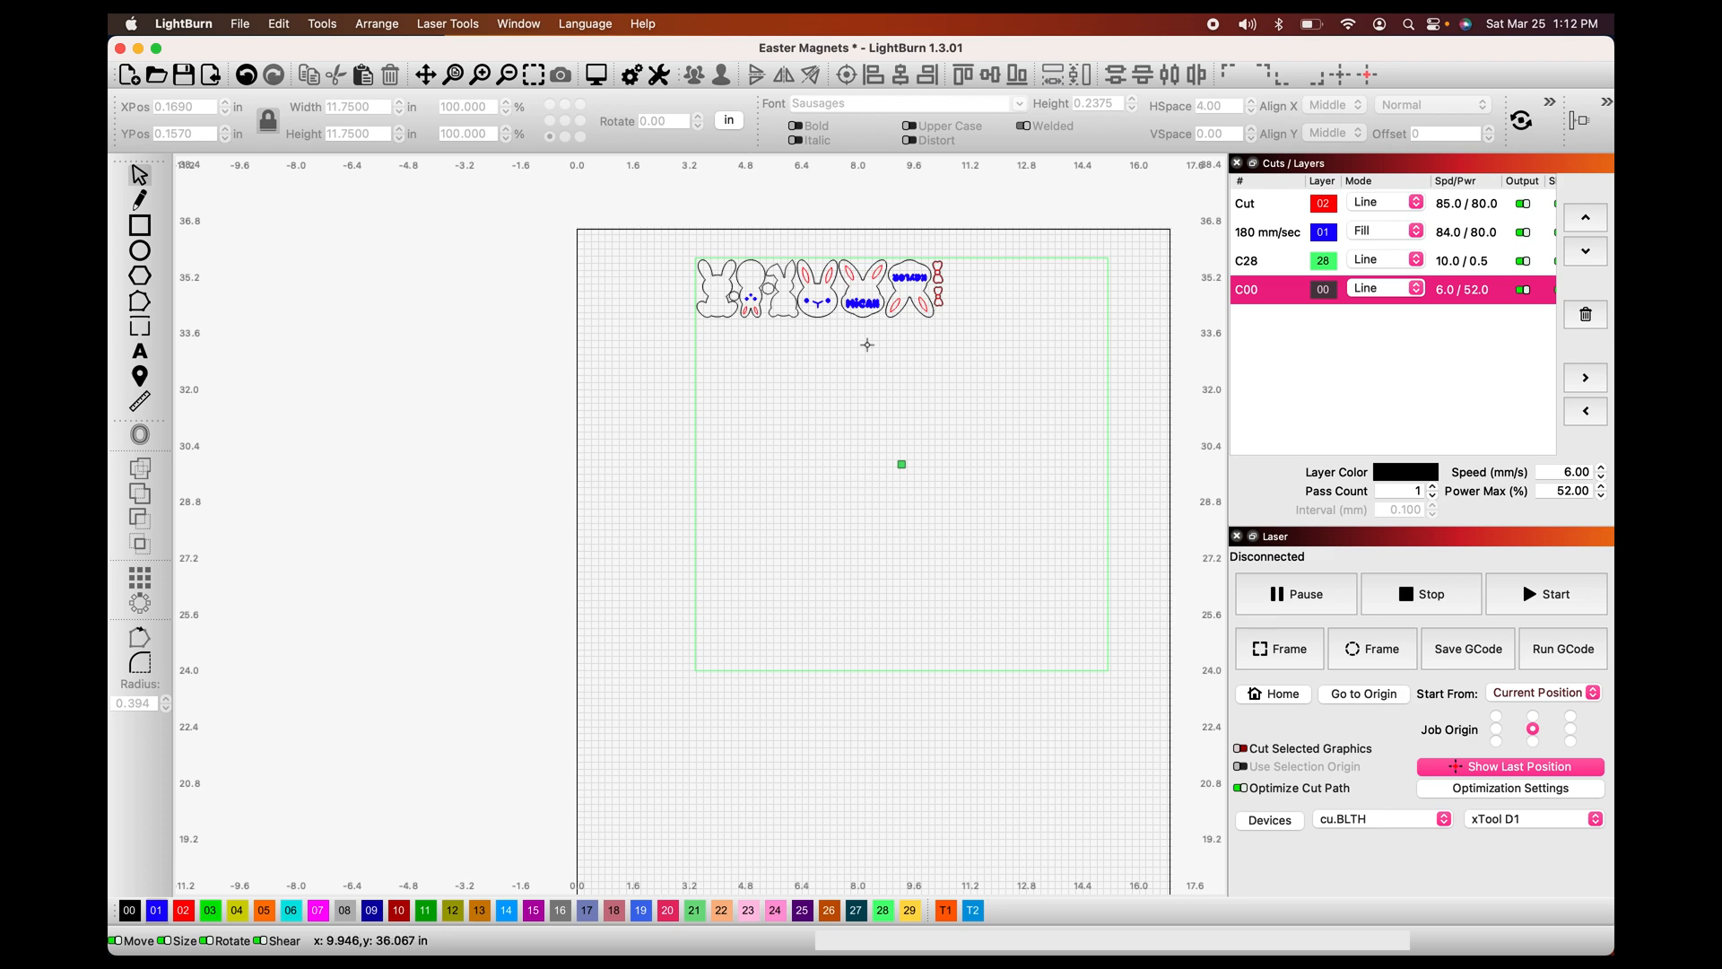
{"action": "mouse_move", "coordinate": [702, 344]}
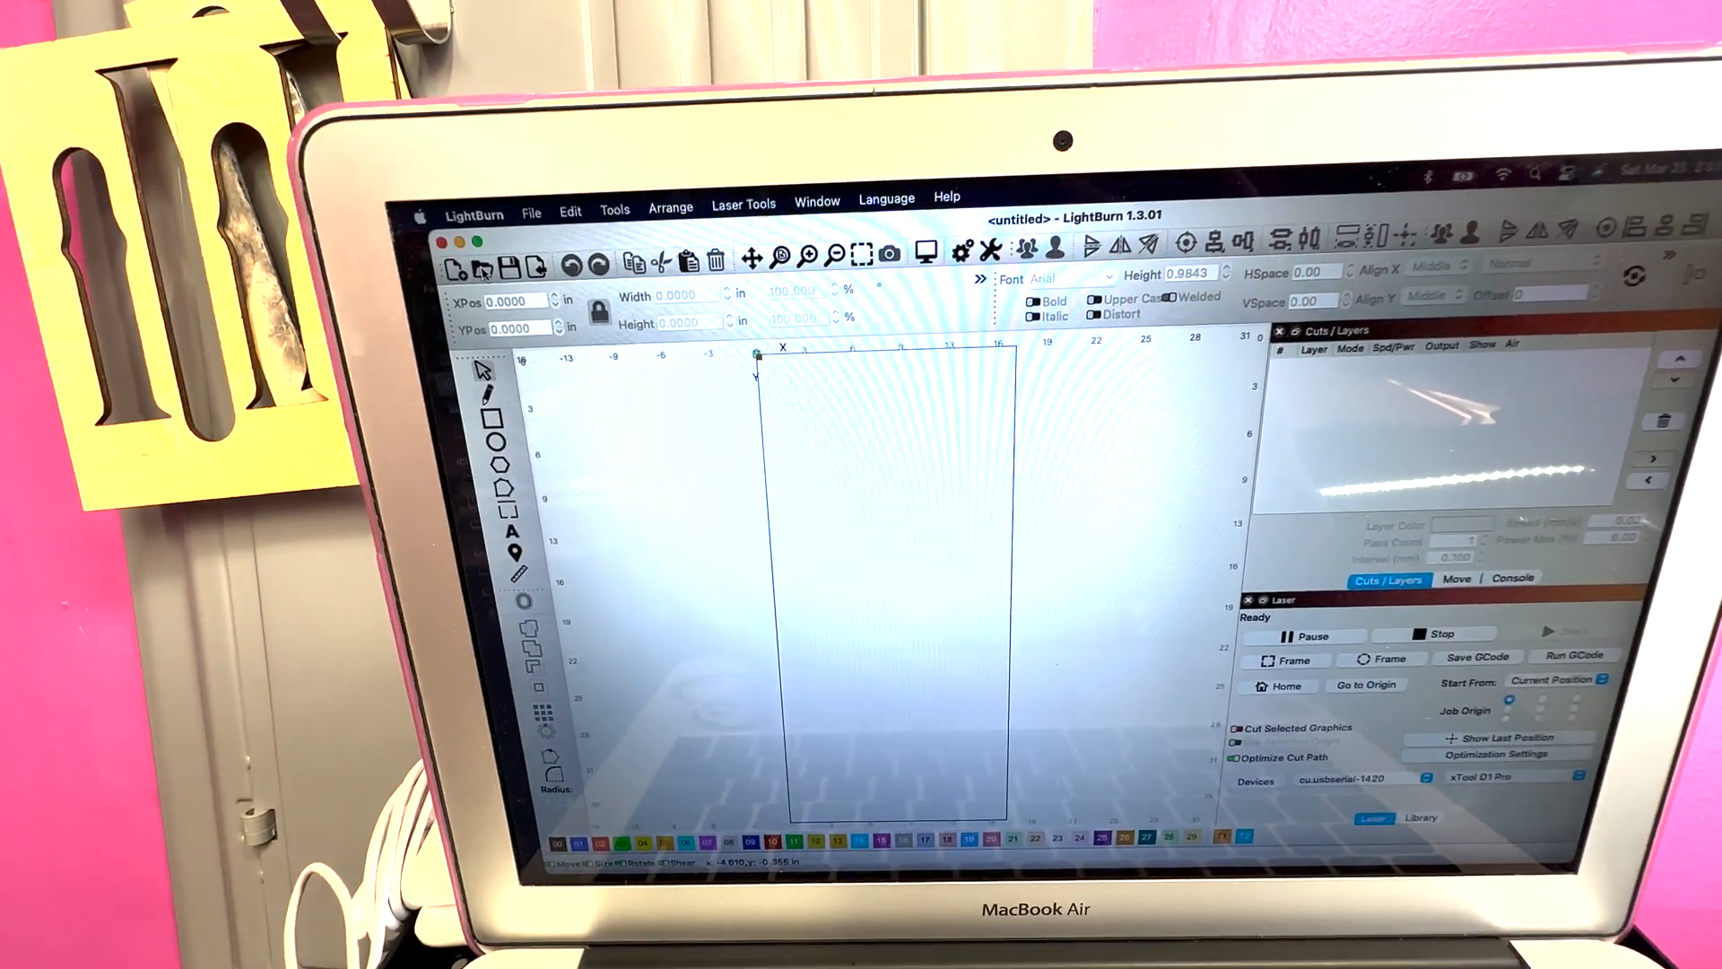
- Choose the Easter Magnets.lbrn2 project in Downloads from the Open dialog
{"action": "left_click", "coordinate": [488, 266]}
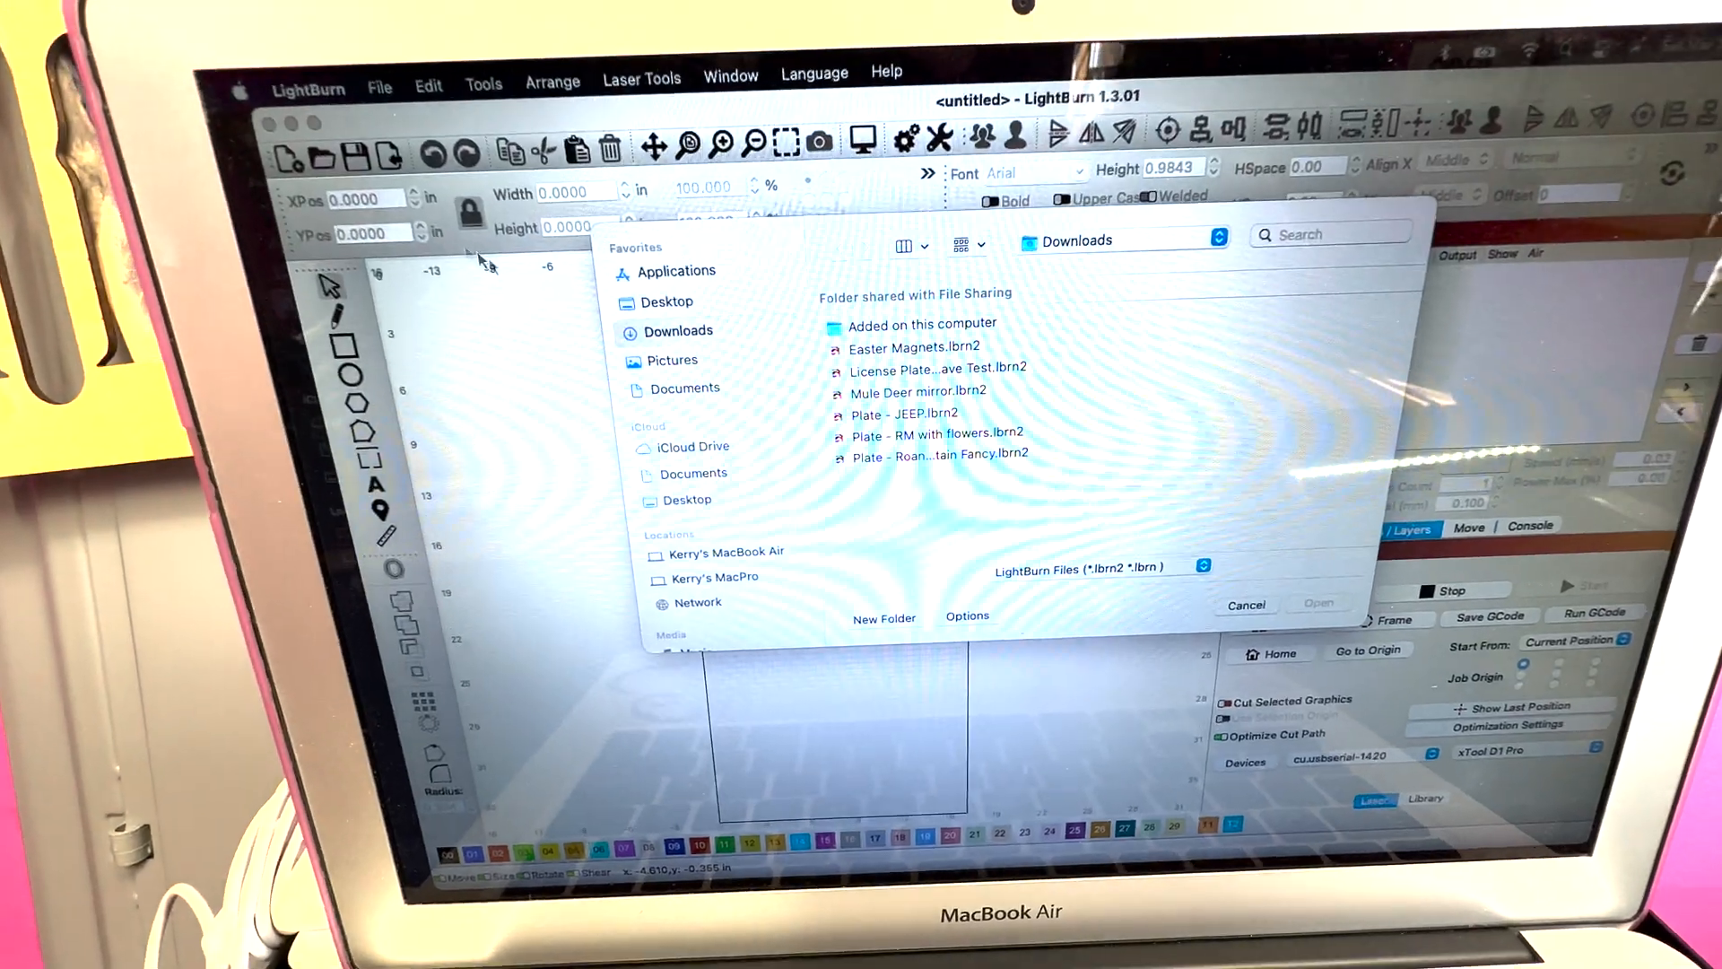
{"action": "left_click", "coordinate": [900, 348]}
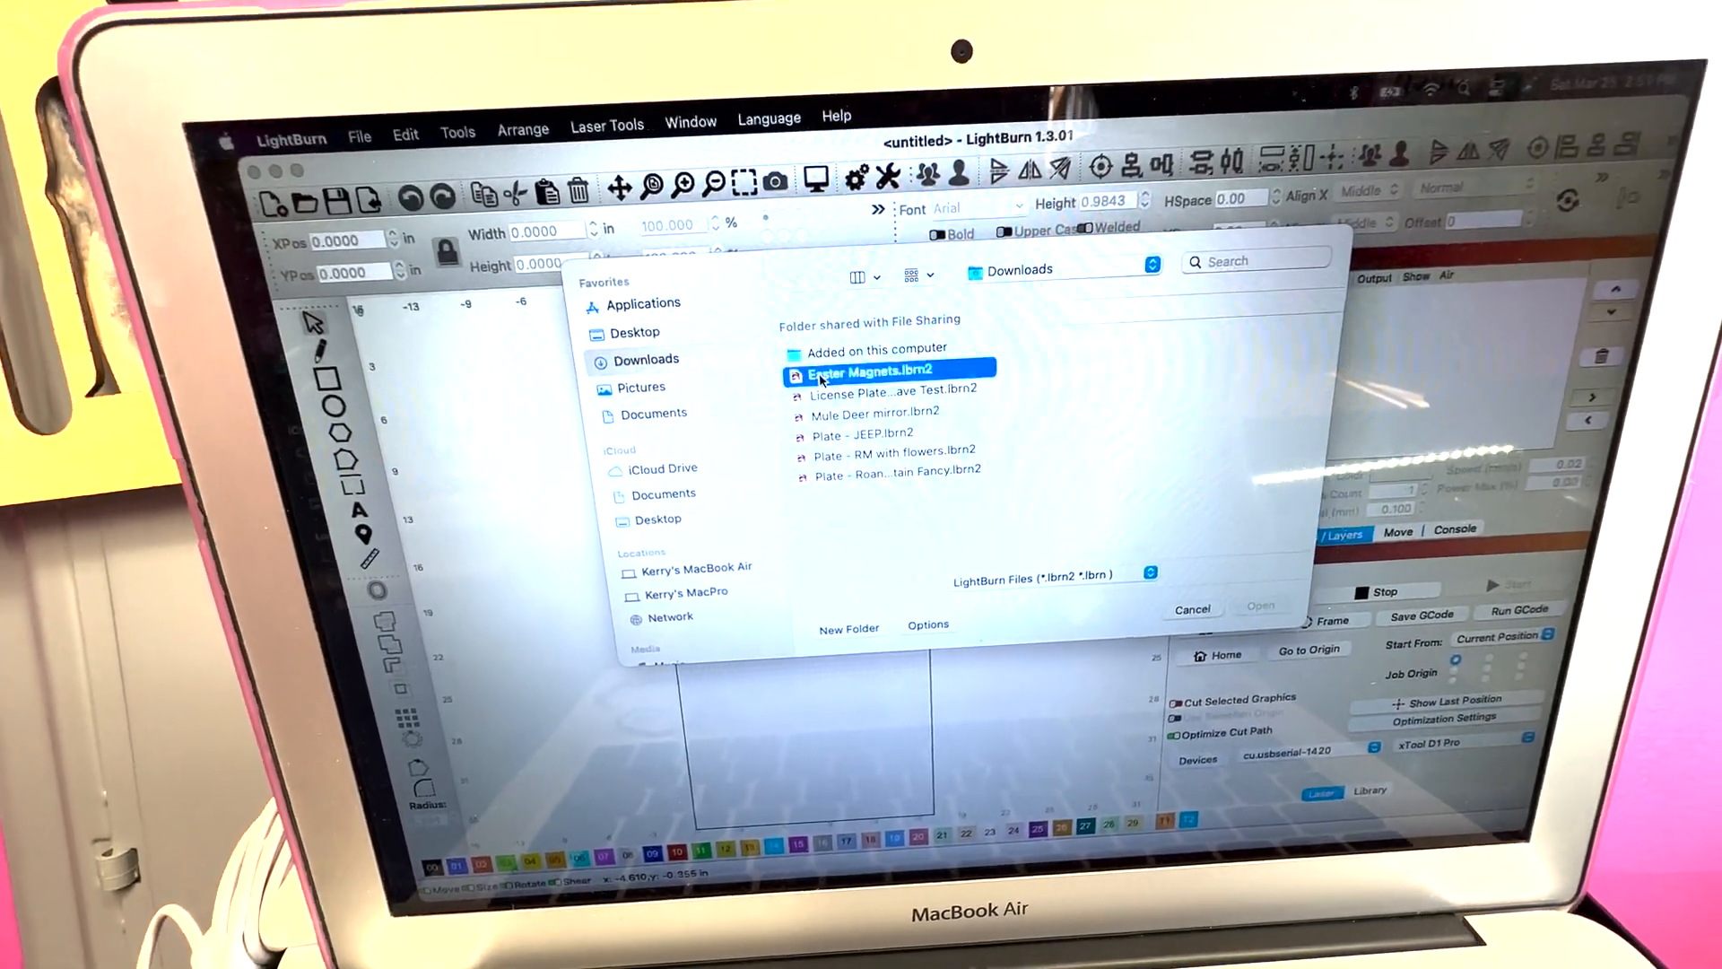